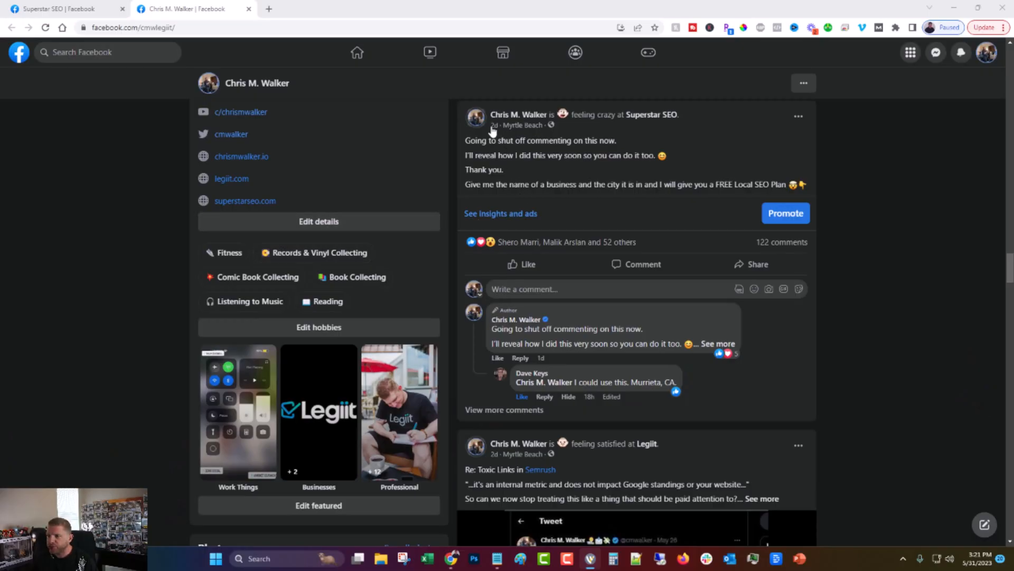
mouse_move(891, 270)
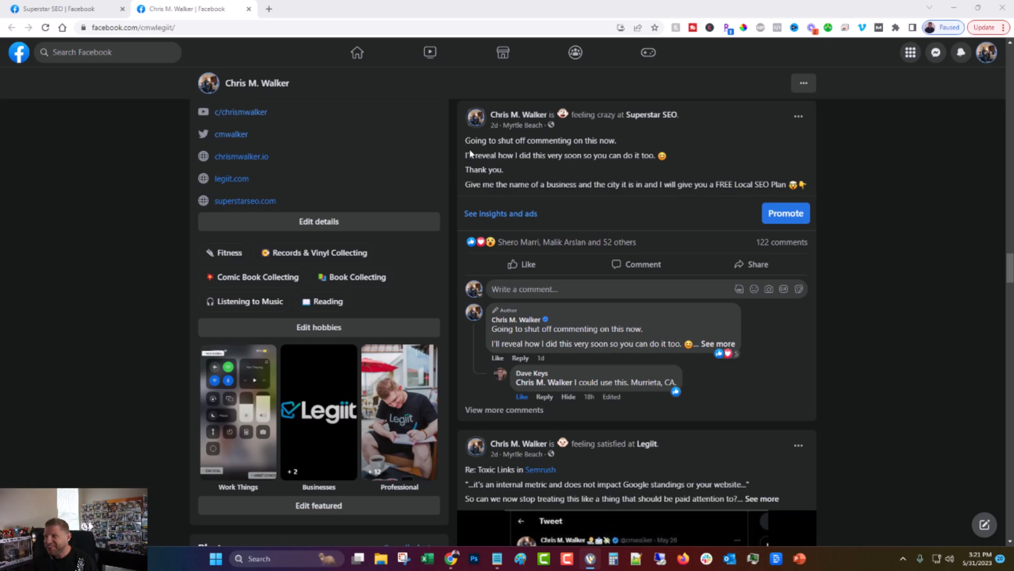
mouse_move(461, 153)
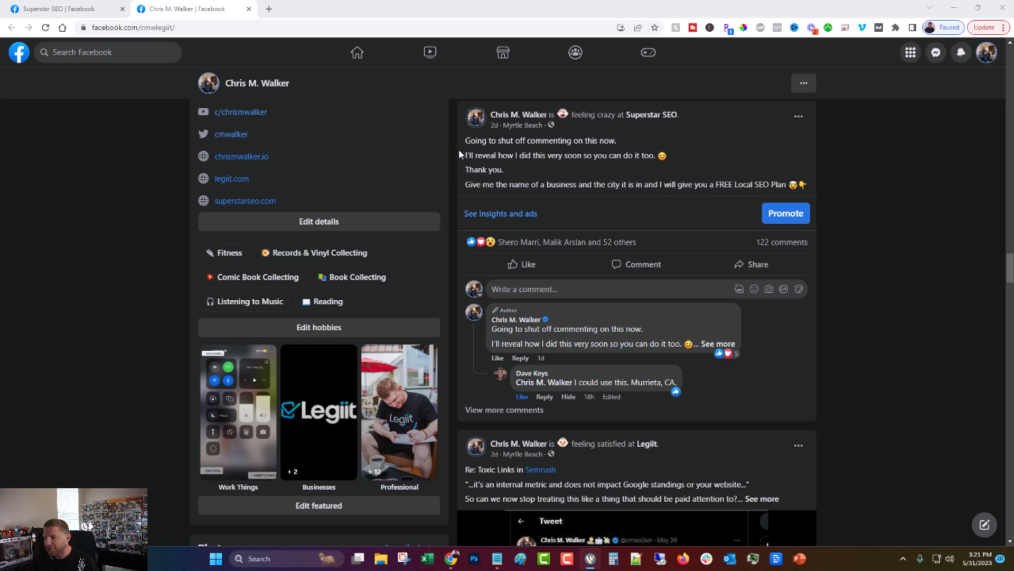
mouse_move(533, 173)
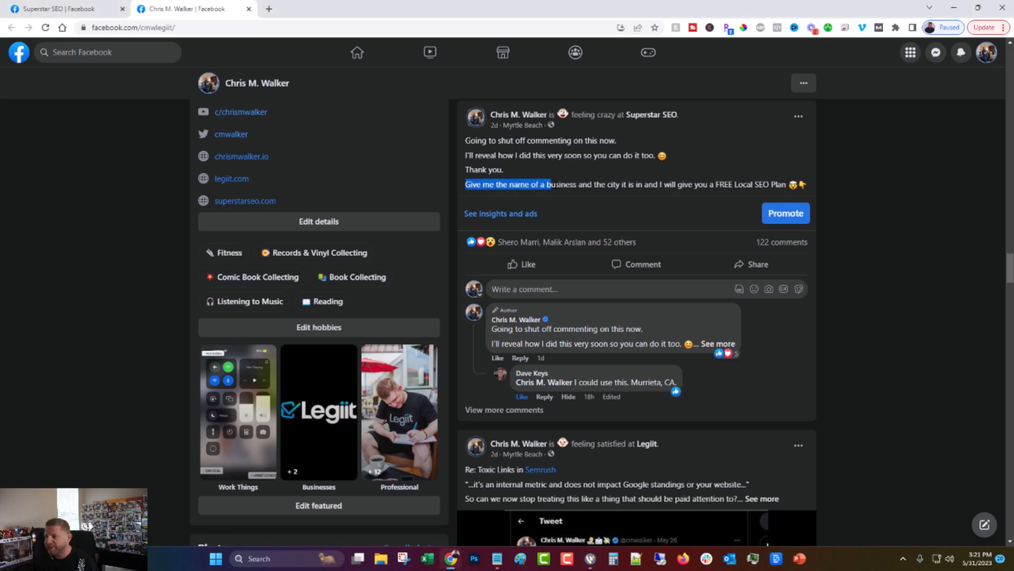
Highlight the free Local SEO Plan offer and scroll through the requests in the comments
left_click_drag(547, 184, 735, 185)
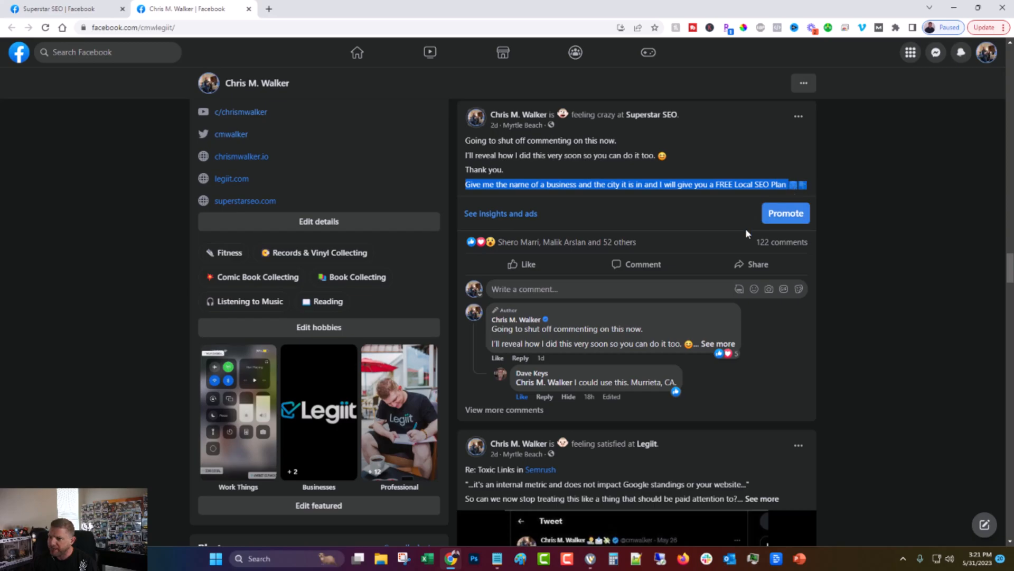
mouse_move(581, 242)
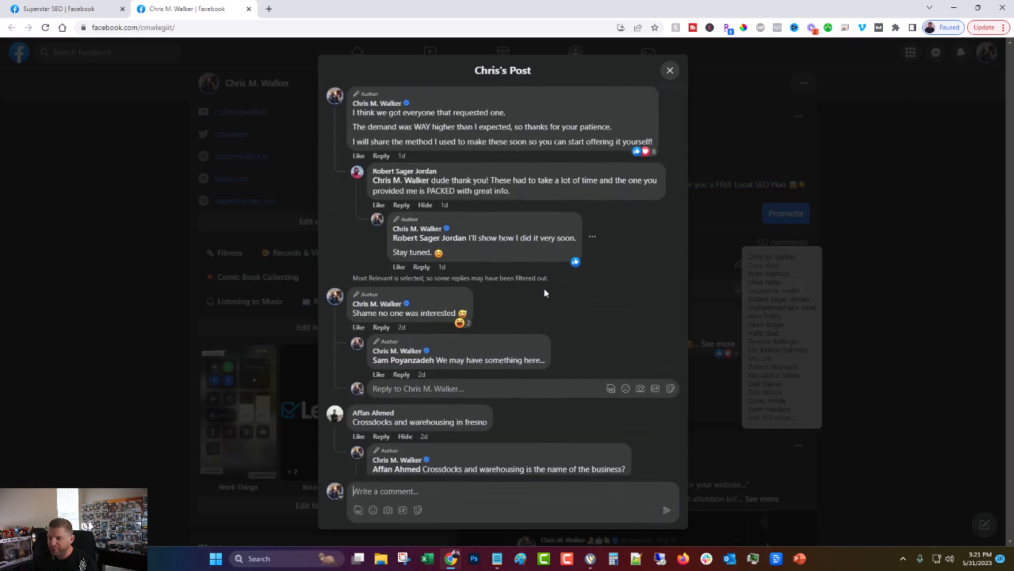
scroll("down", 3)
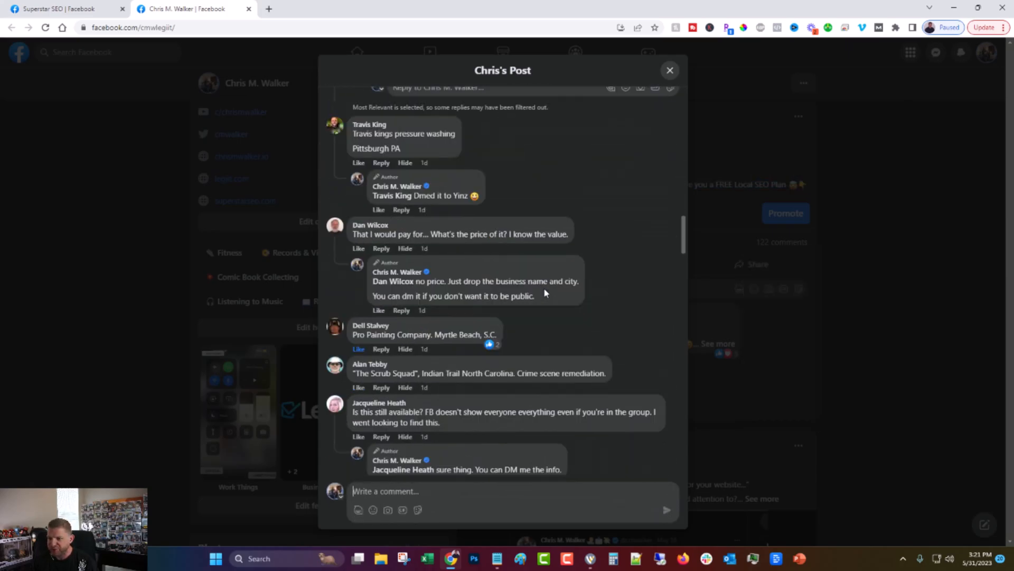
scroll("down", 3)
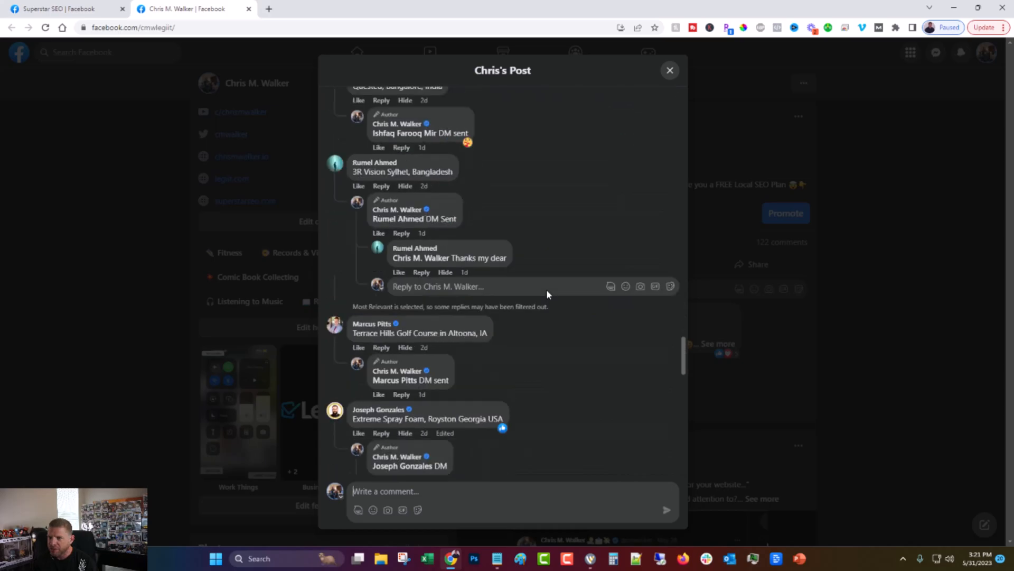
left_click(58, 10)
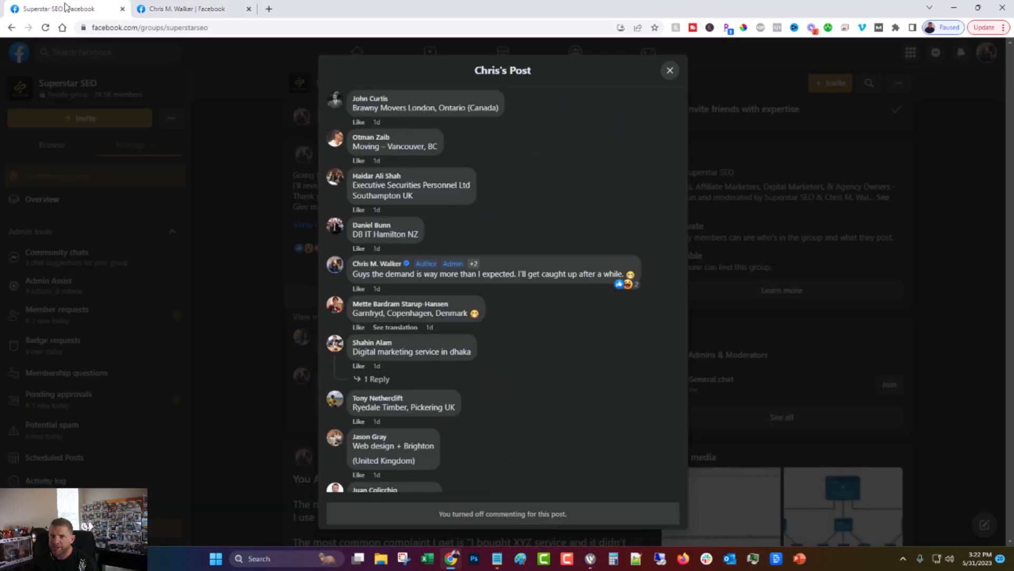
Close Chris's Post comments dialog to reveal the post with commenting turned off
left_click(669, 70)
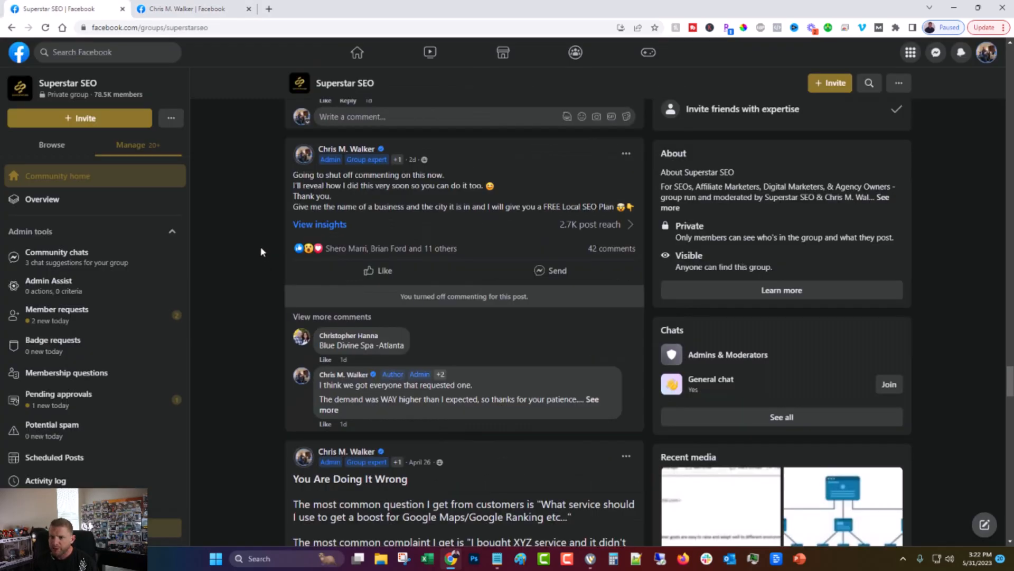
mouse_move(448, 232)
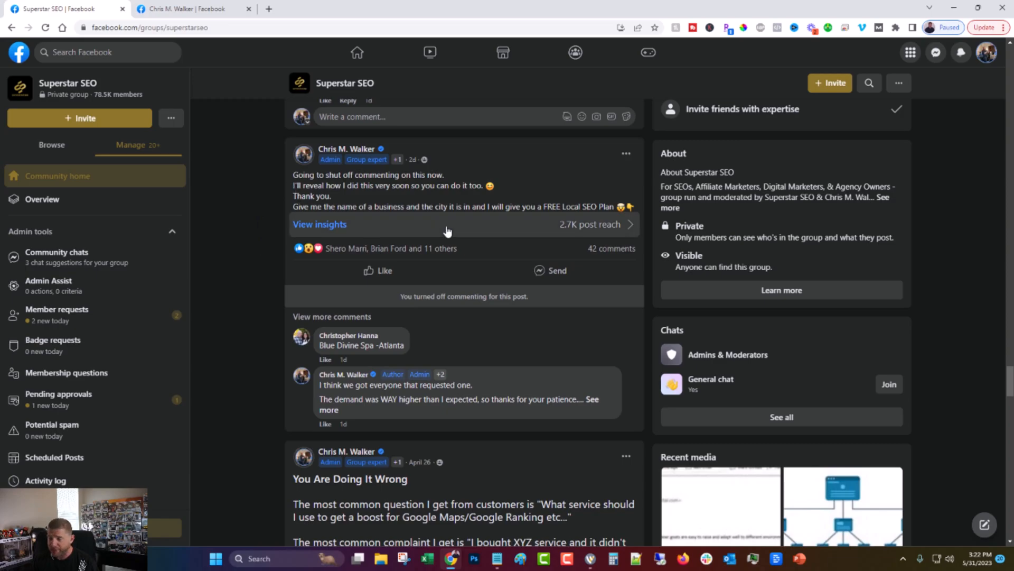
mouse_move(584, 291)
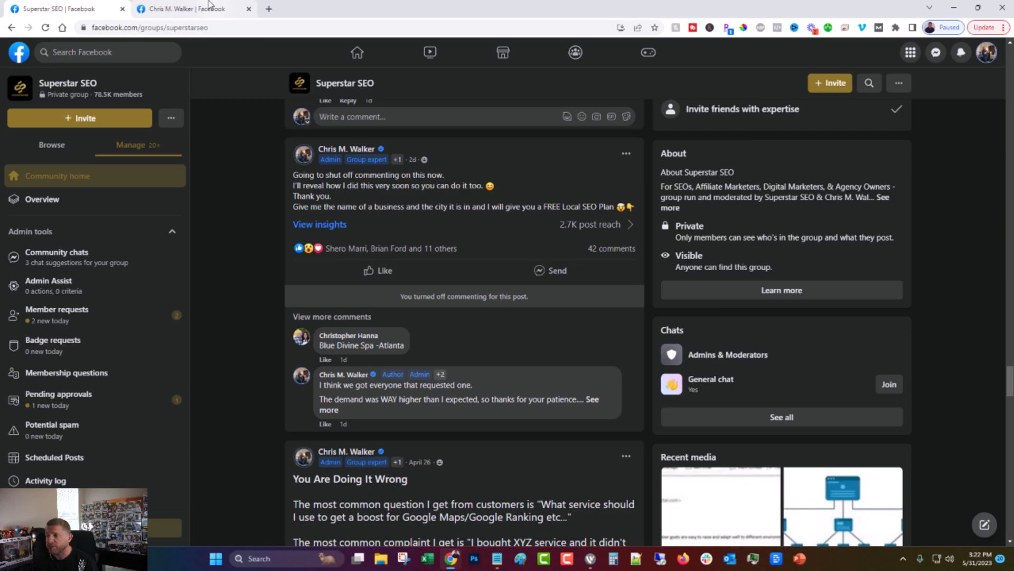
mouse_move(240, 162)
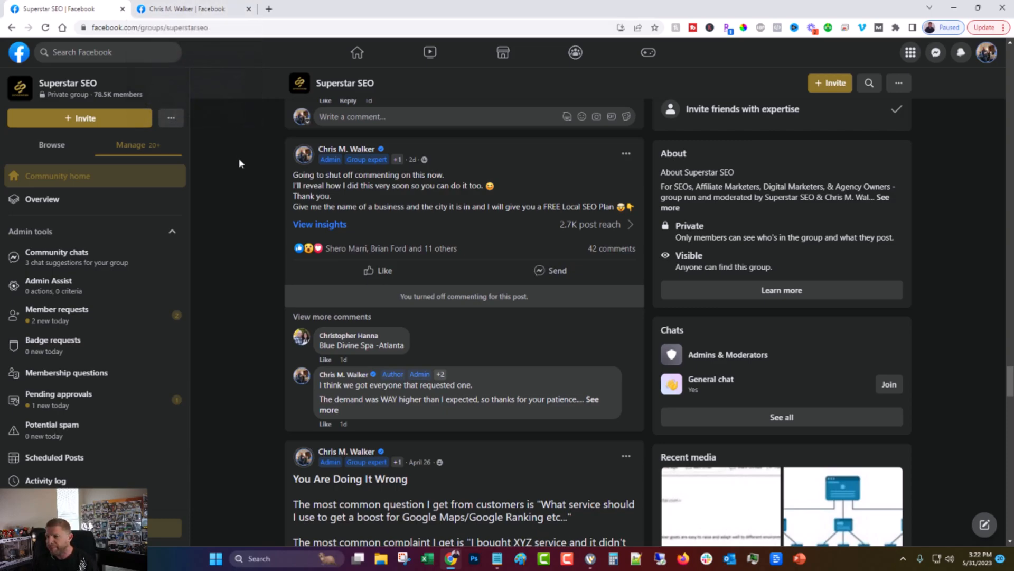
mouse_move(256, 170)
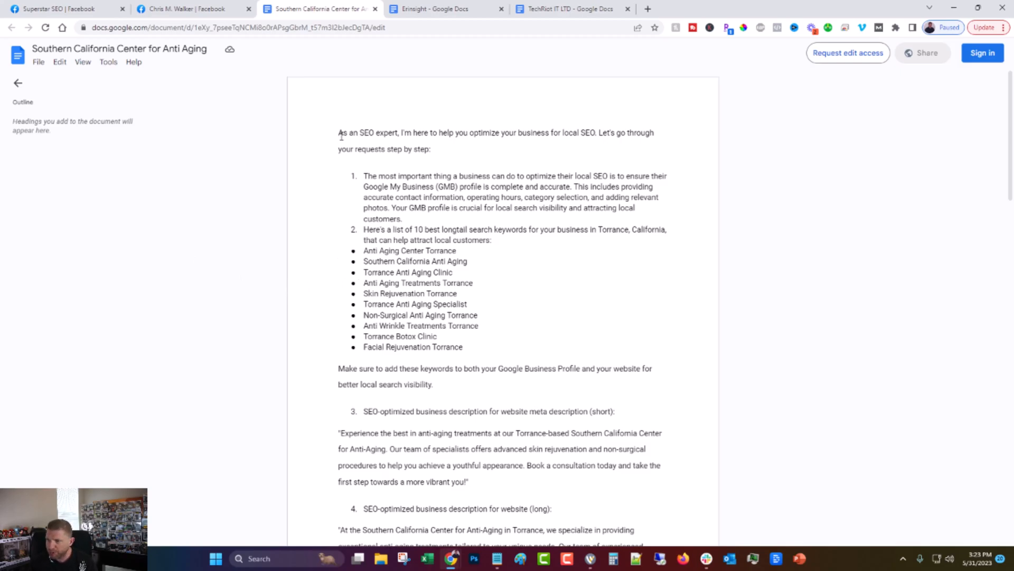
Read through the Southern California Center for Anti Aging audit's keywords and summary table
left_click_drag(338, 132, 634, 133)
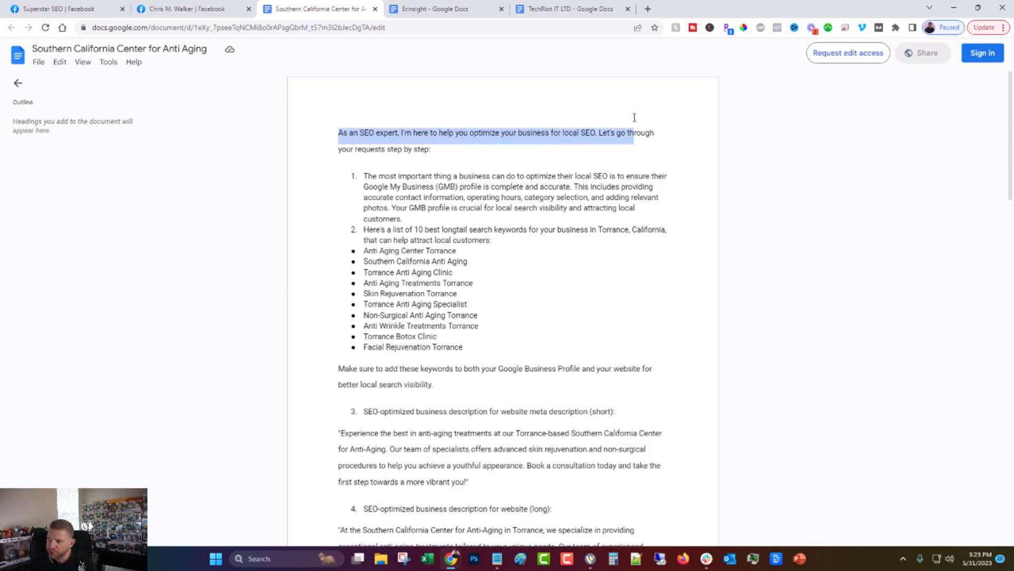
scroll("down", 3)
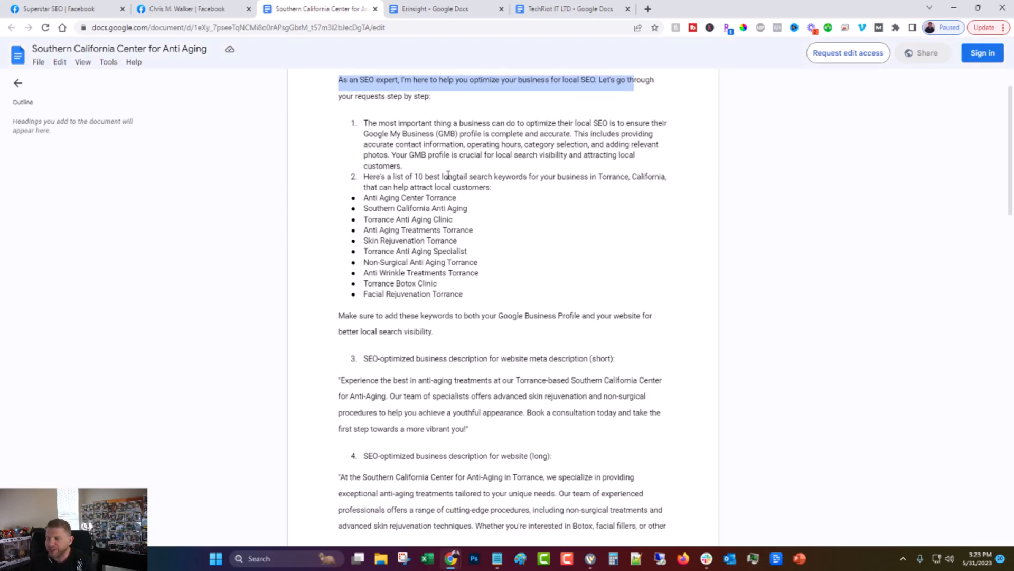
scroll("down", 3)
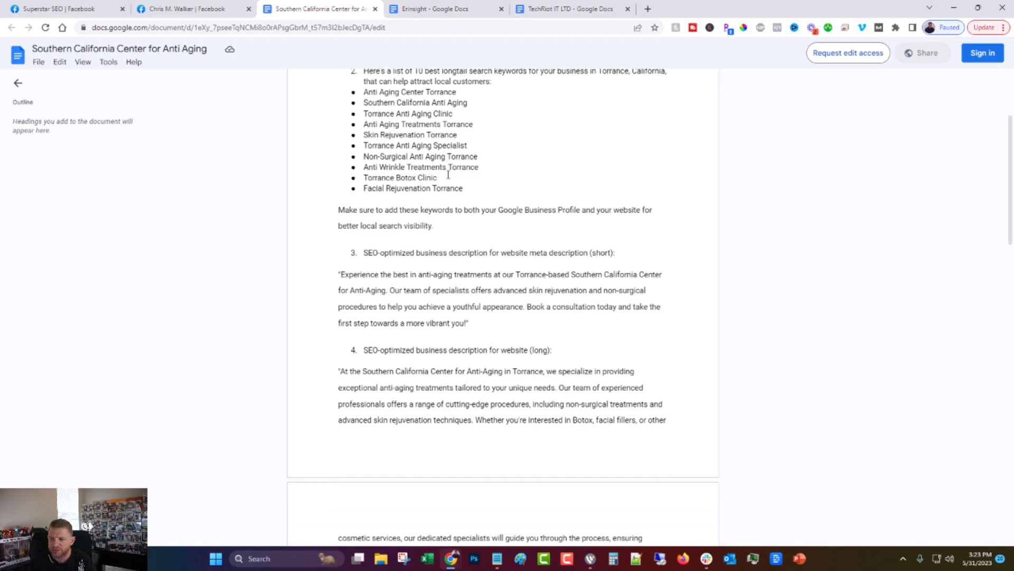
scroll("down", 3)
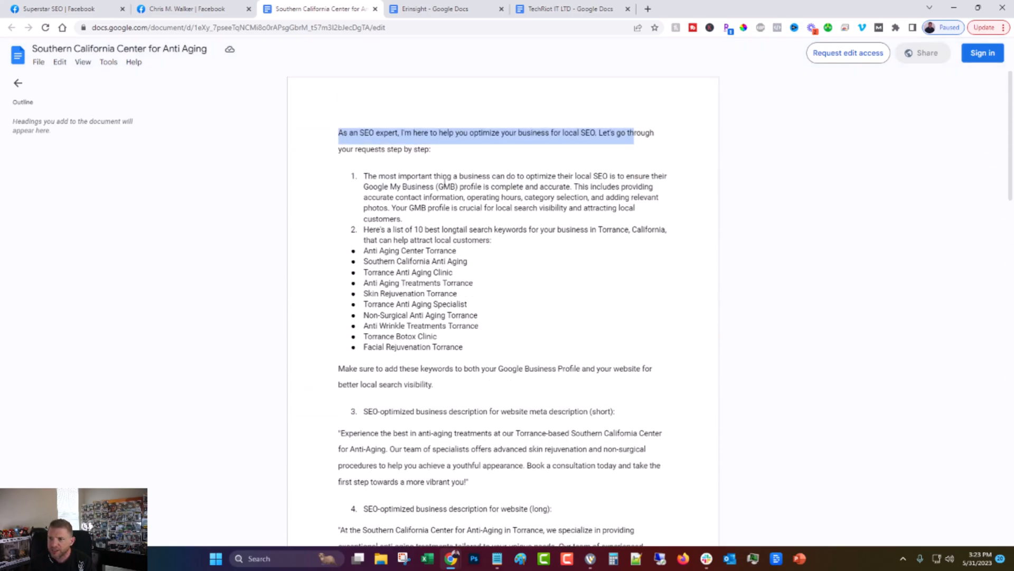
scroll("down", 3)
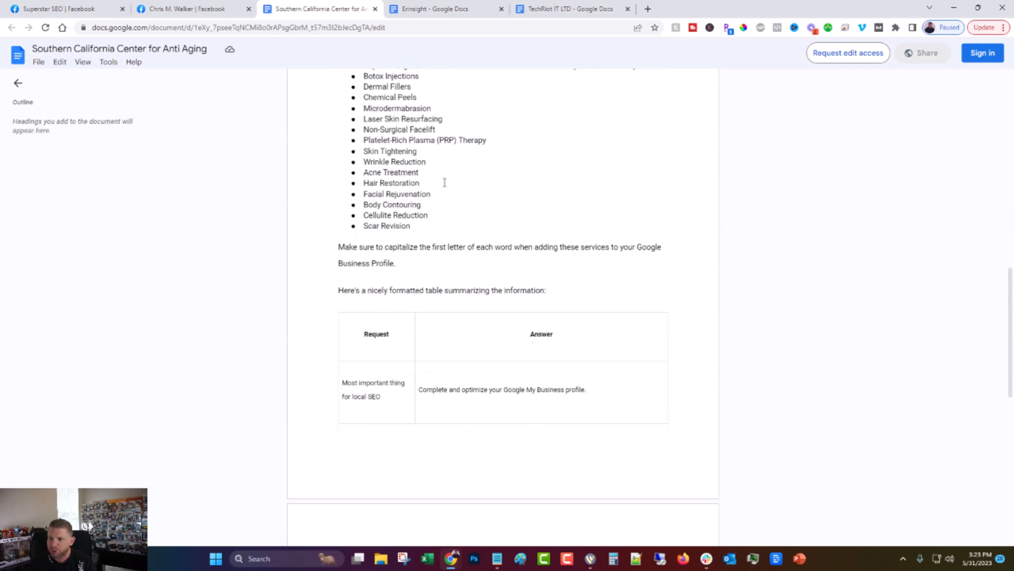
scroll("down", 3)
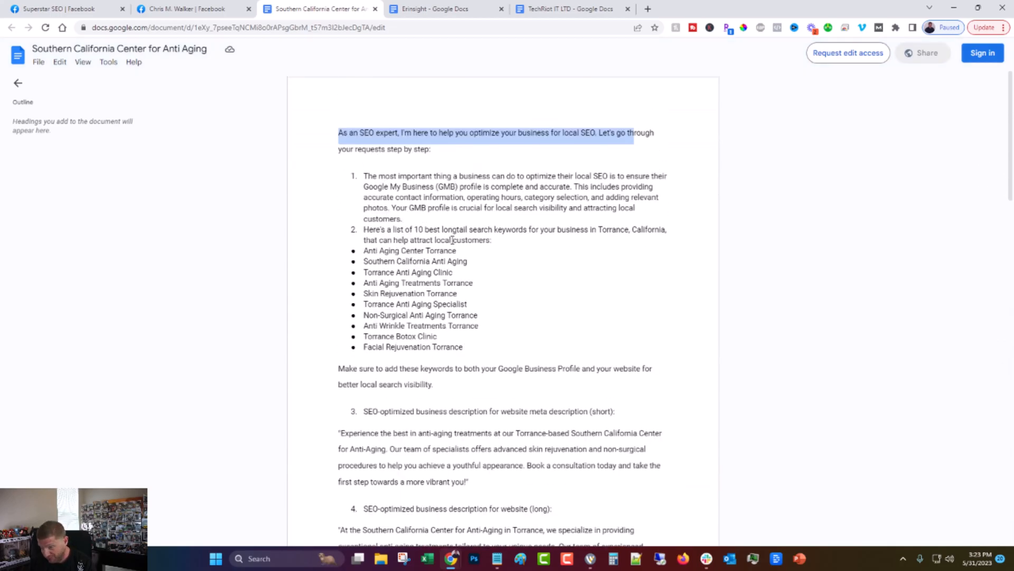
scroll("down", 3)
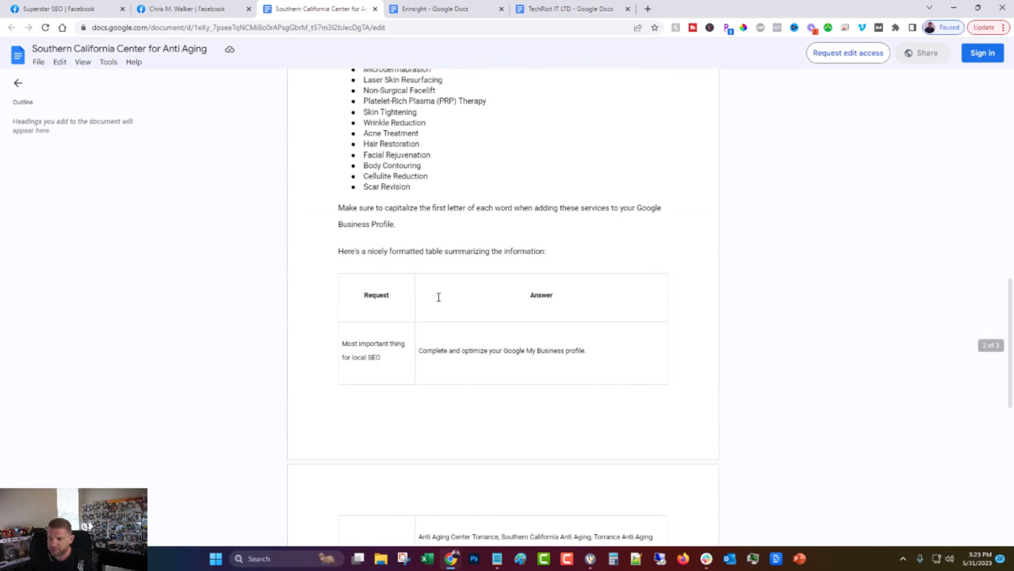
left_click(446, 9)
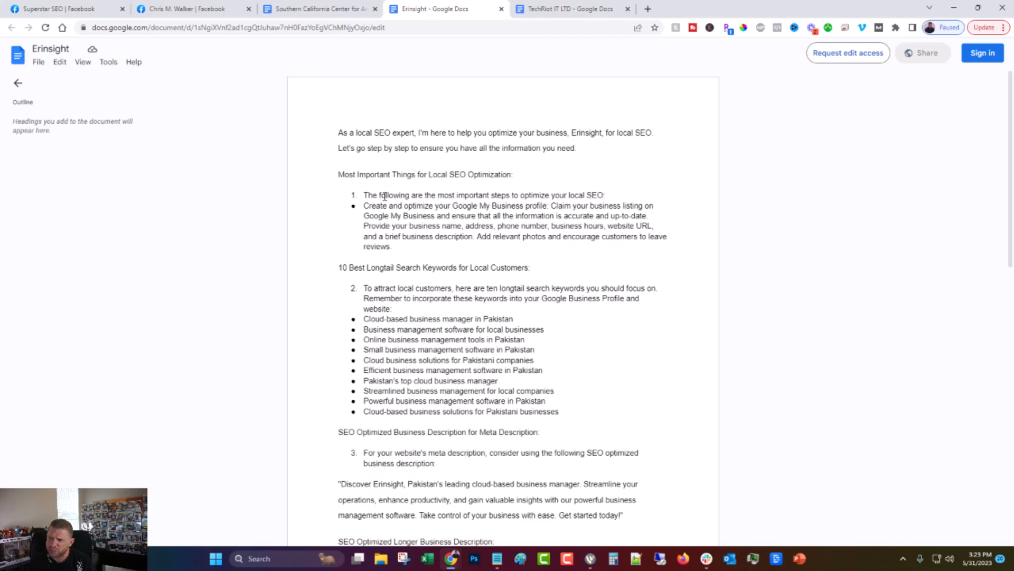
scroll("down", 3)
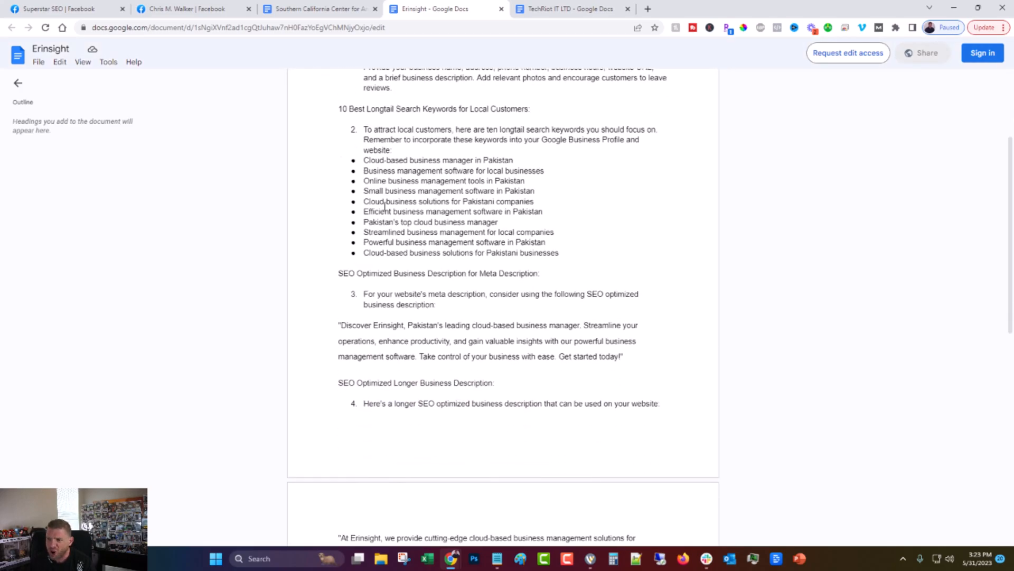
scroll("down", 3)
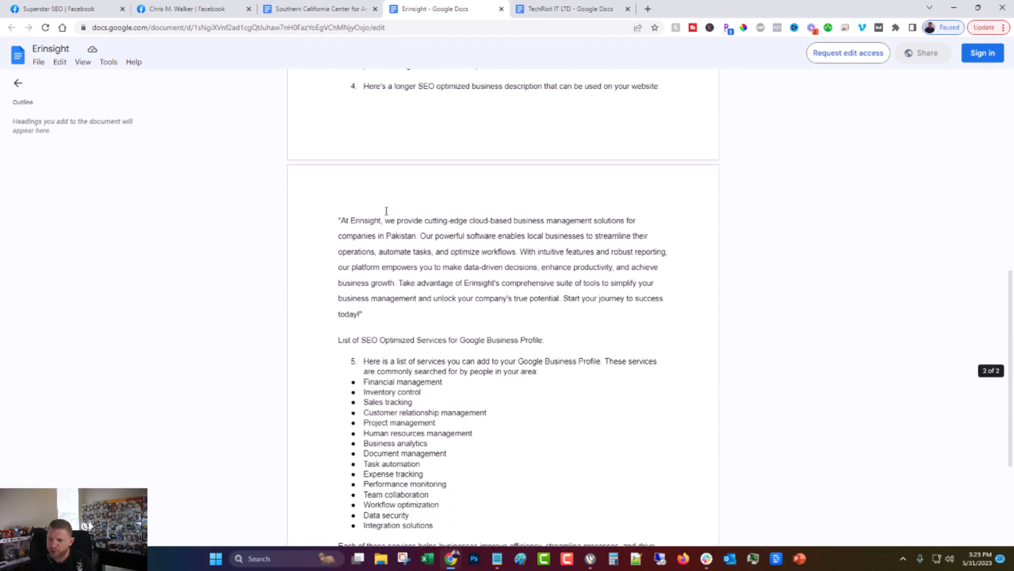
scroll("down", 3)
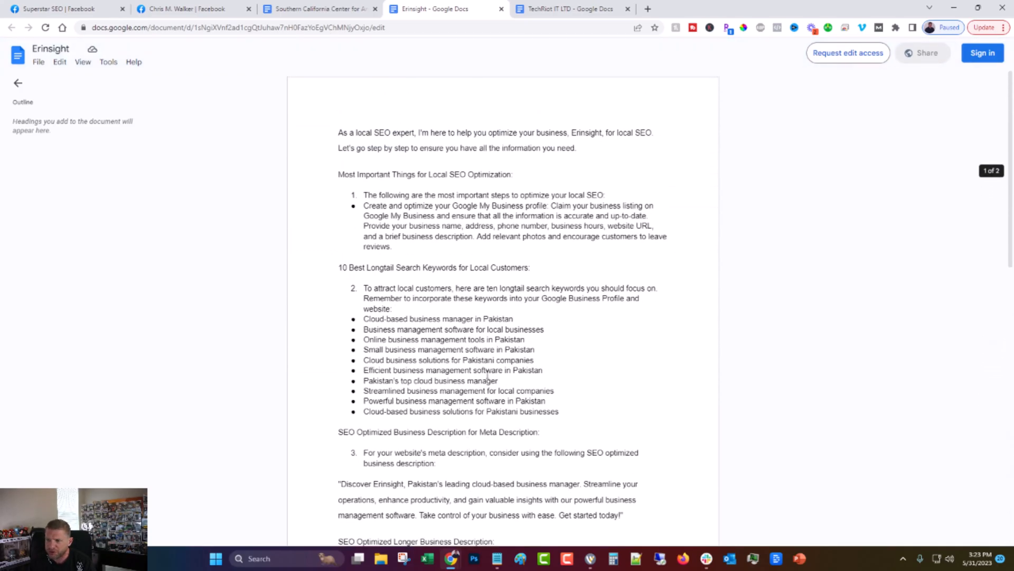
left_click(572, 9)
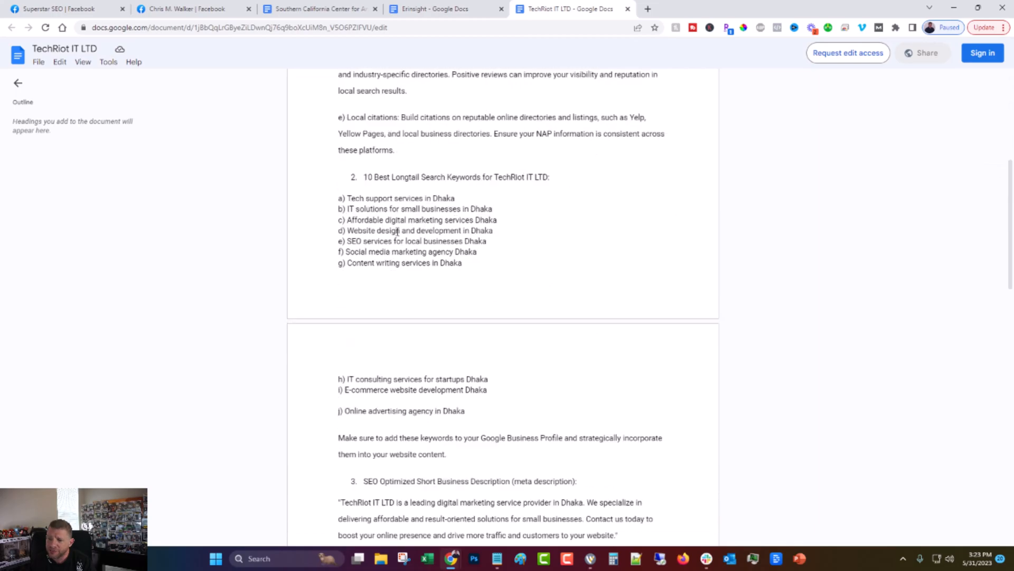
scroll("down", 3)
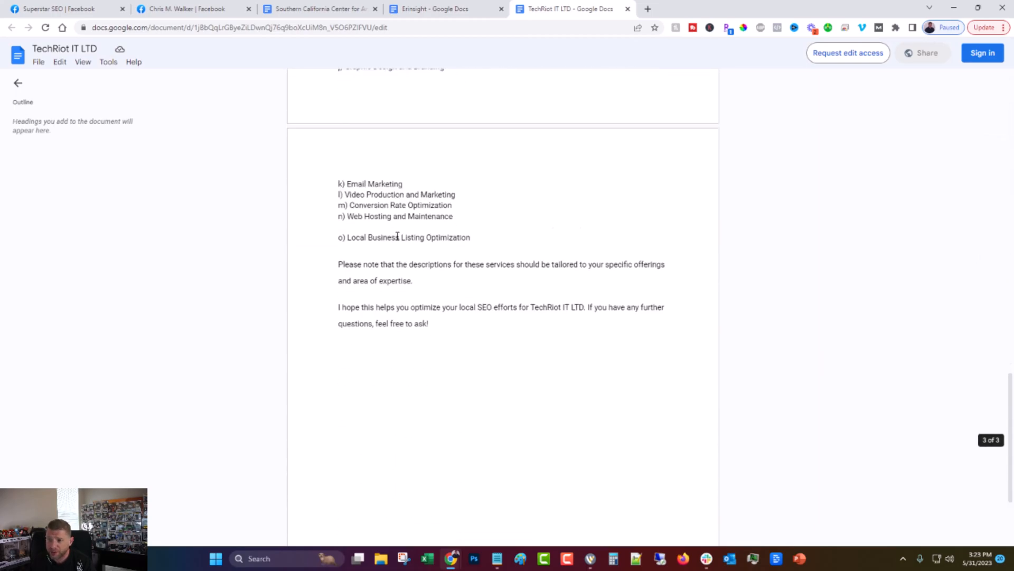
scroll("up", 3)
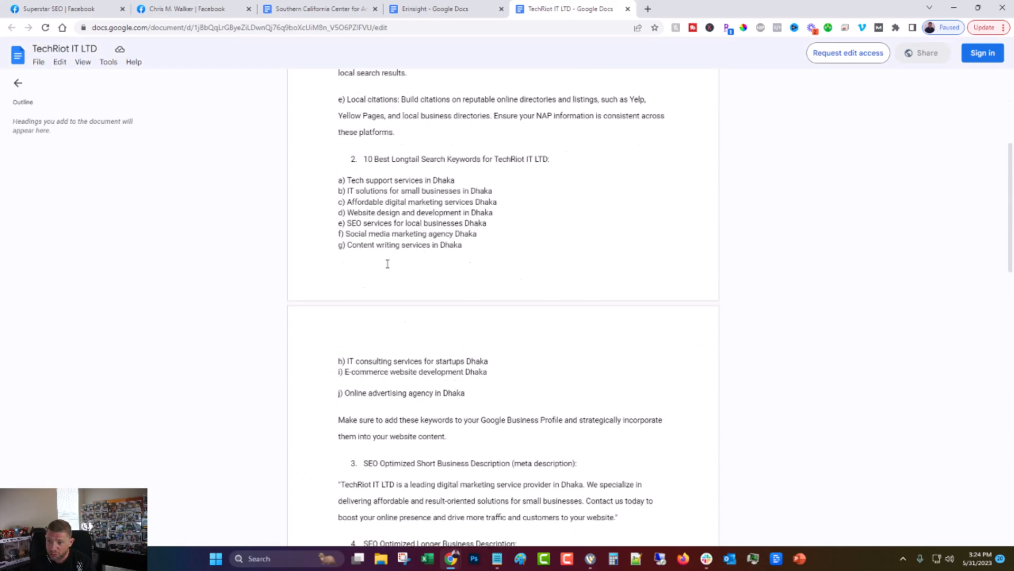
scroll("down", 3)
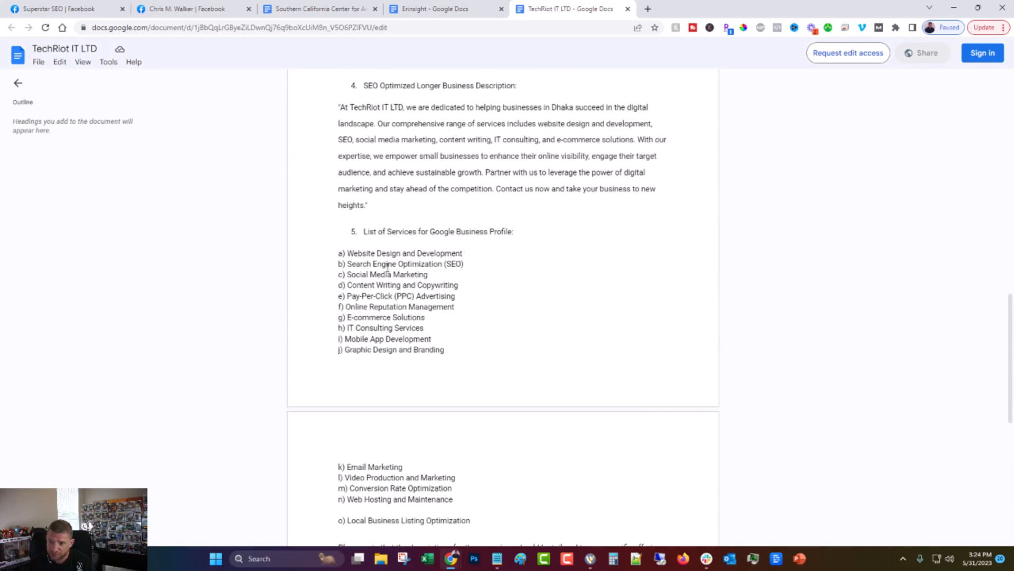
scroll("down", 3)
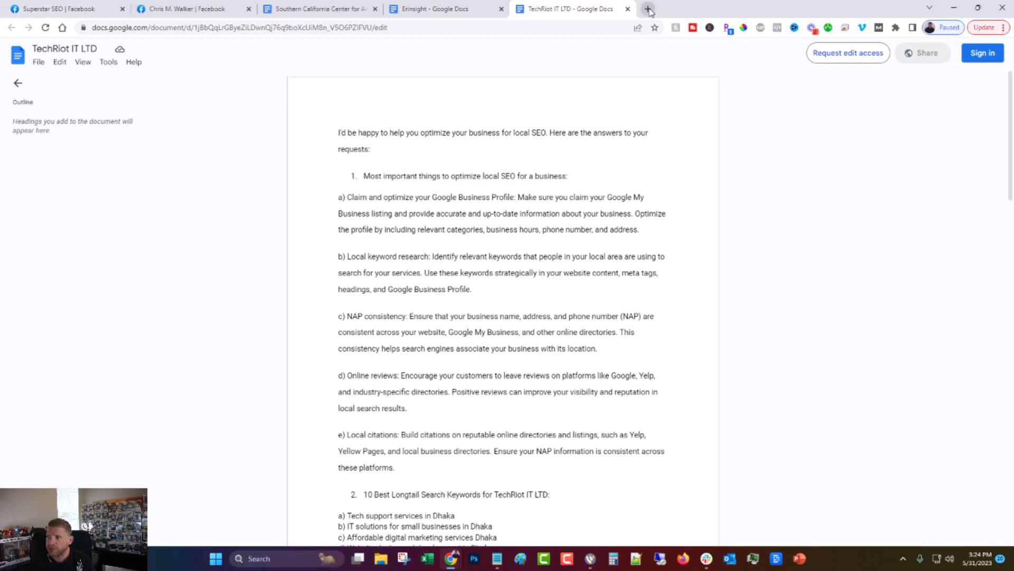
Search Google for 'myrtle beach roofer' and browse the ads, map listings and organic results
left_click(647, 9)
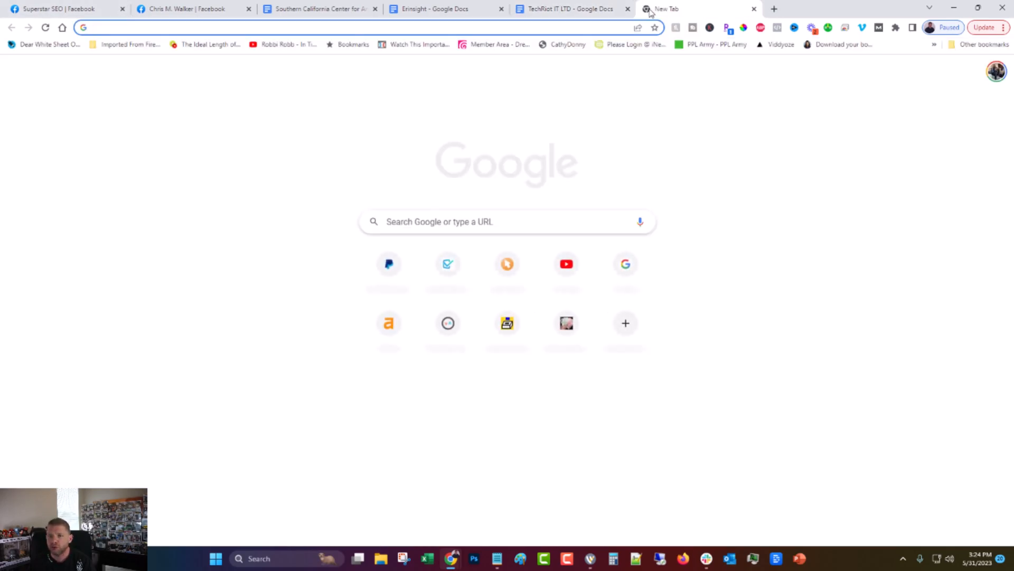
type("myrtle beach roofer")
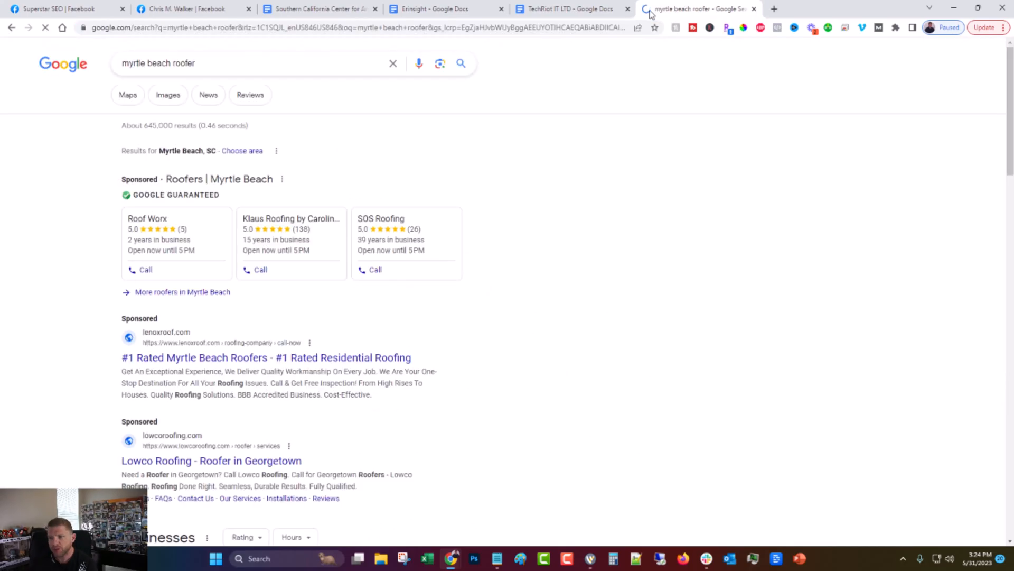
scroll("down", 3)
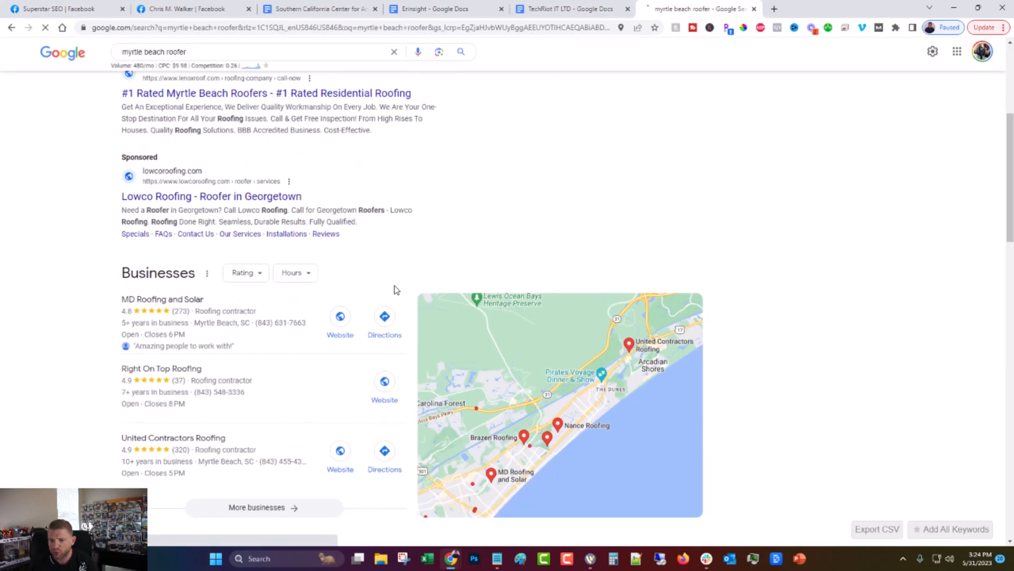
scroll("down", 3)
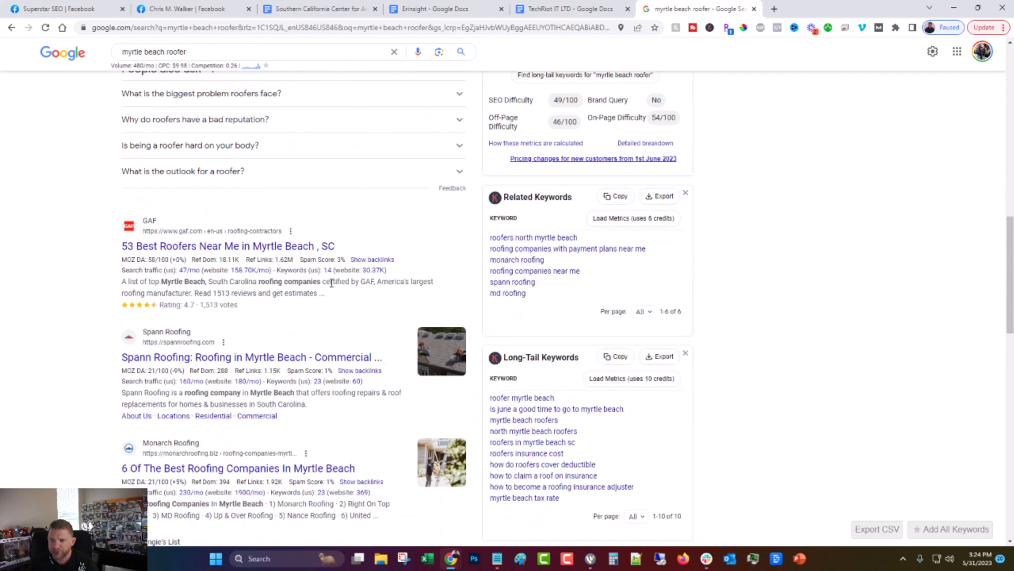
scroll("down", 3)
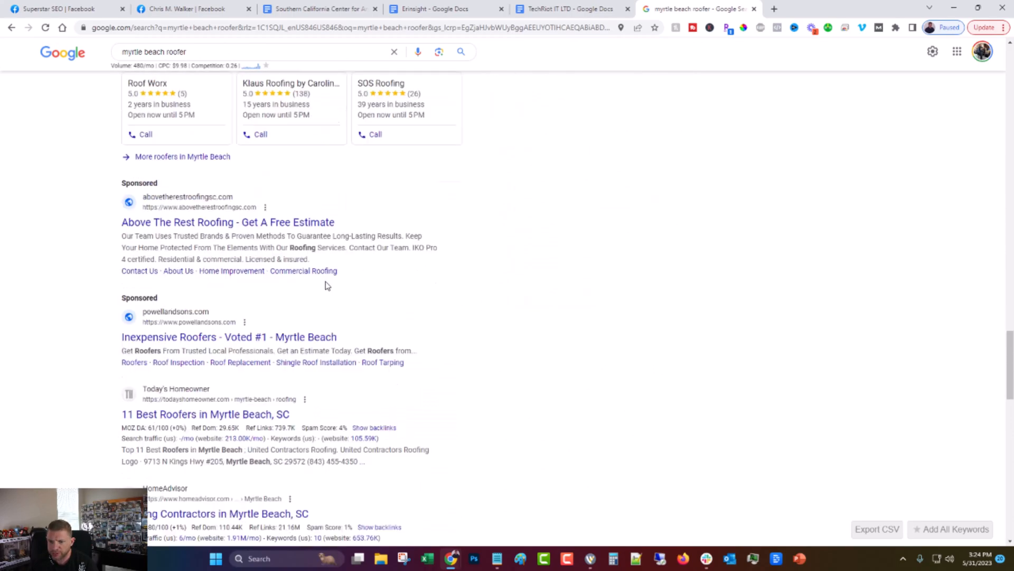
scroll("down", 3)
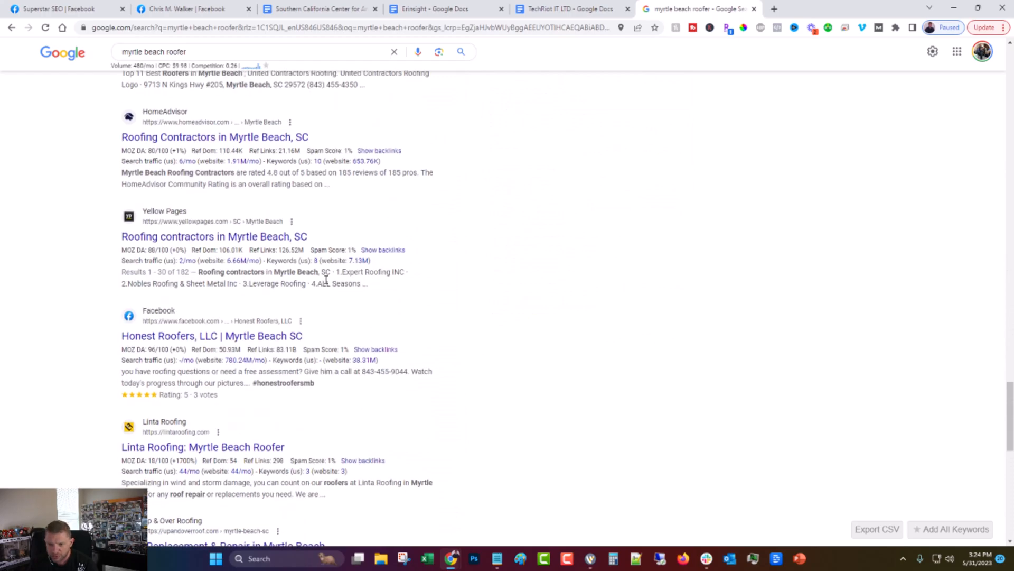
scroll("down", 3)
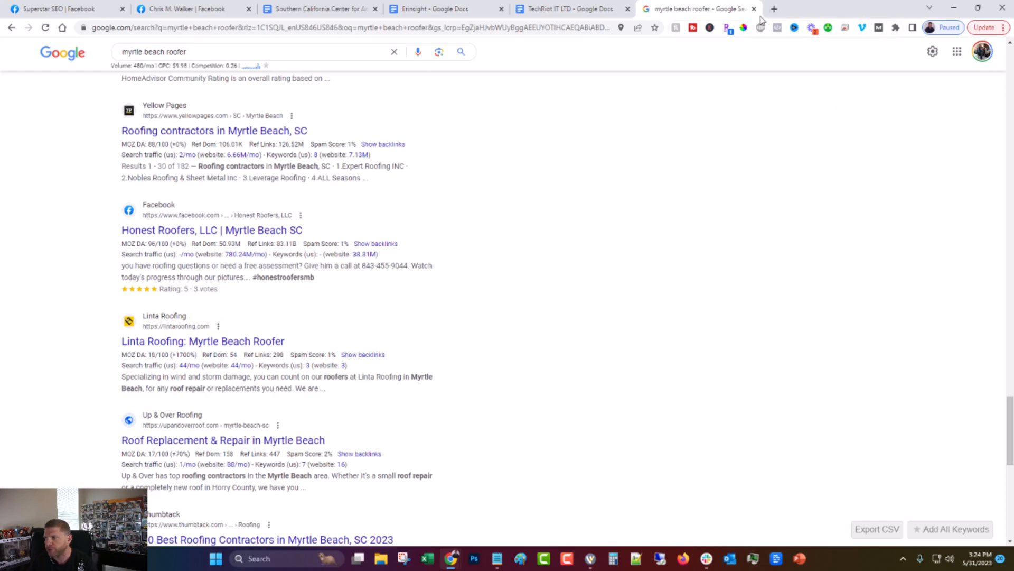
Open chat.openai.com and fill the prompt placeholder with Linta Roofer, Myrtle Beach, SC, USA
left_click(774, 9)
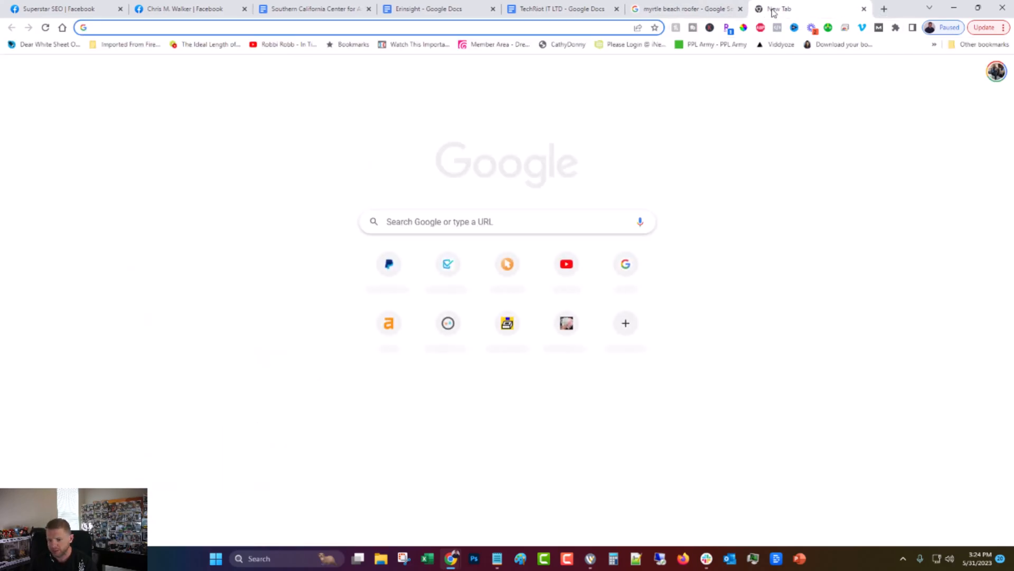
type("chat.openai.com")
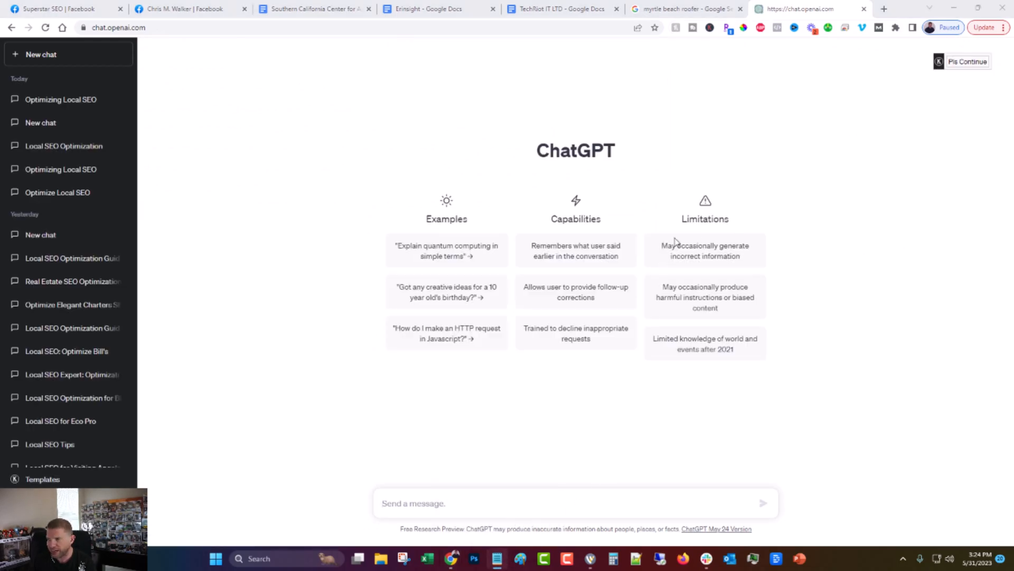
mouse_move(830, 272)
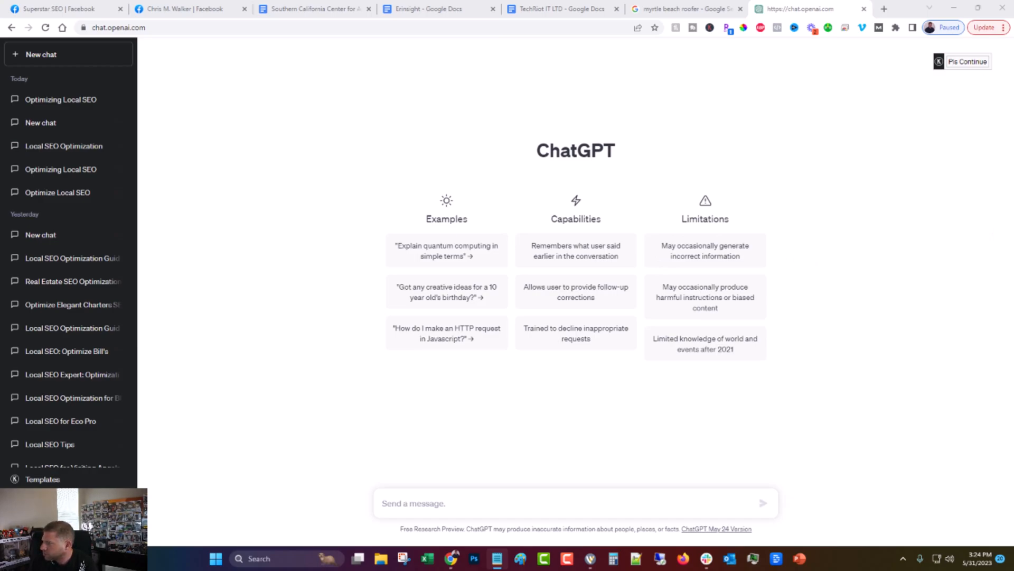
mouse_move(487, 466)
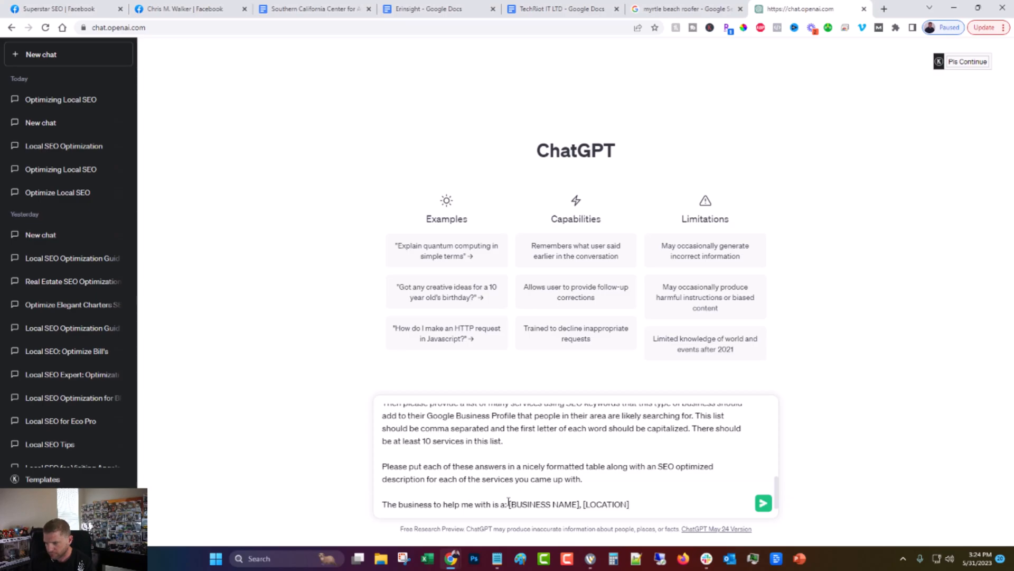
double_click(544, 503)
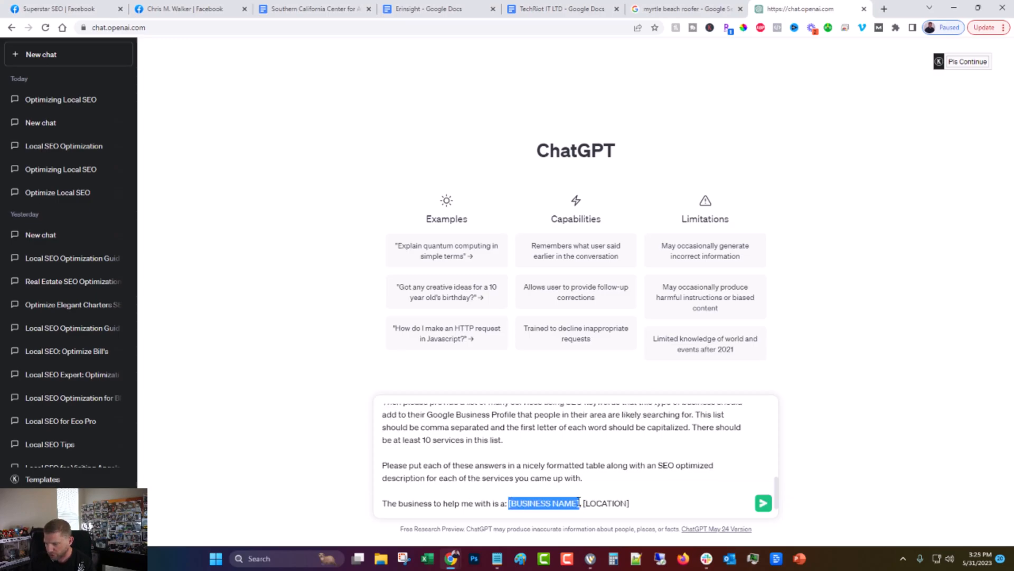
type("Linta")
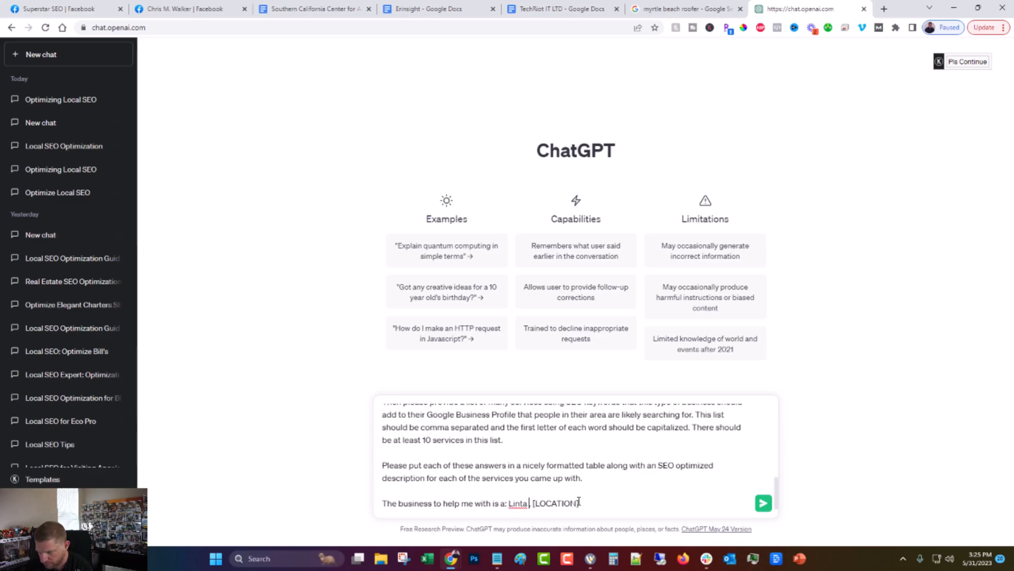
type("Roofe,")
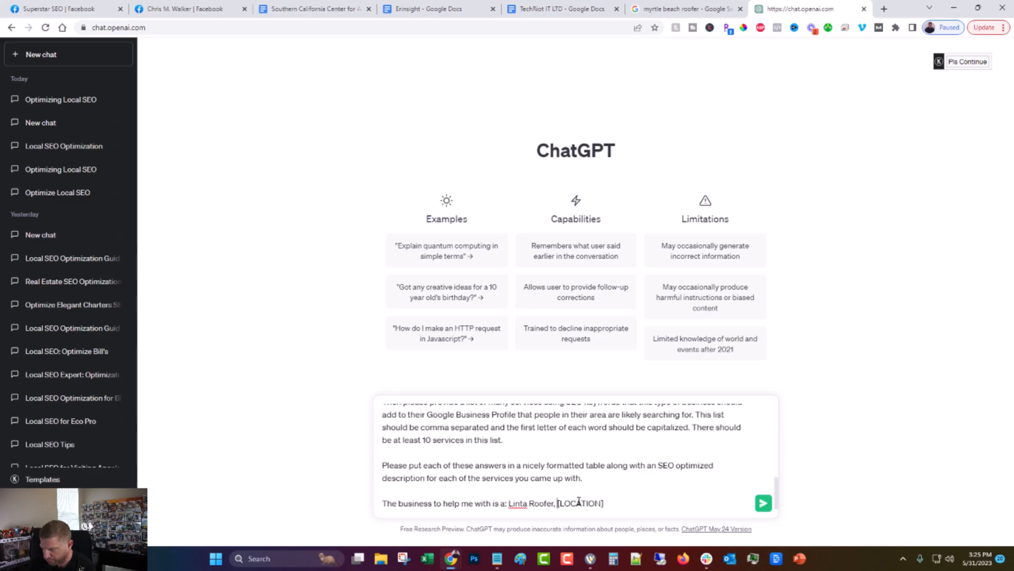
type("Myrtle Beach, SC, U")
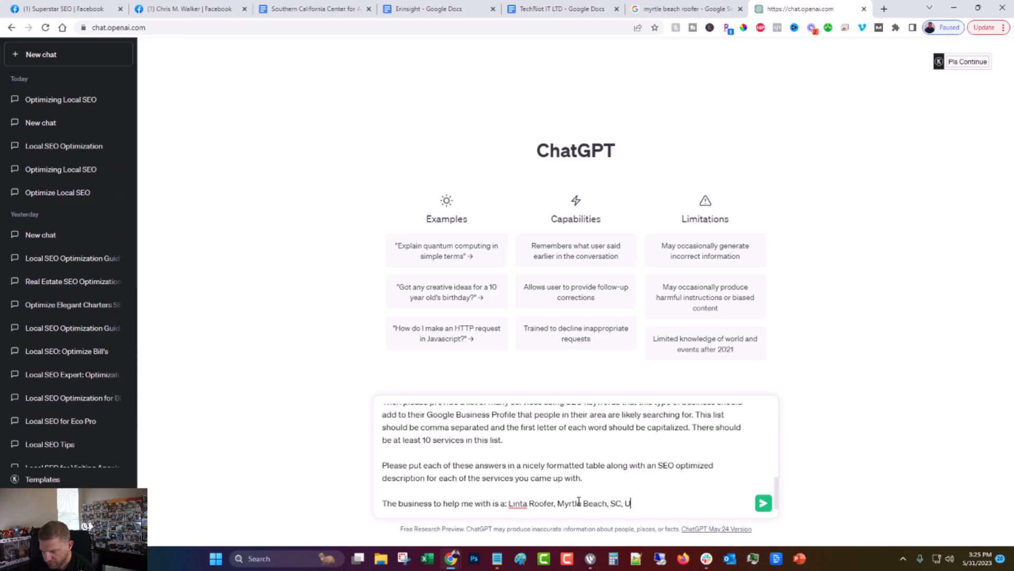
type("SA")
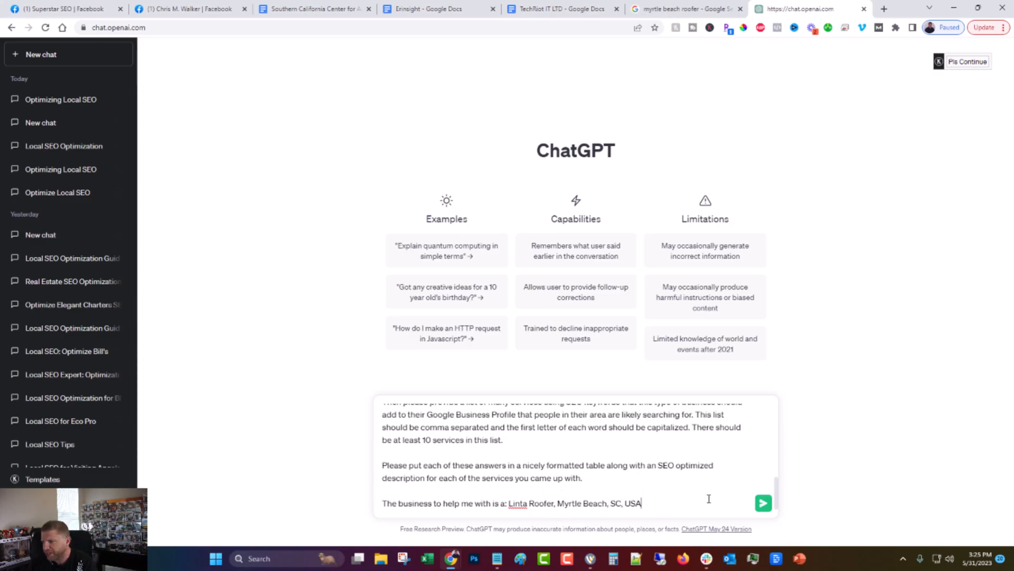
mouse_move(810, 478)
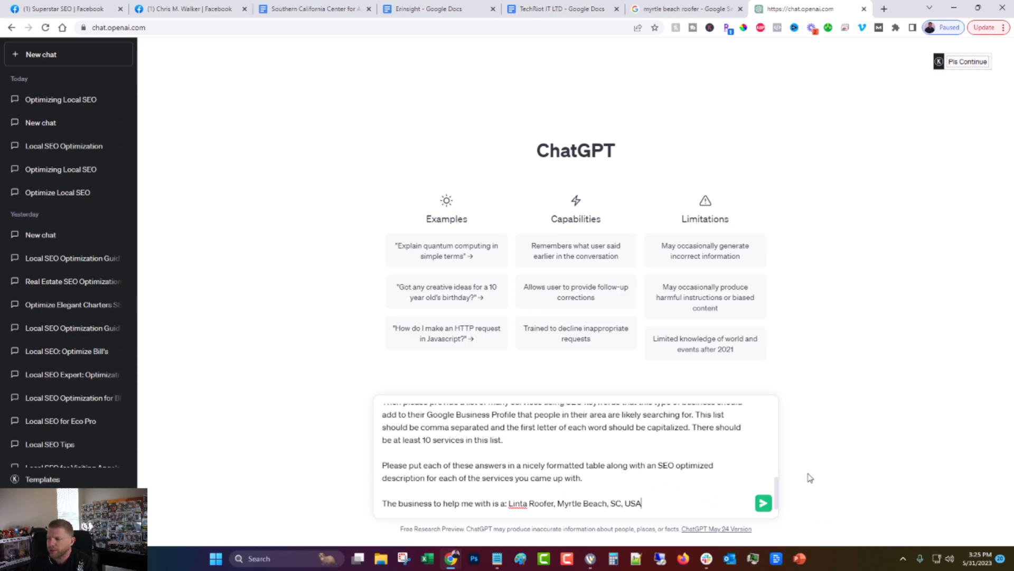
mouse_move(763, 503)
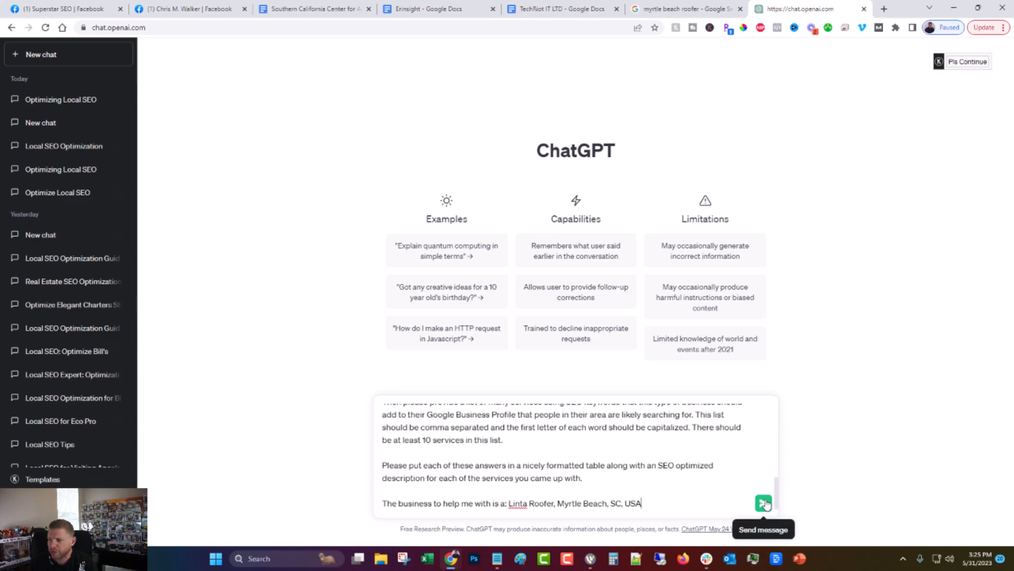
Send the Linta Roofer prompt, continue the cut-off answer, and scroll back through it
left_click(763, 503)
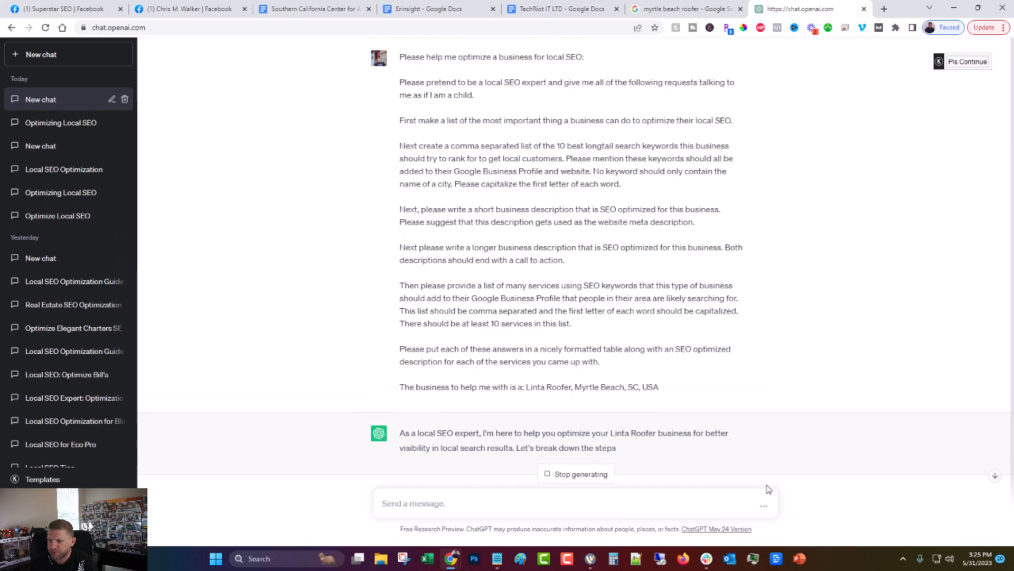
scroll("down", 3)
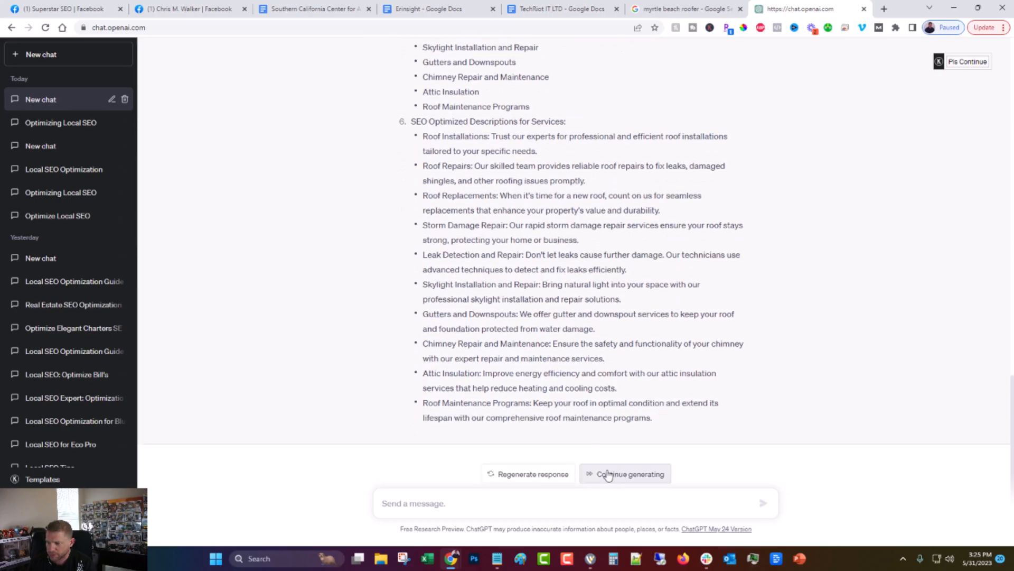
left_click(625, 474)
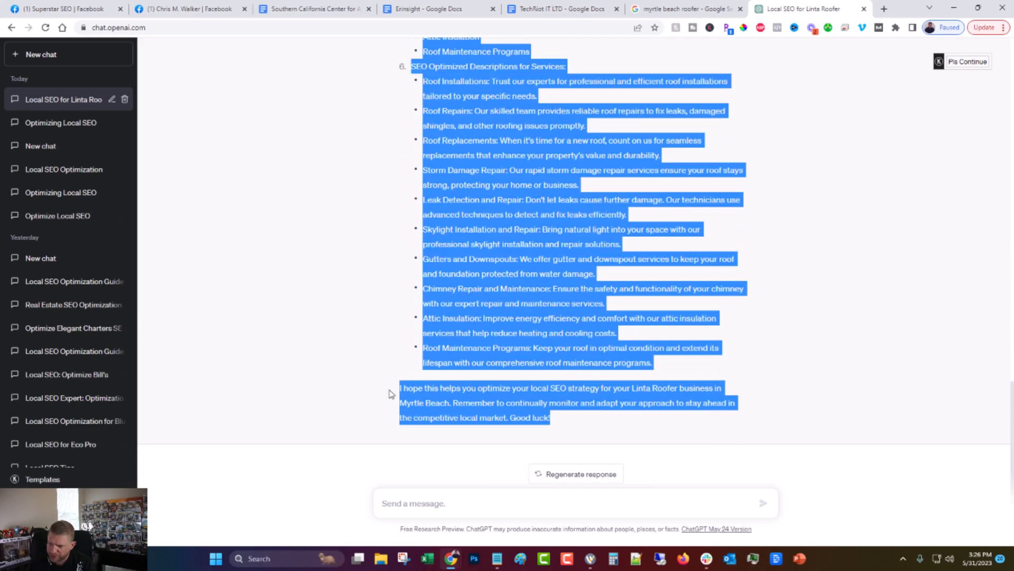
left_click(611, 398)
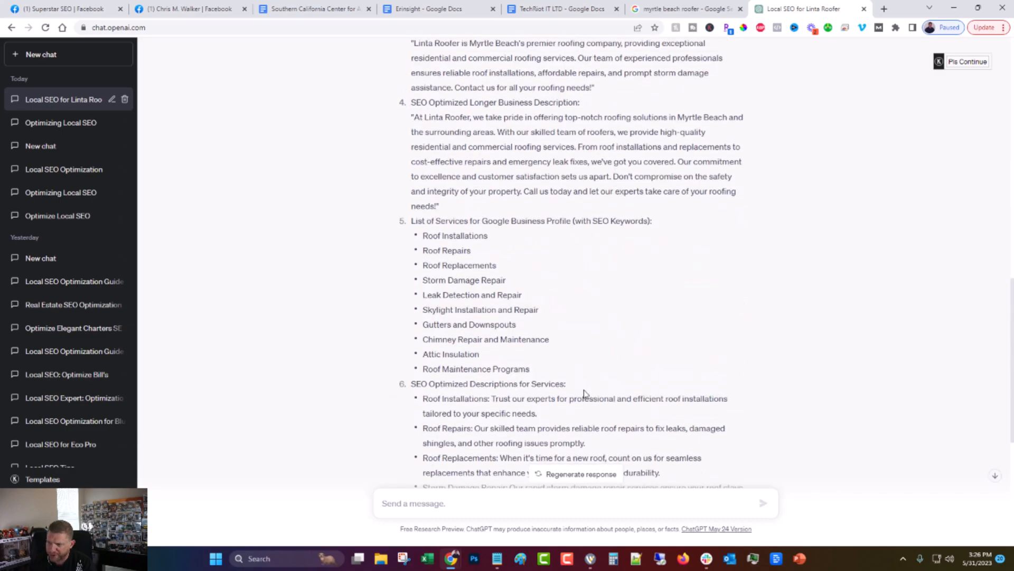
scroll("up", 3)
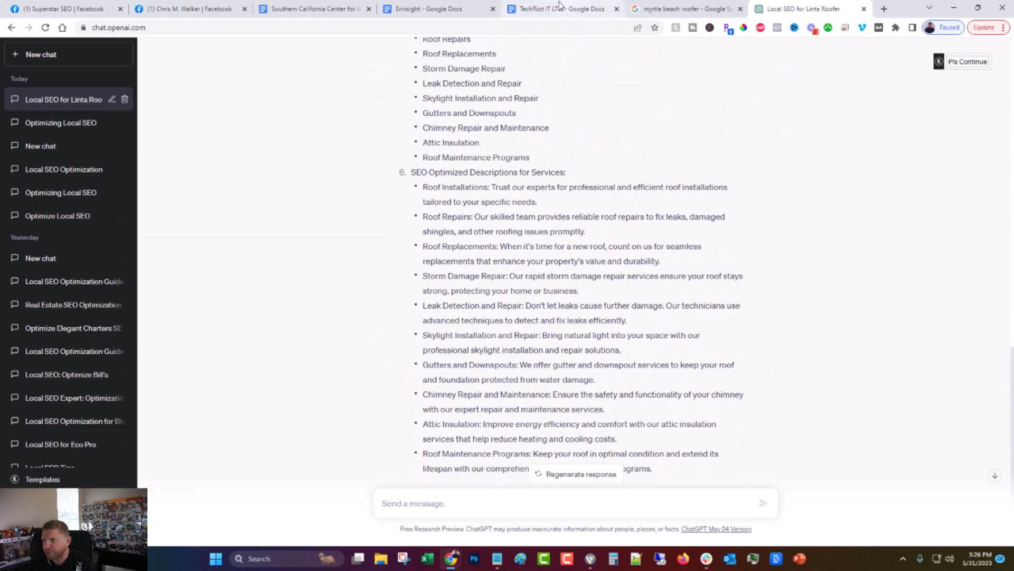
Revisit the Southern California Center for Anti Aging and Erinsight audits in Google Docs
left_click(314, 9)
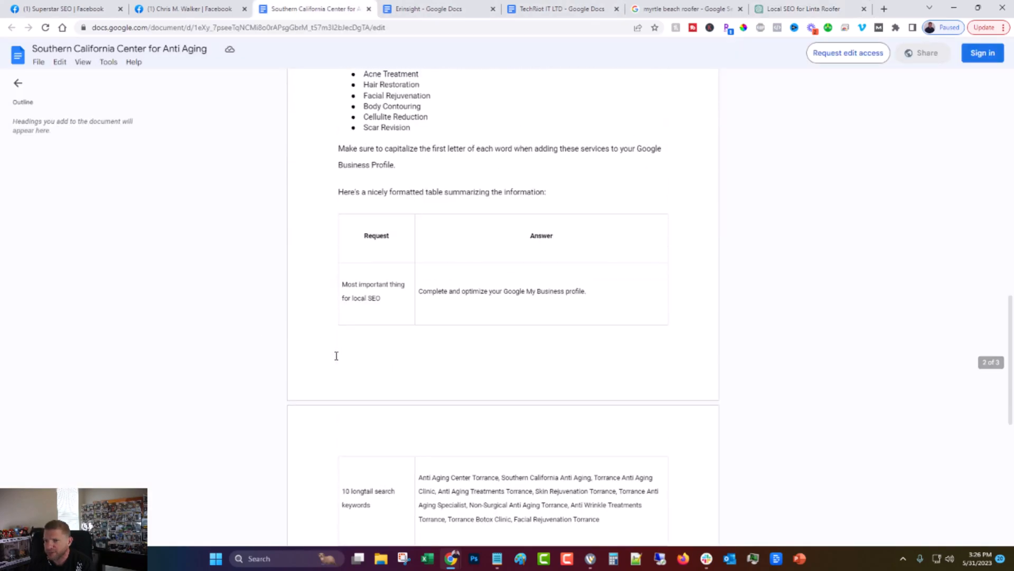
left_click(435, 9)
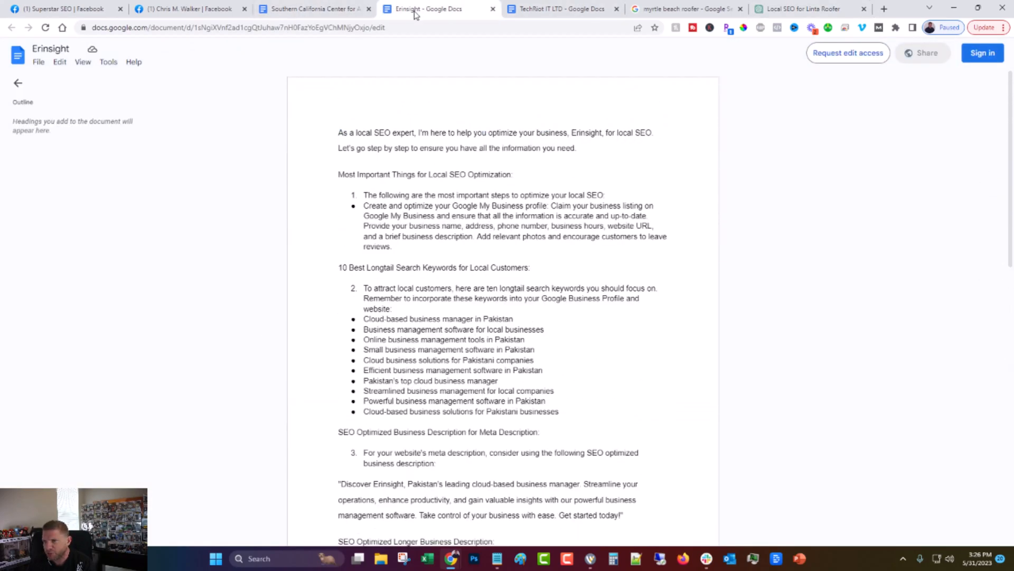
scroll("down", 3)
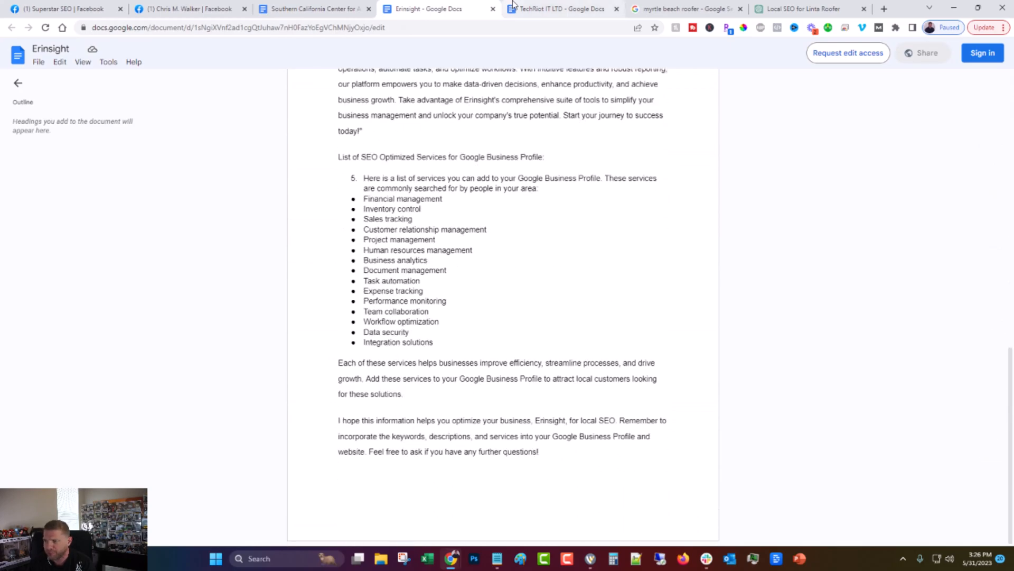
left_click(800, 9)
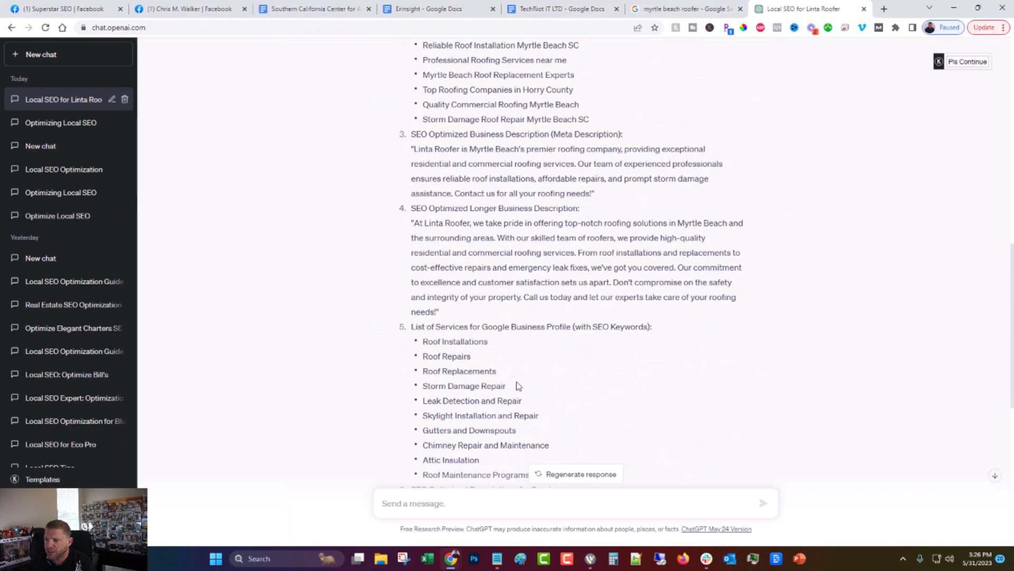
Start a new ChatGPT chat and paste in the reusable local SEO prompt template
scroll("down", 3)
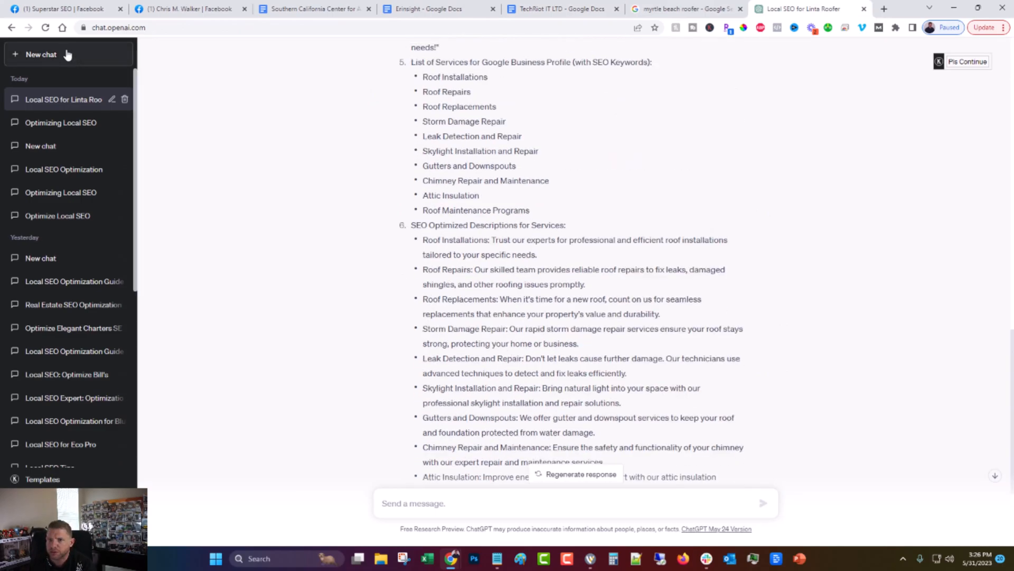
left_click(40, 53)
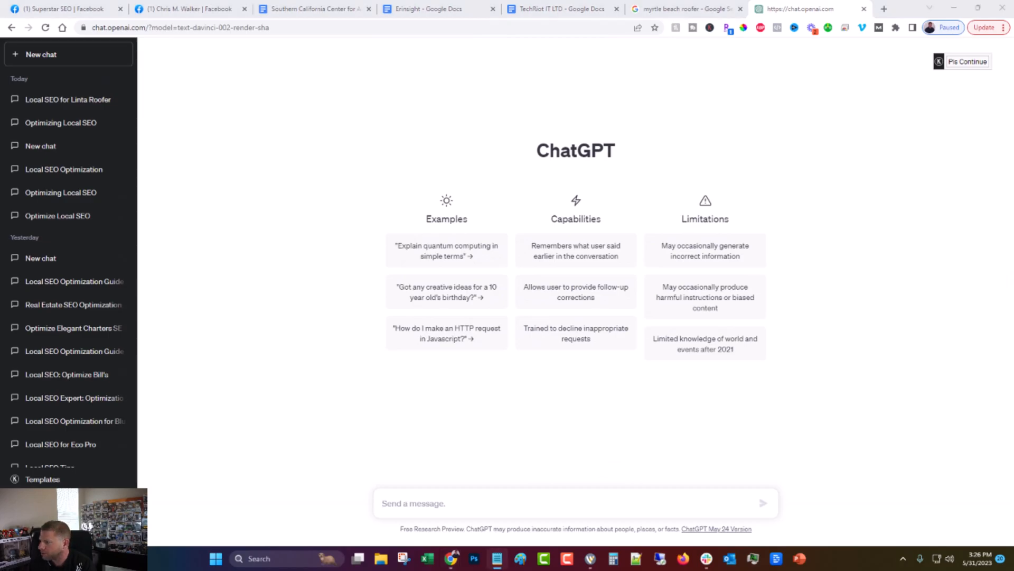
right_click(414, 503)
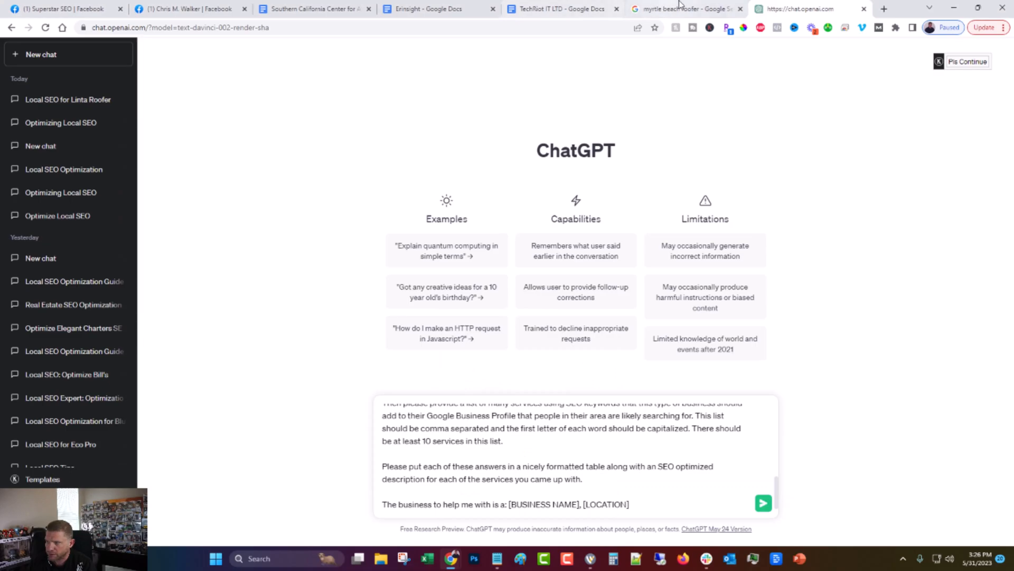
Search Google for 'milwaukee chiropractor' and scroll the results to find a sample business
left_click(685, 9)
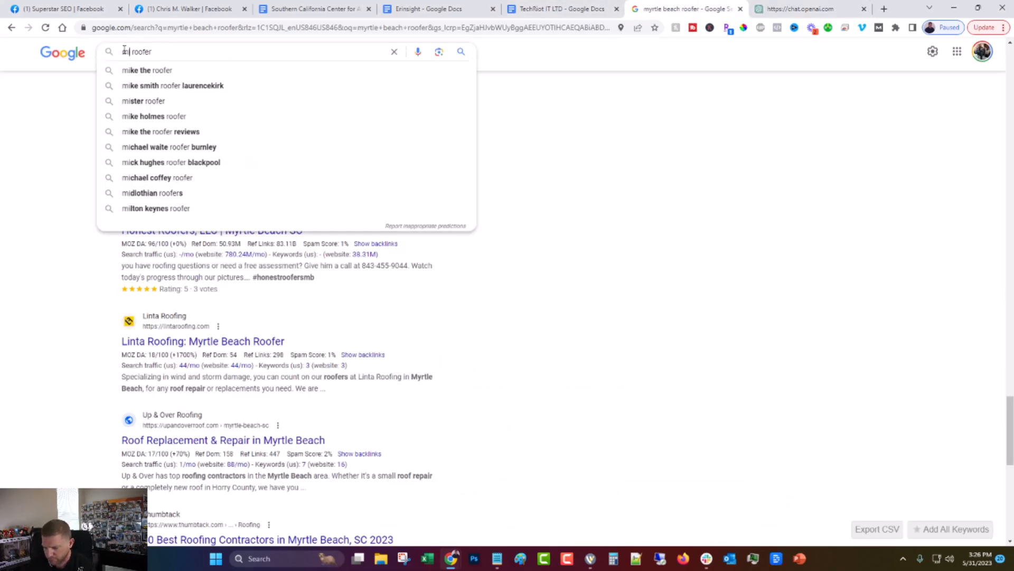
type("milwaukee roofer")
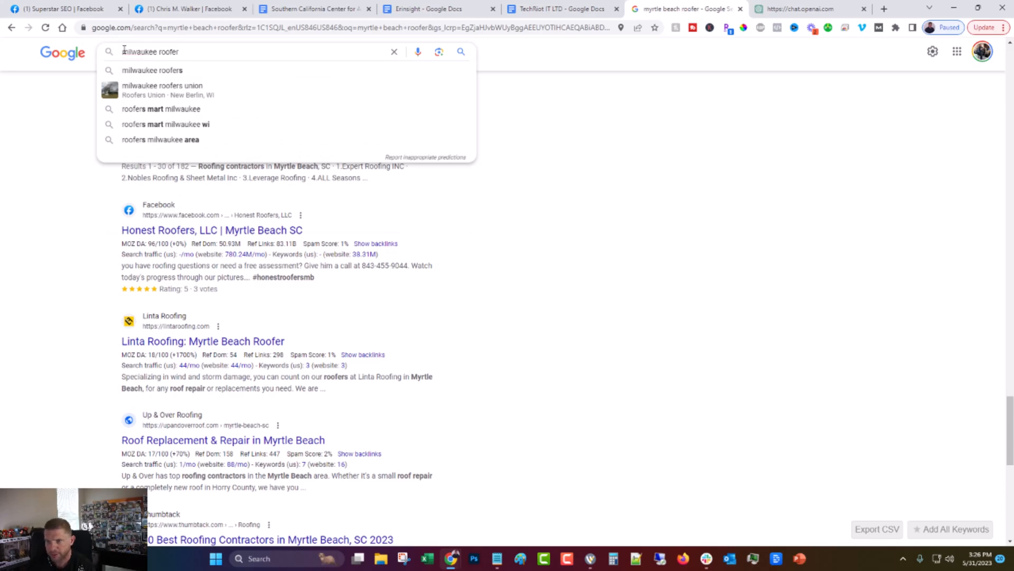
double_click(167, 51)
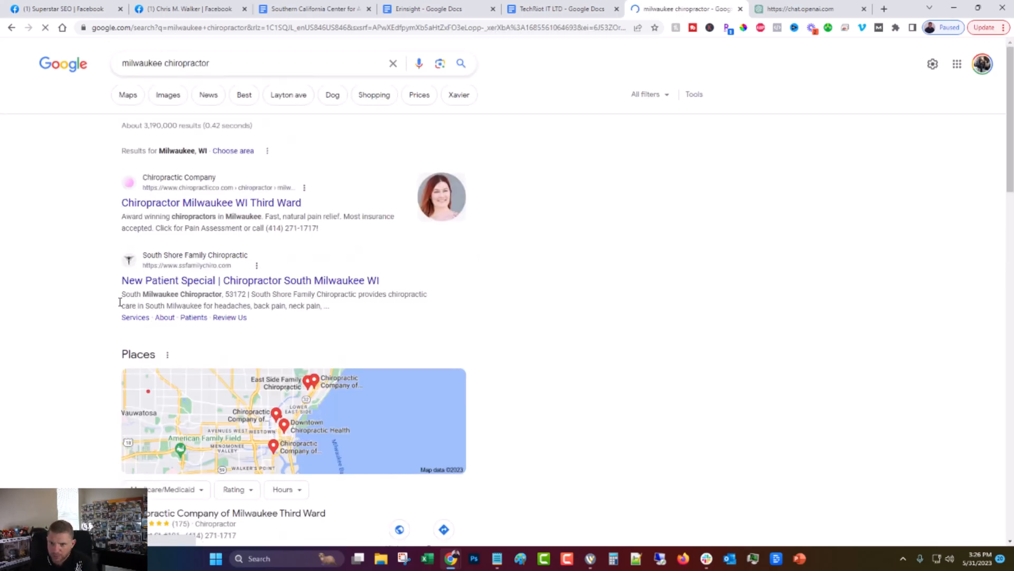
scroll("down", 3)
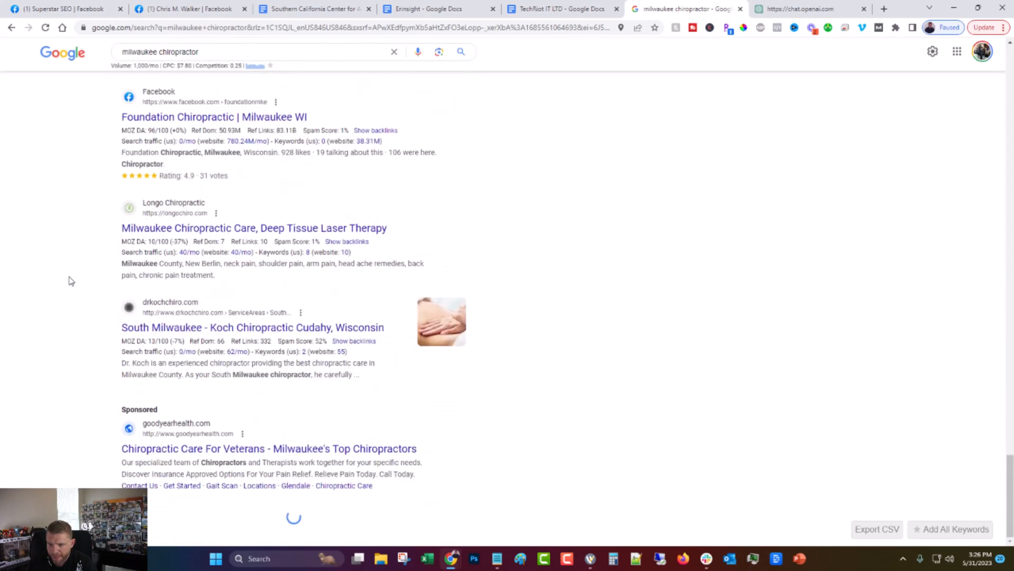
scroll("down", 3)
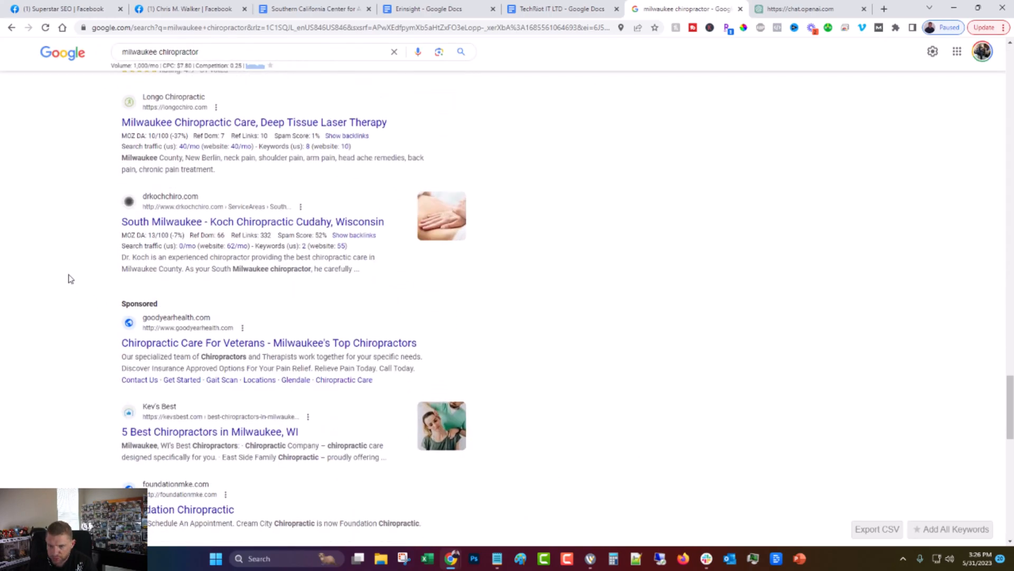
scroll("down", 3)
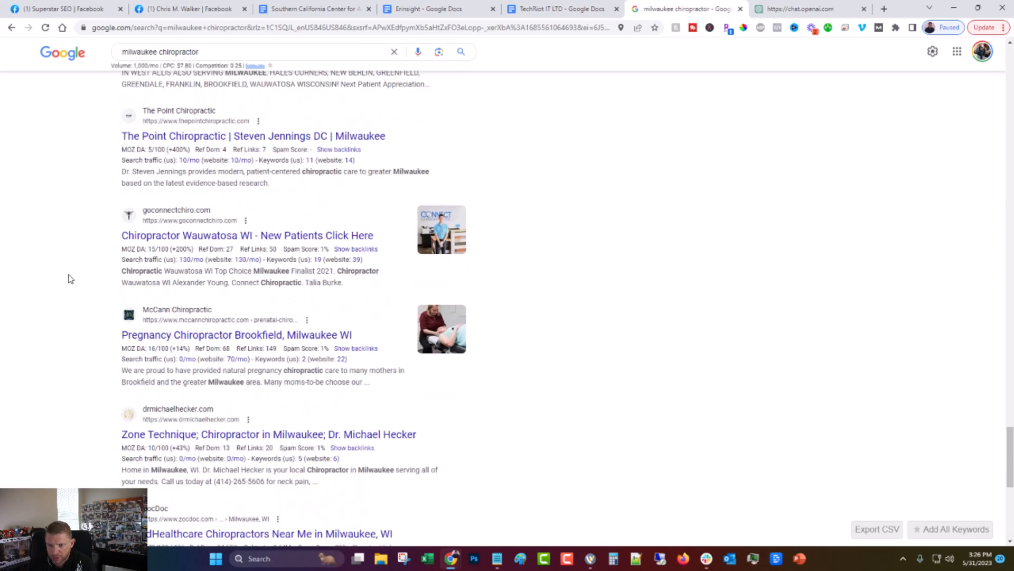
scroll("down", 3)
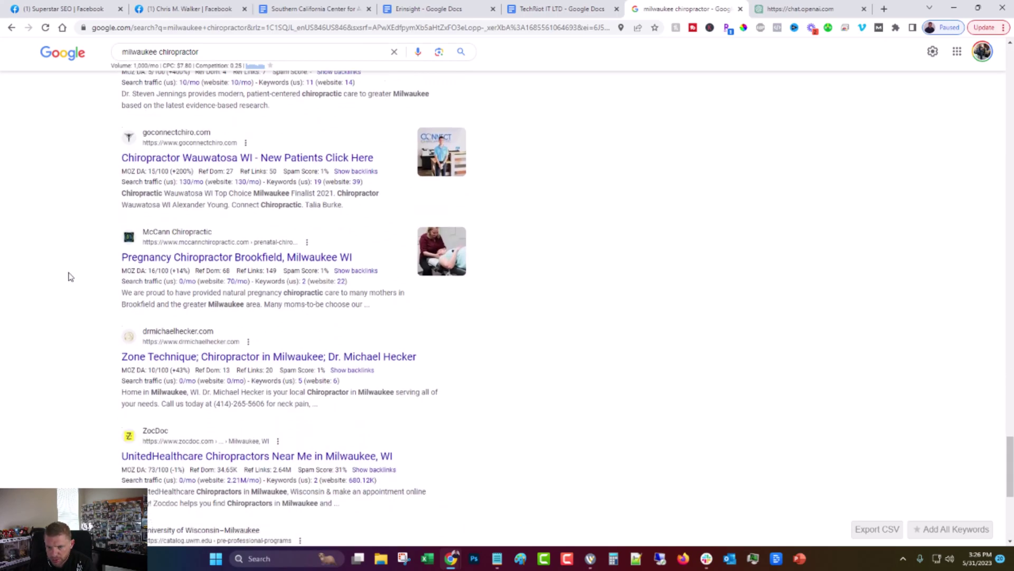
scroll("down", 3)
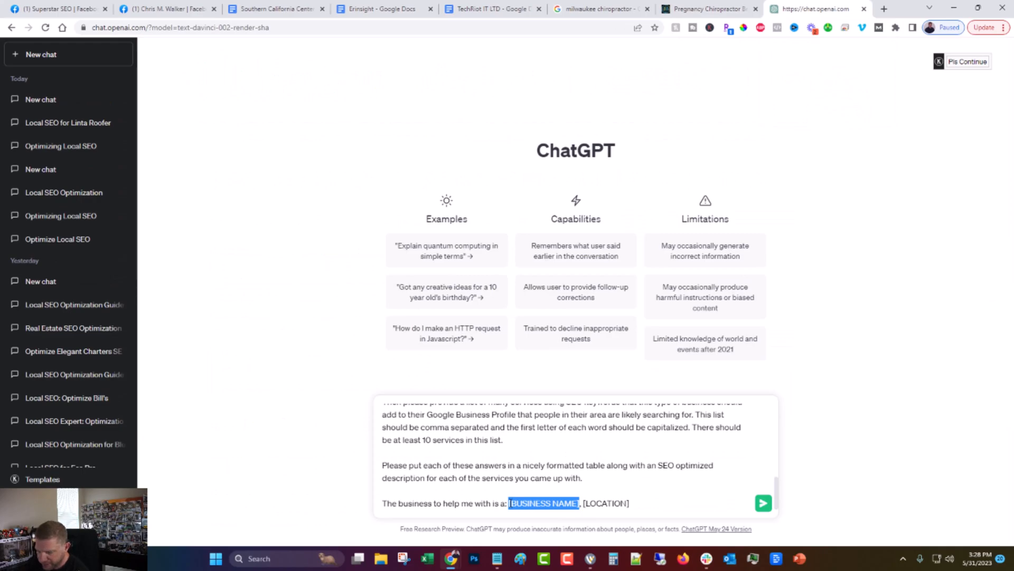
Replace the placeholders with McCann Chiropractic and Milwaukee, correcting the Chiropractic typo
type("McCann")
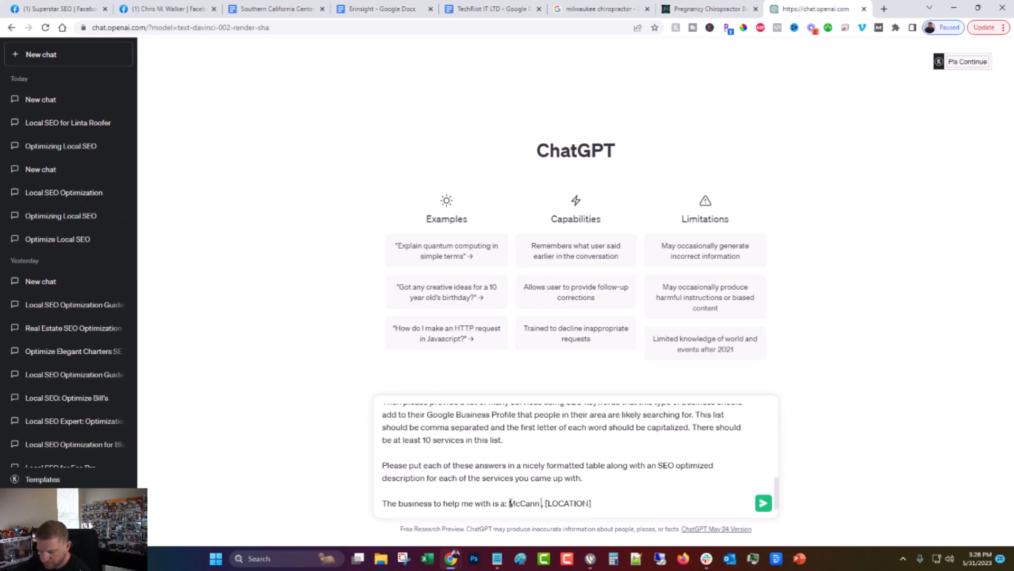
type("Chirporac")
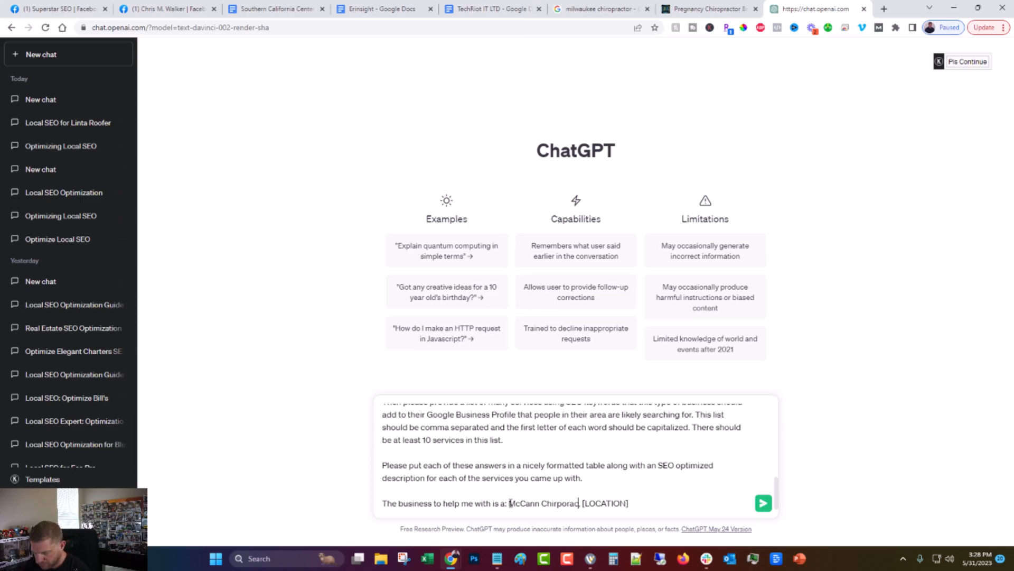
type("Chirporactic")
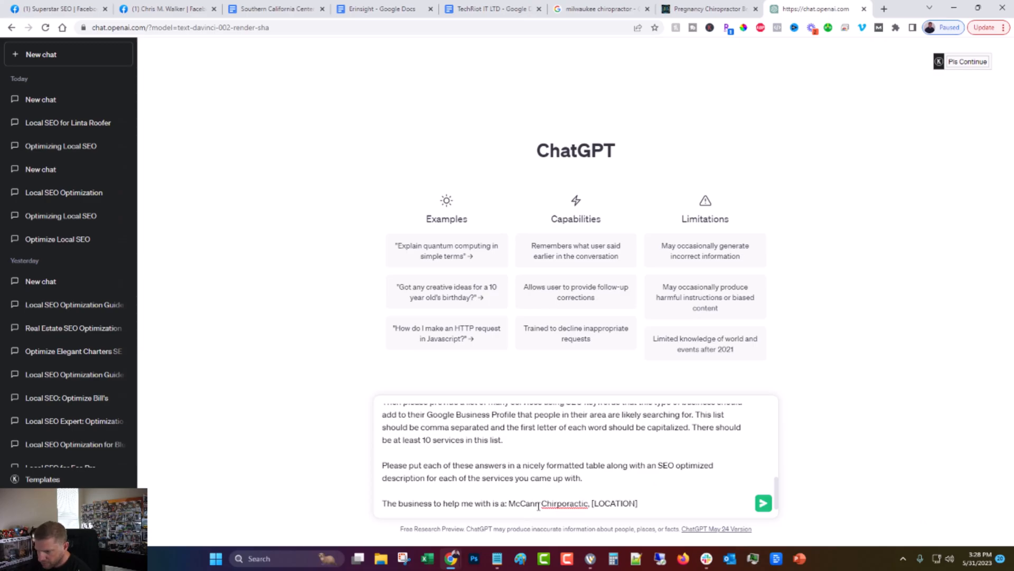
left_click(562, 503)
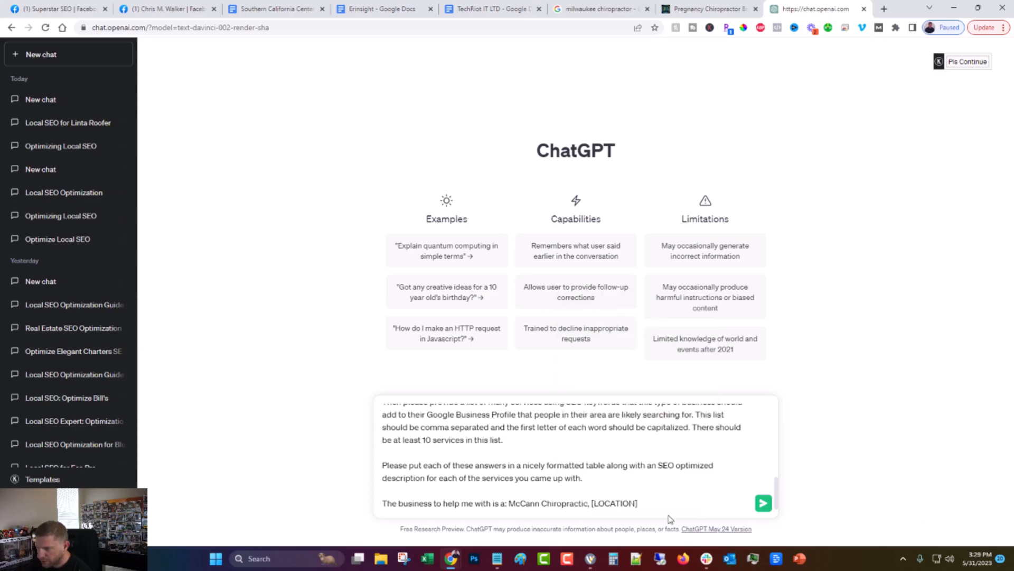
double_click(614, 503)
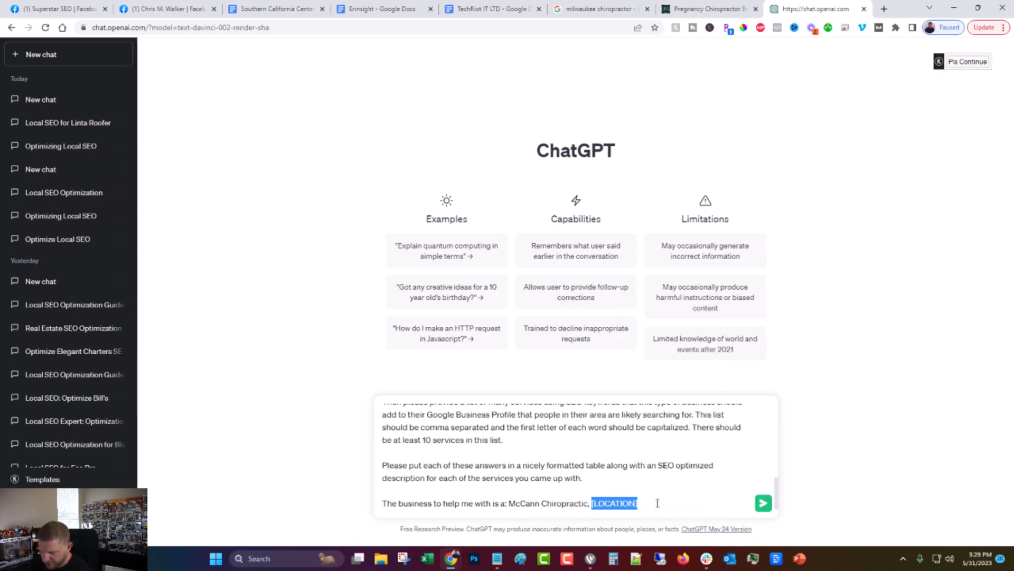
type("Milwau")
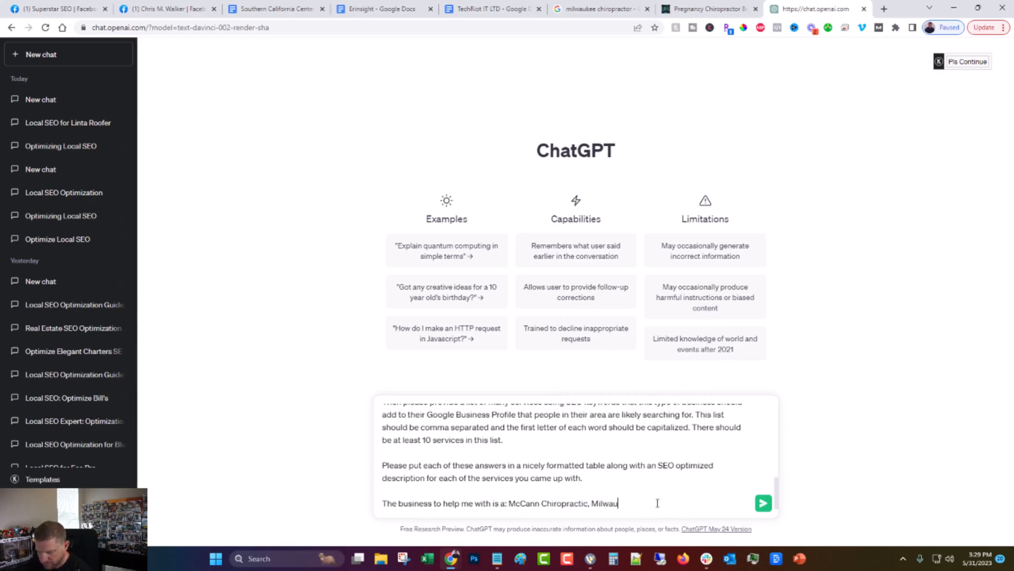
type("kee")
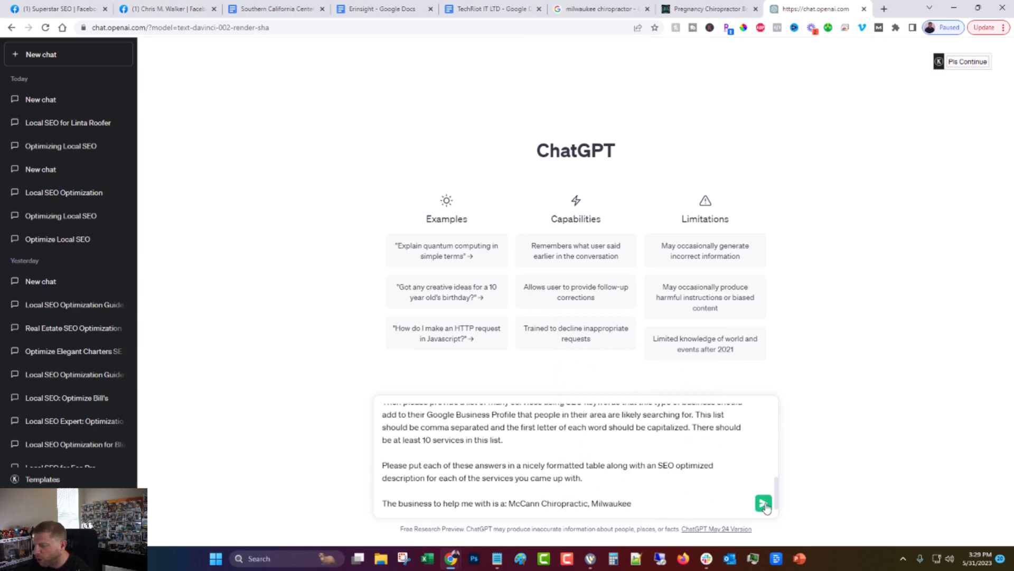
Send the McCann Chiropractic Milwaukee prompt and scroll through the audit to its summary table
left_click(763, 502)
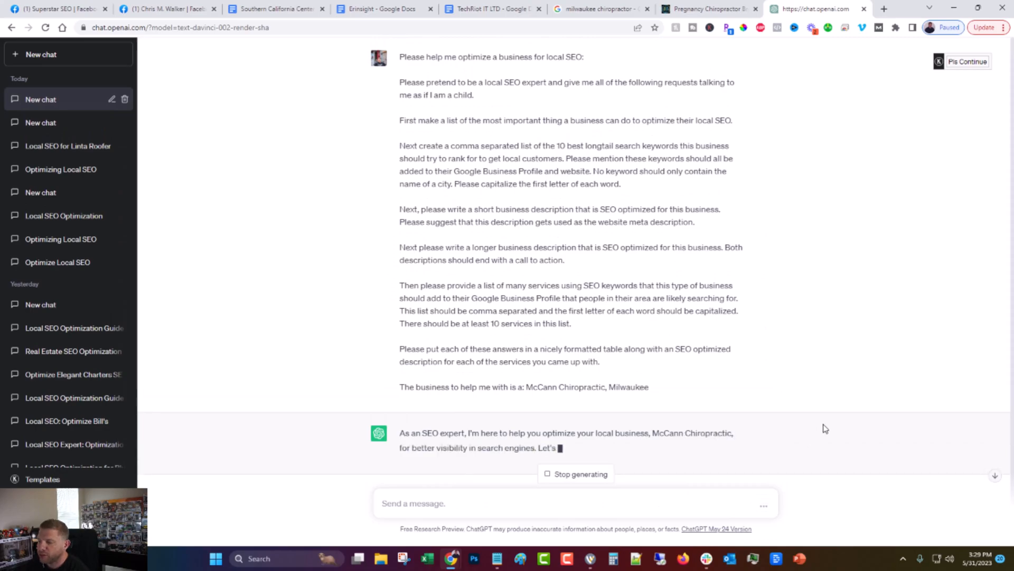
mouse_move(786, 340)
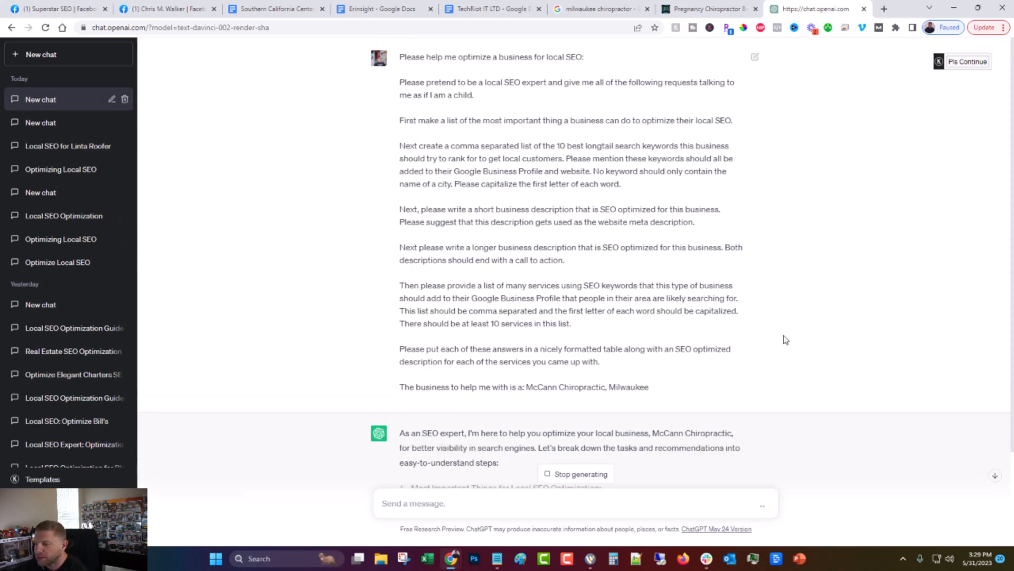
scroll("down", 3)
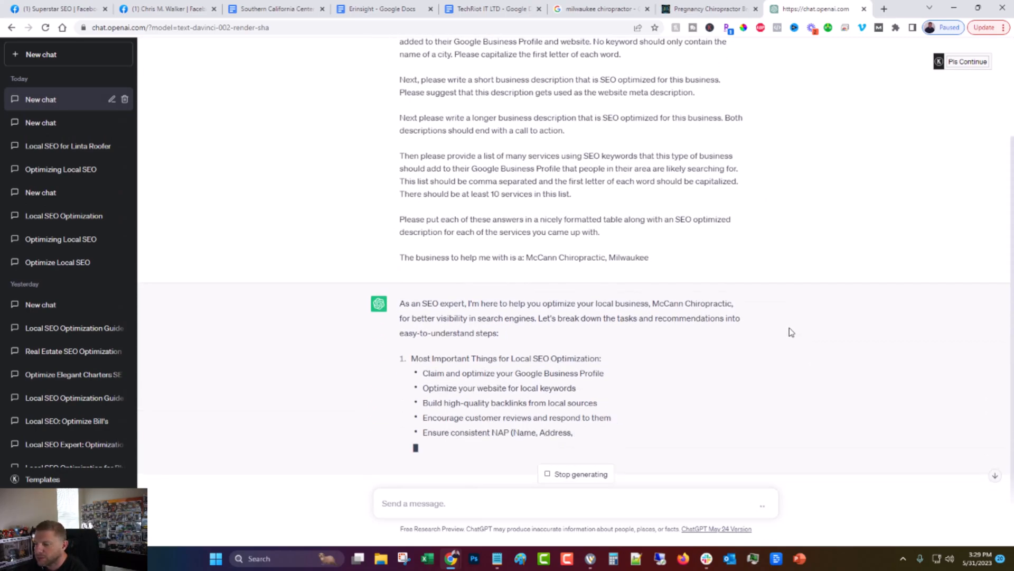
scroll("down", 3)
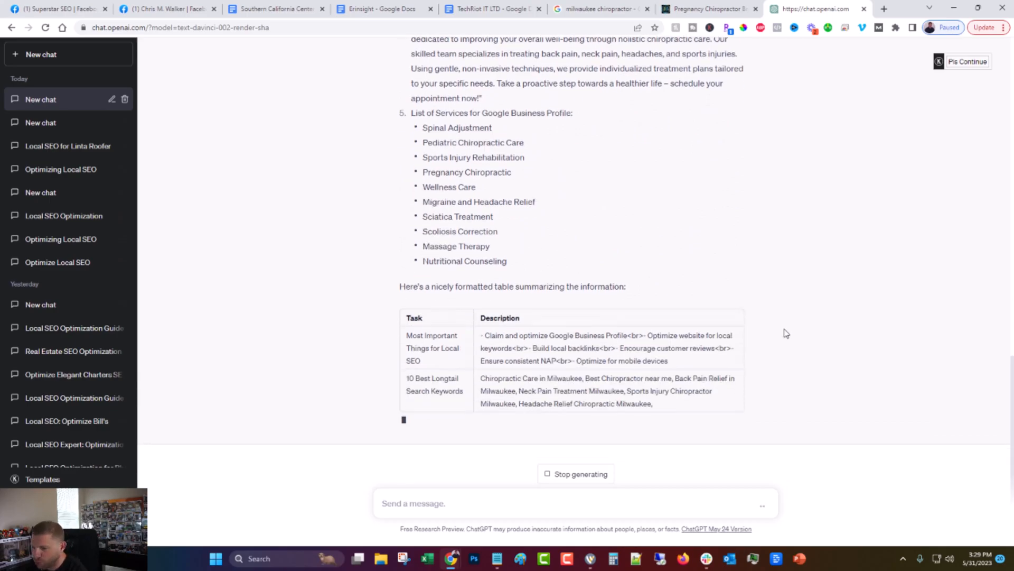
scroll("down", 3)
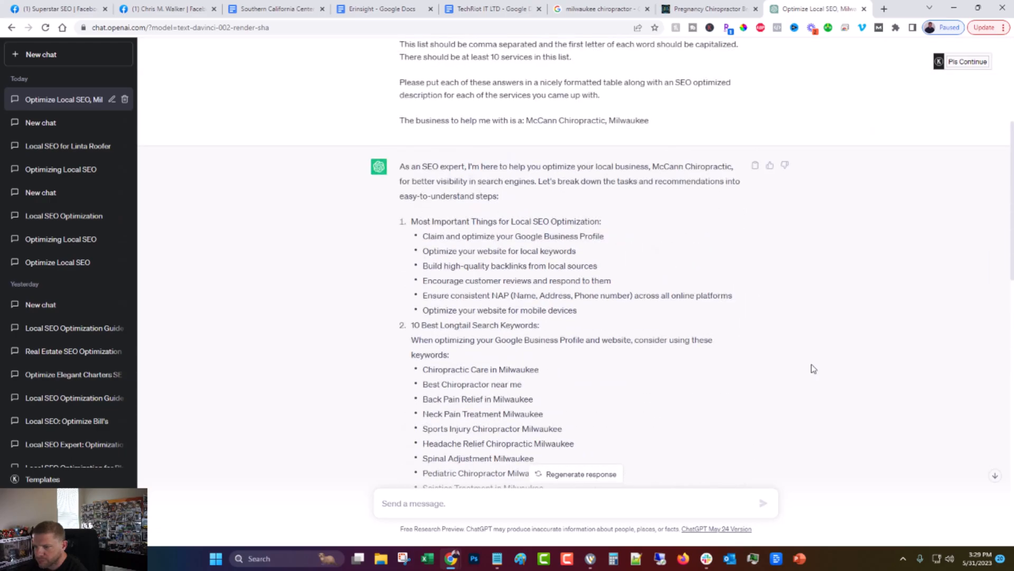
mouse_move(813, 367)
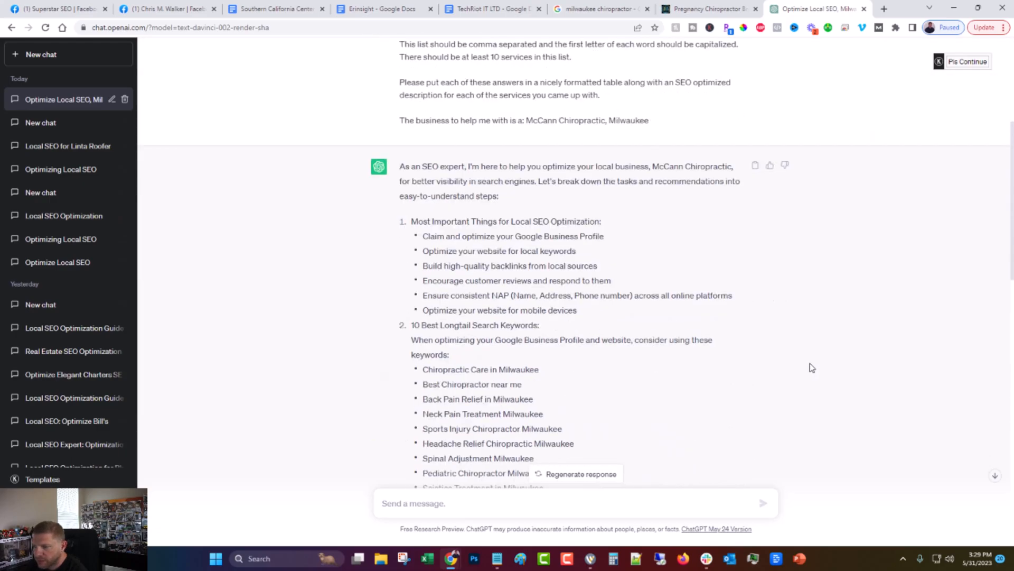
scroll("down", 3)
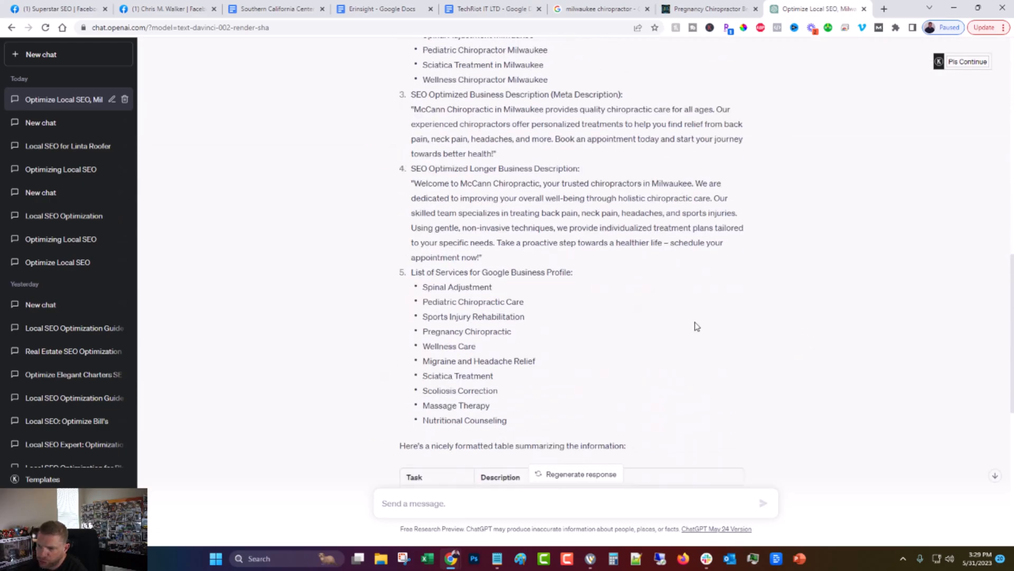
scroll("down", 3)
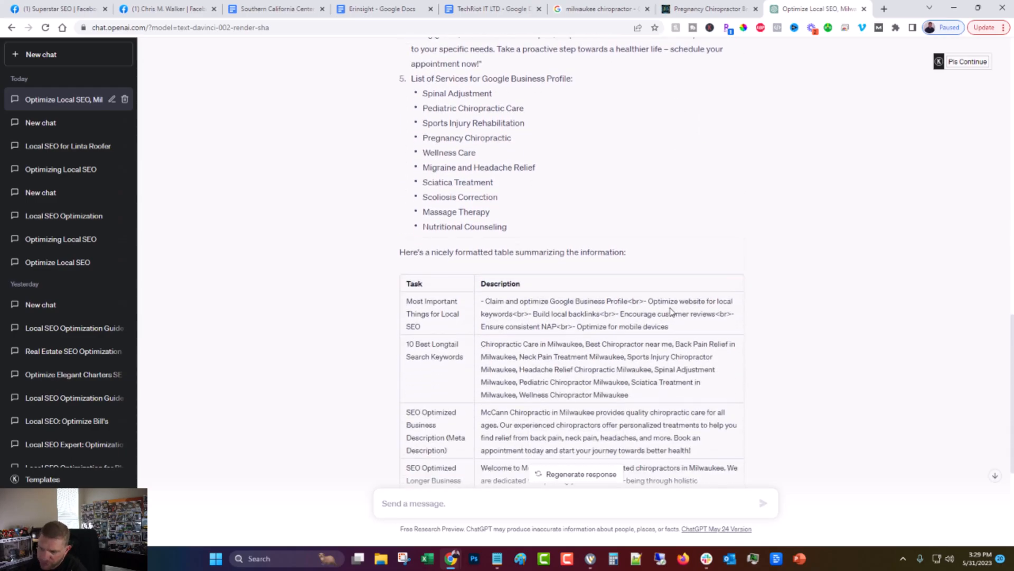
scroll("down", 3)
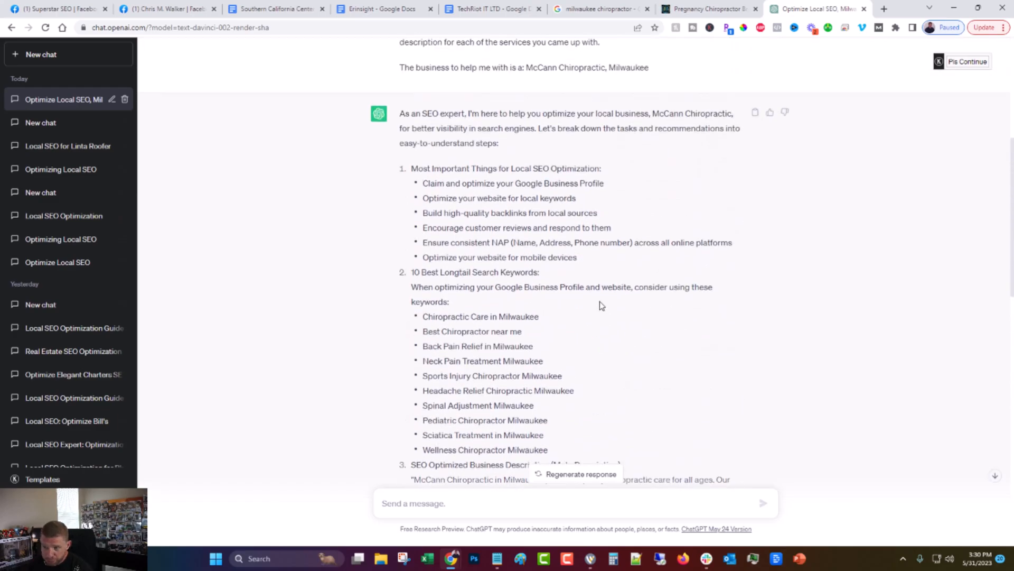
scroll("down", 3)
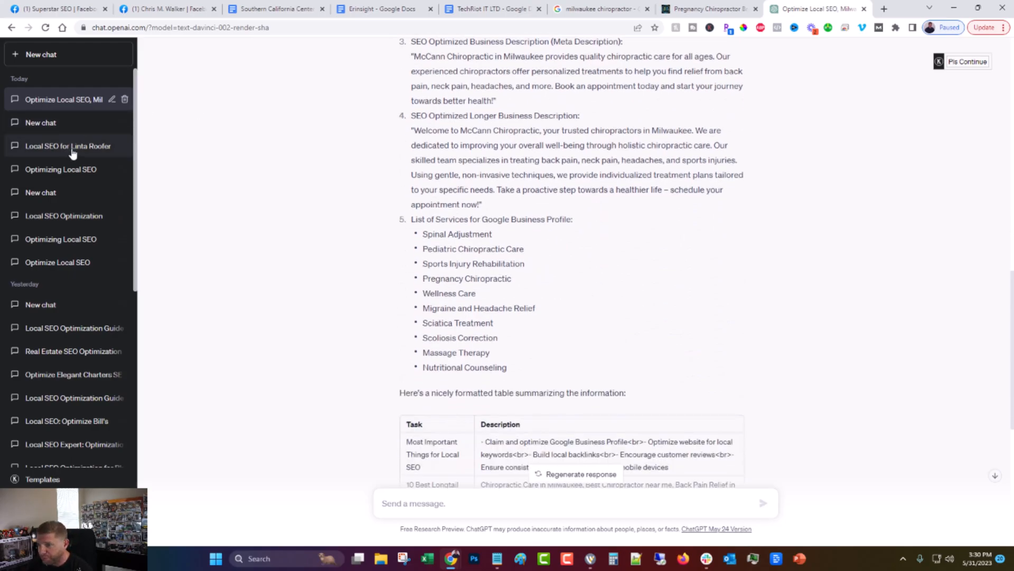
Reopen the 'Local SEO for Linta Roofer' chat and scroll through its roofing plan
left_click(66, 146)
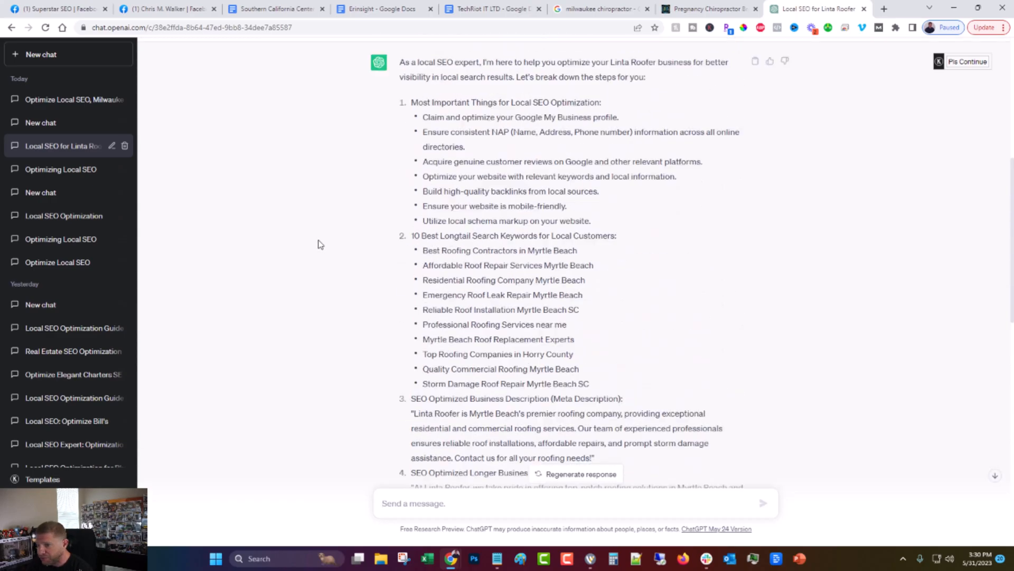
scroll("down", 3)
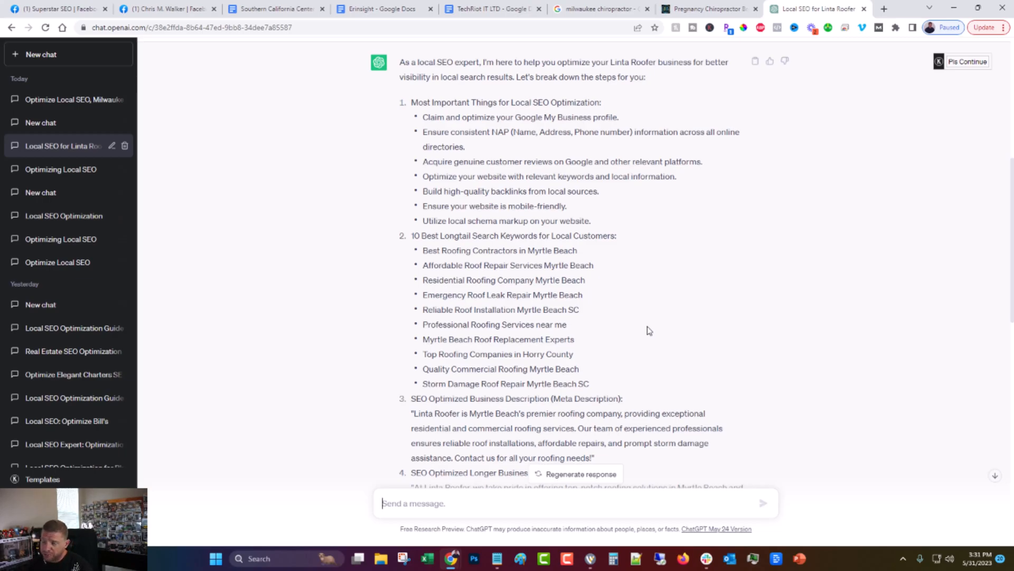
Change the Google query to 'detroit HVAC repair' and scroll to the JLH Heating result
left_click(606, 10)
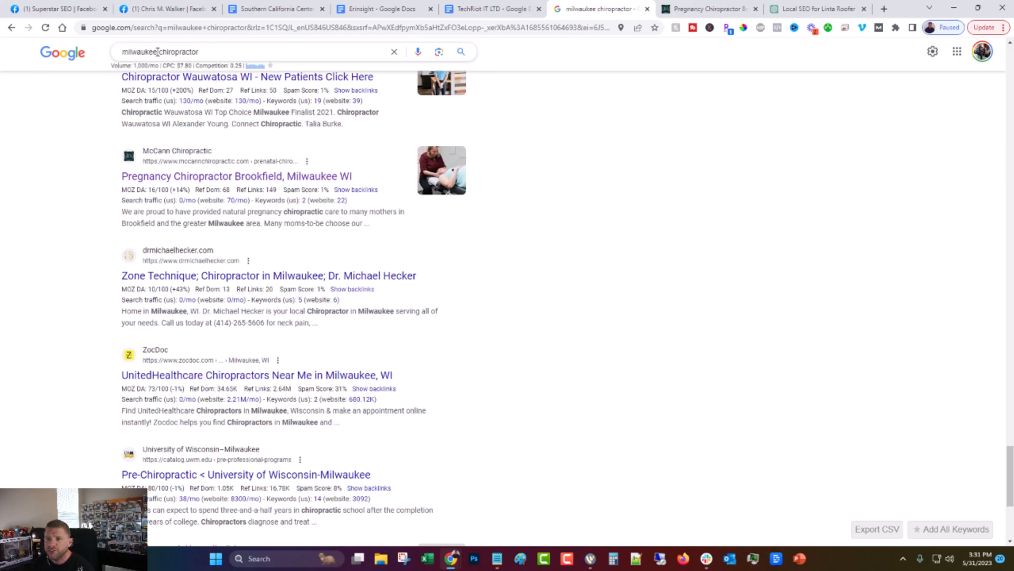
double_click(140, 52)
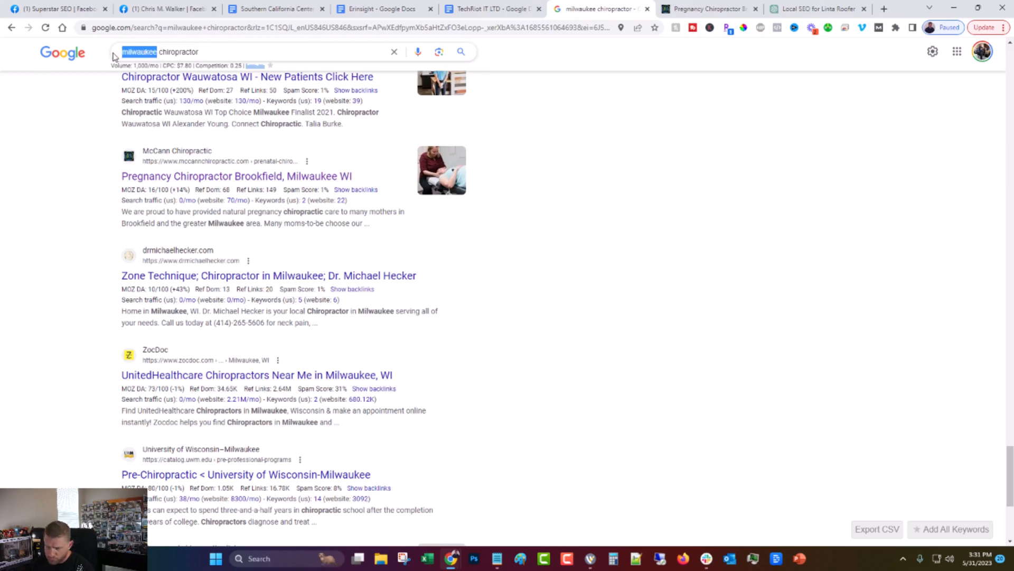
type("detroit")
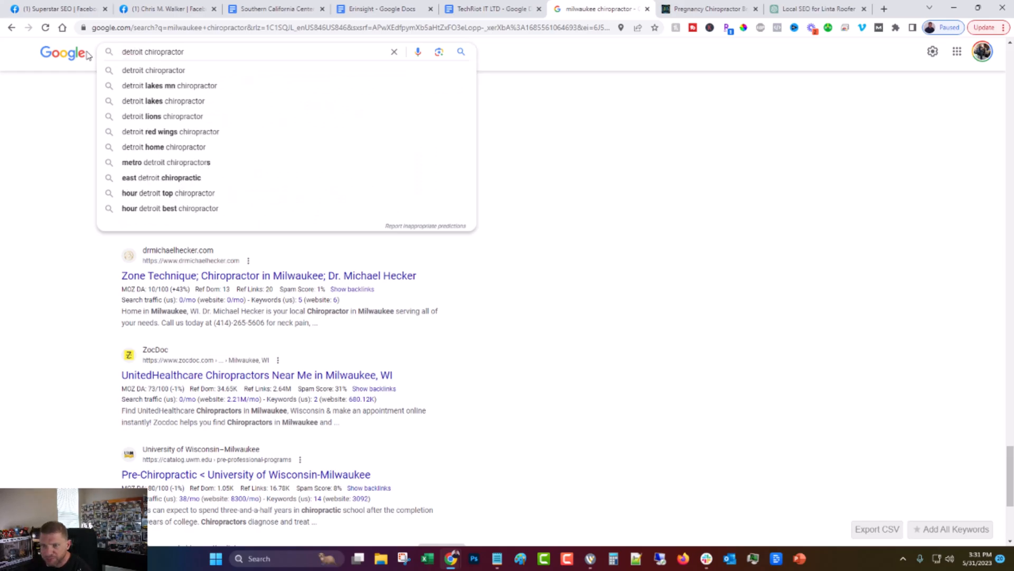
double_click(158, 52)
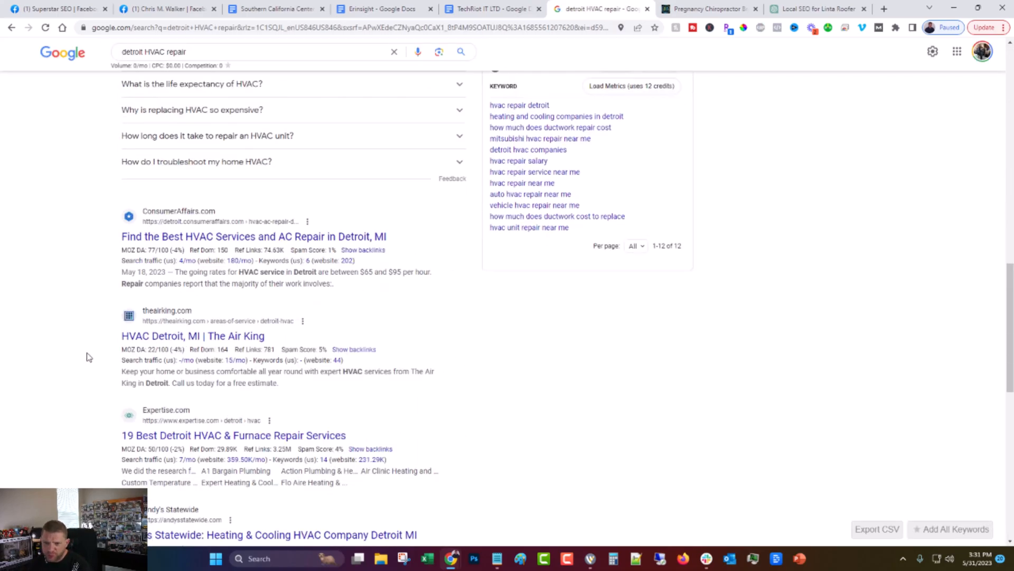
mouse_move(87, 364)
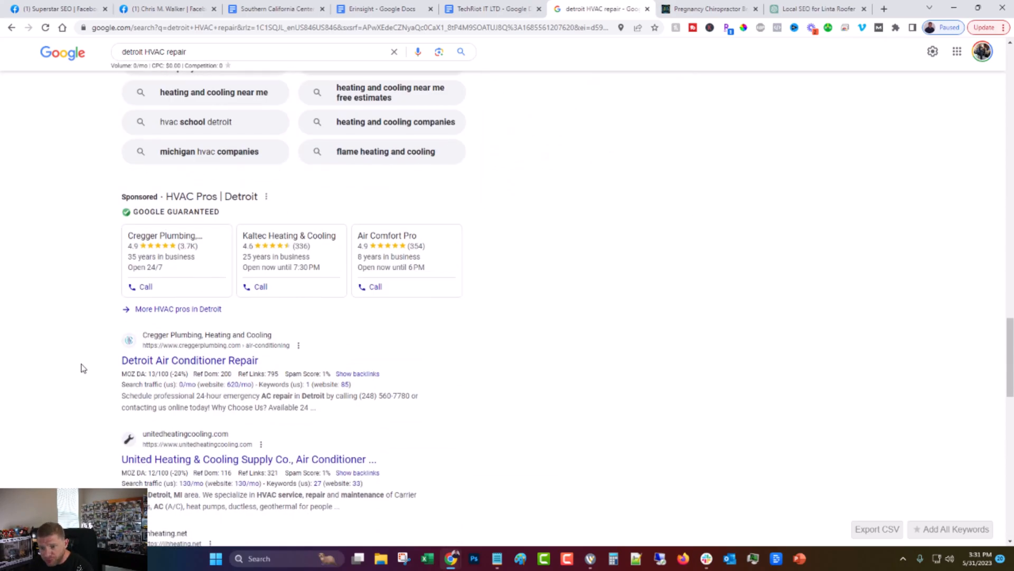
scroll("down", 3)
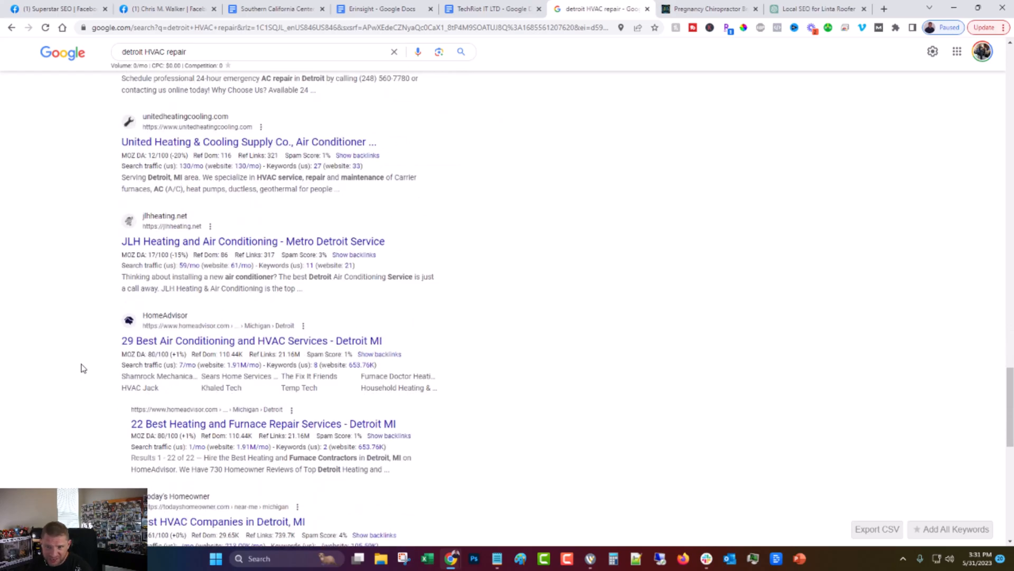
mouse_move(104, 243)
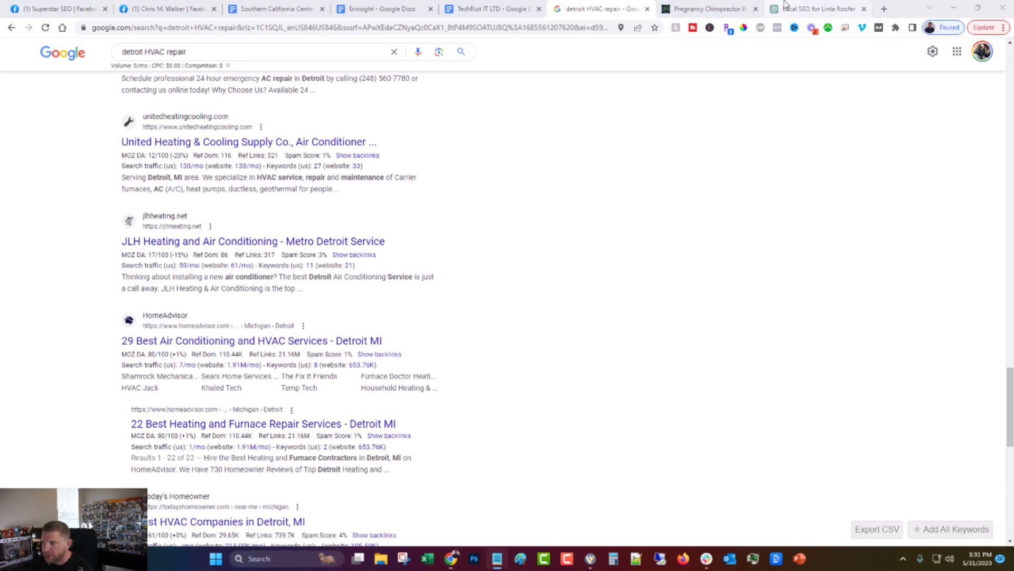
left_click(817, 9)
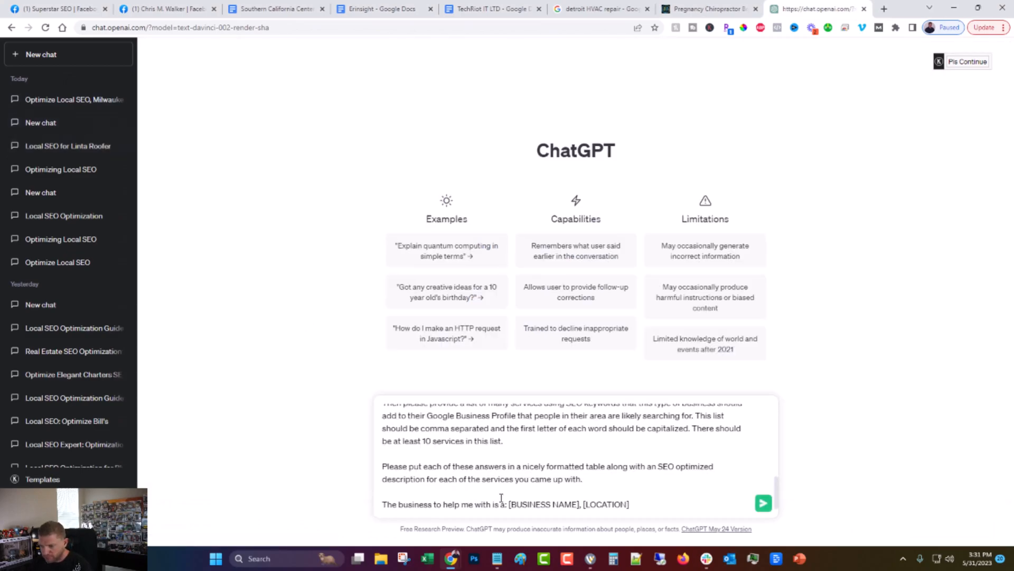
Fill the prompt with JL Heating & Air Conditioning, Detroit, Michigan, USA and send it
double_click(543, 504)
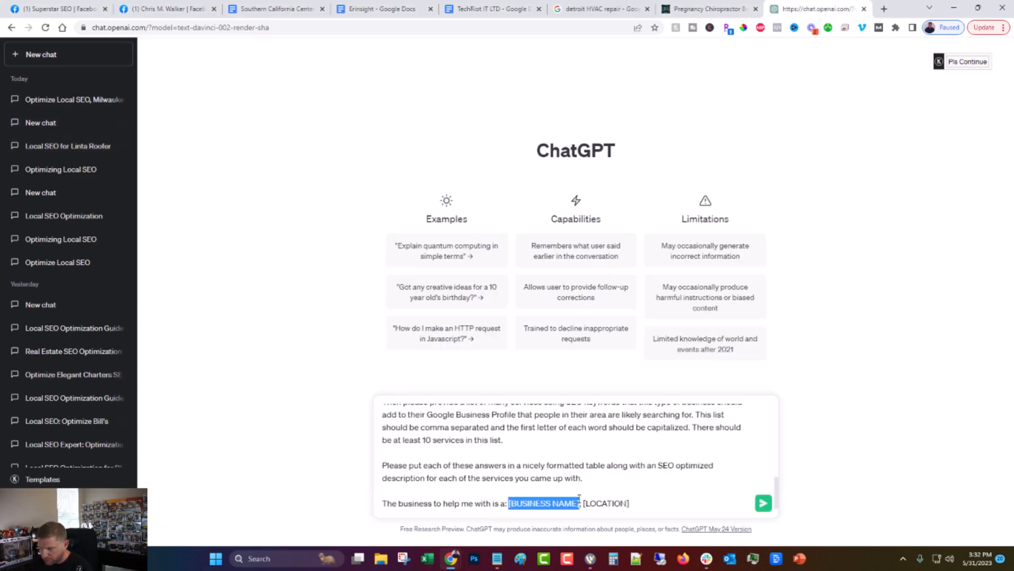
type("JL")
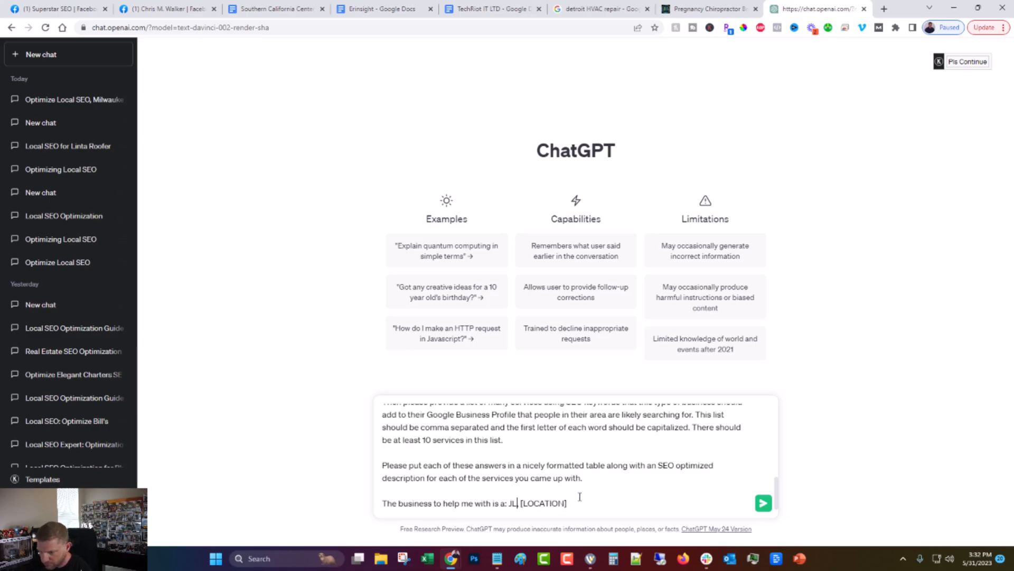
type("Heating")
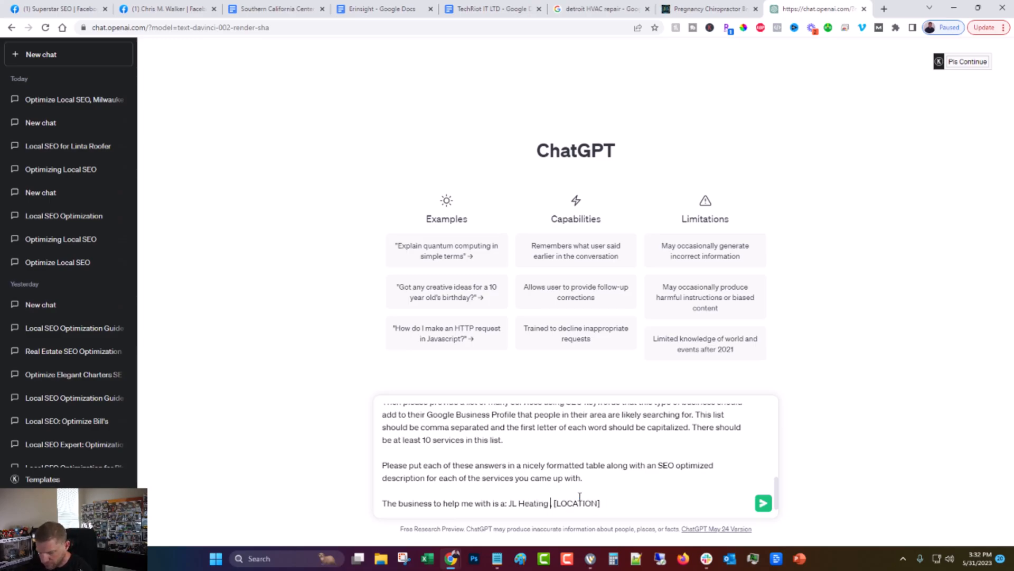
type("& Air Conditioning")
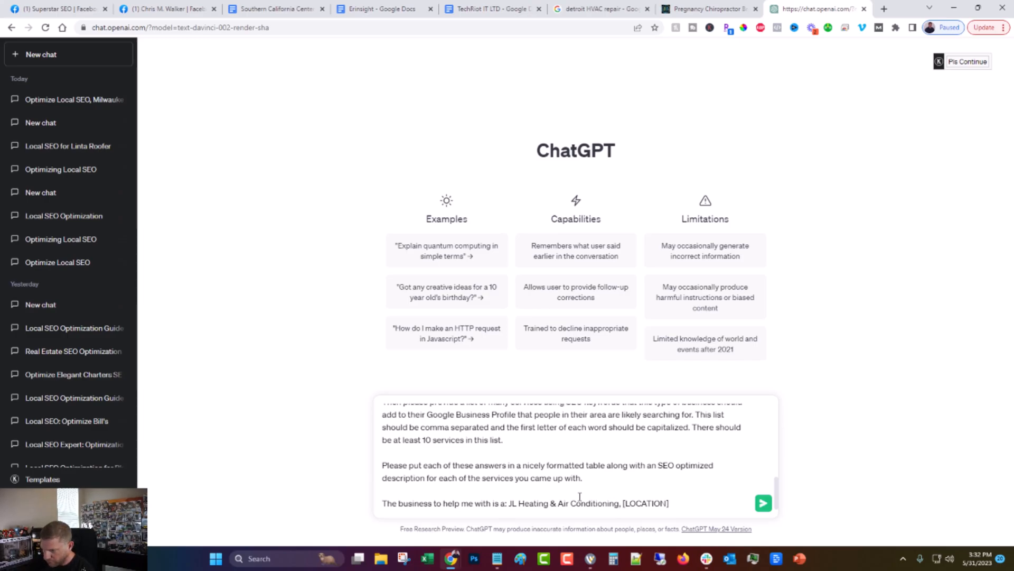
type("Detor")
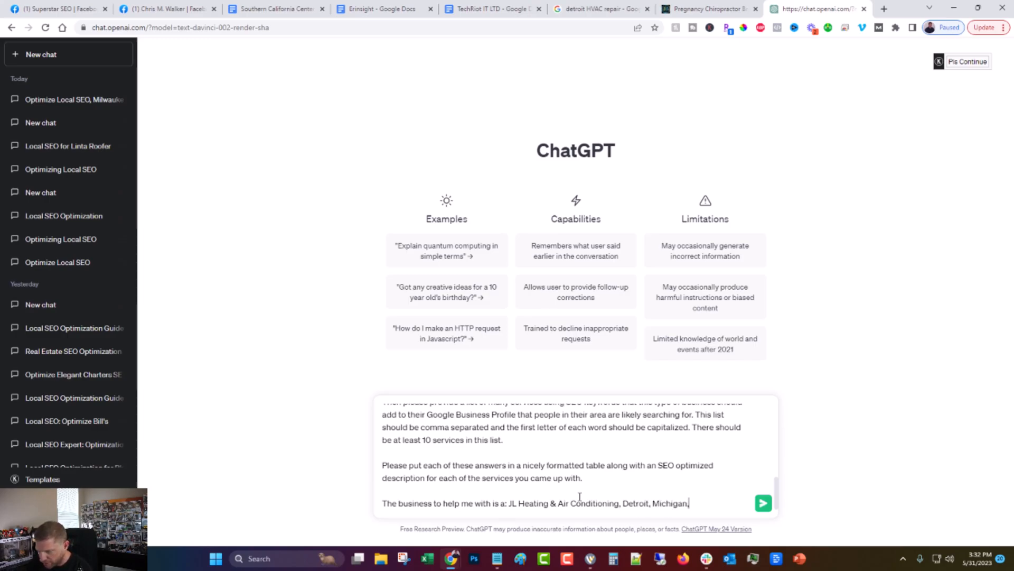
type("U")
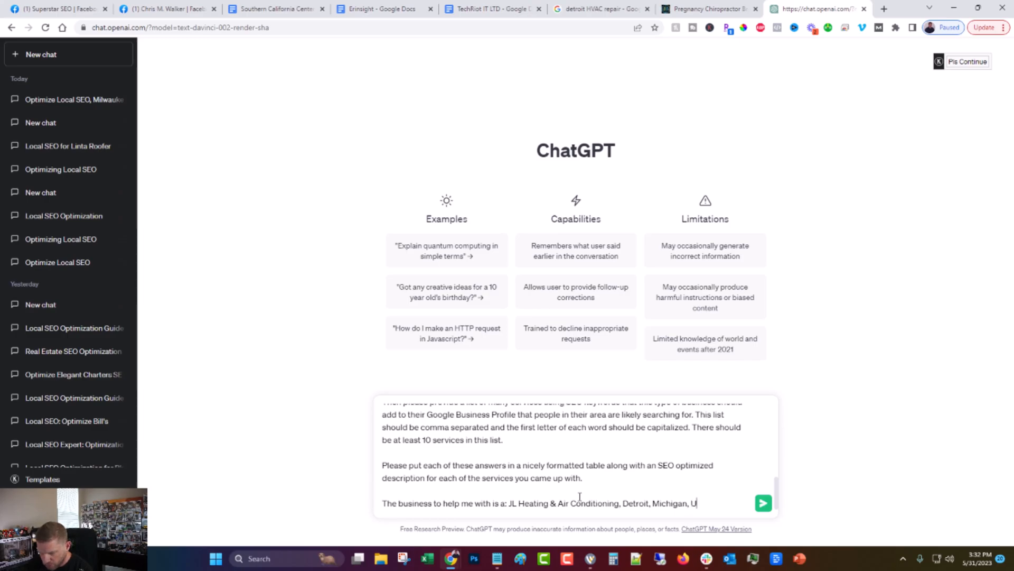
type("SA")
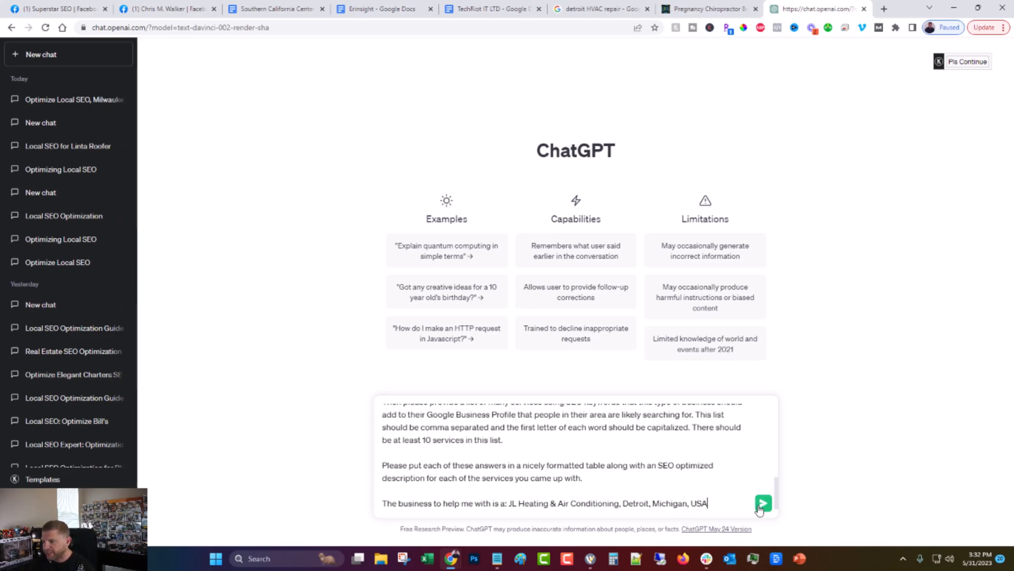
left_click(763, 503)
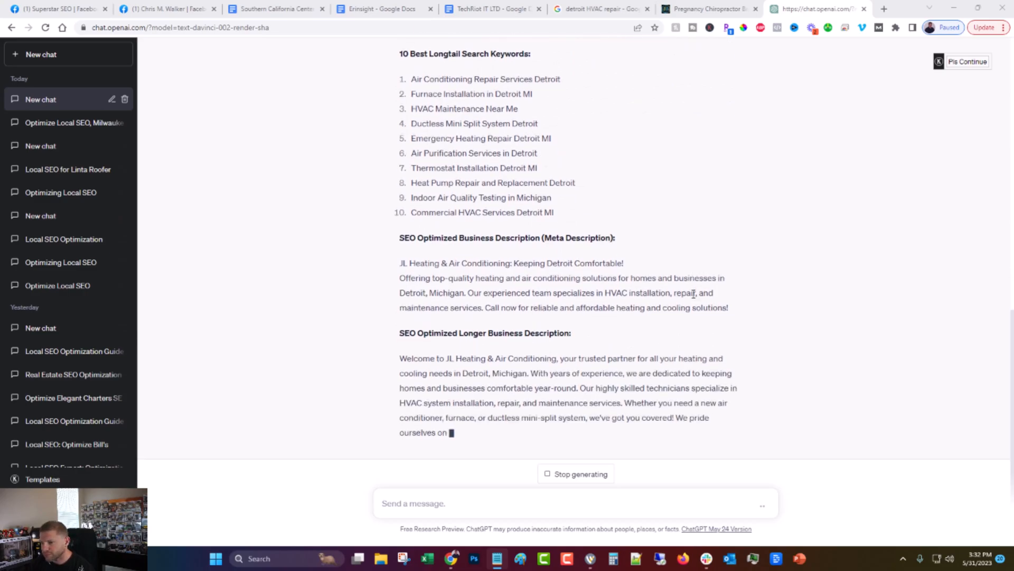
Scroll through the finished JL Heating keywords, descriptions and services, then go to the JLH website
scroll("down", 3)
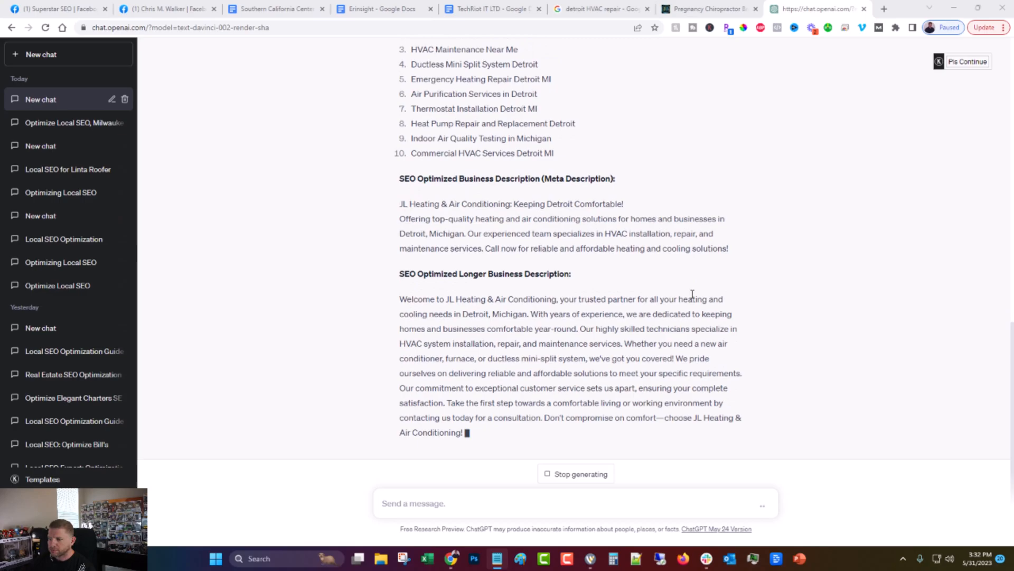
scroll("down", 3)
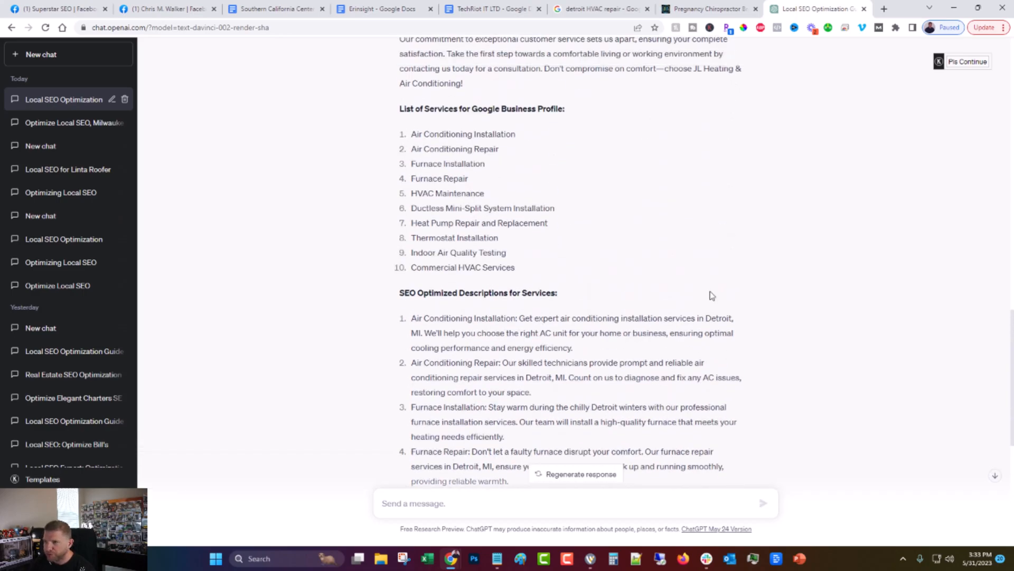
left_click(597, 9)
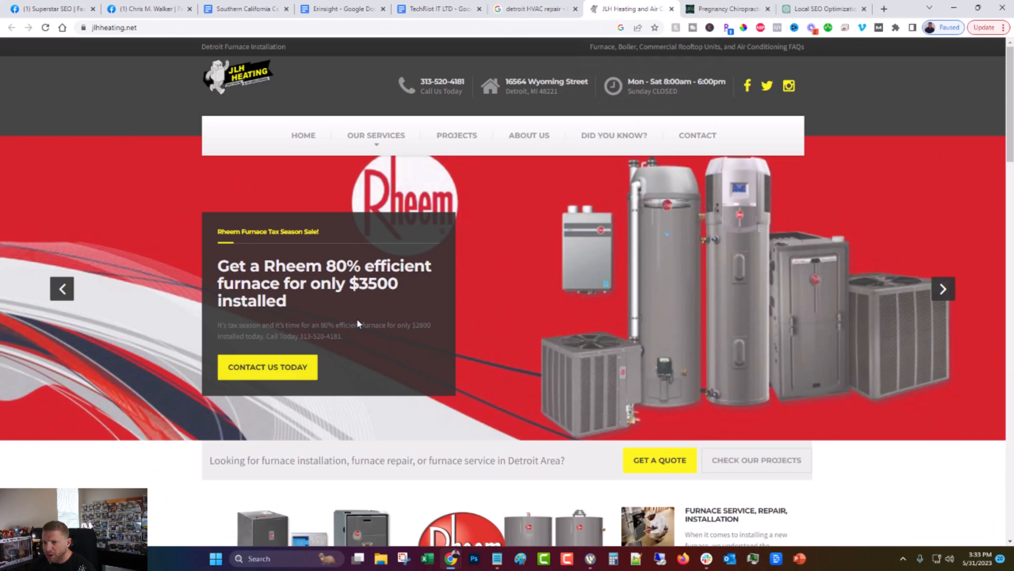
Open JLH Heating's Contact Us page and select the business email address
left_click(267, 367)
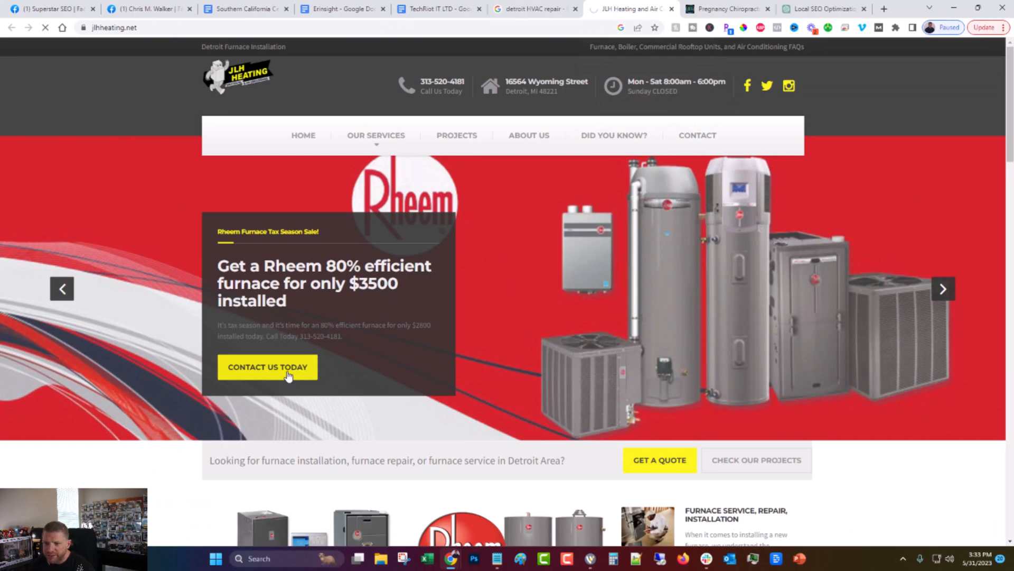
left_click(268, 367)
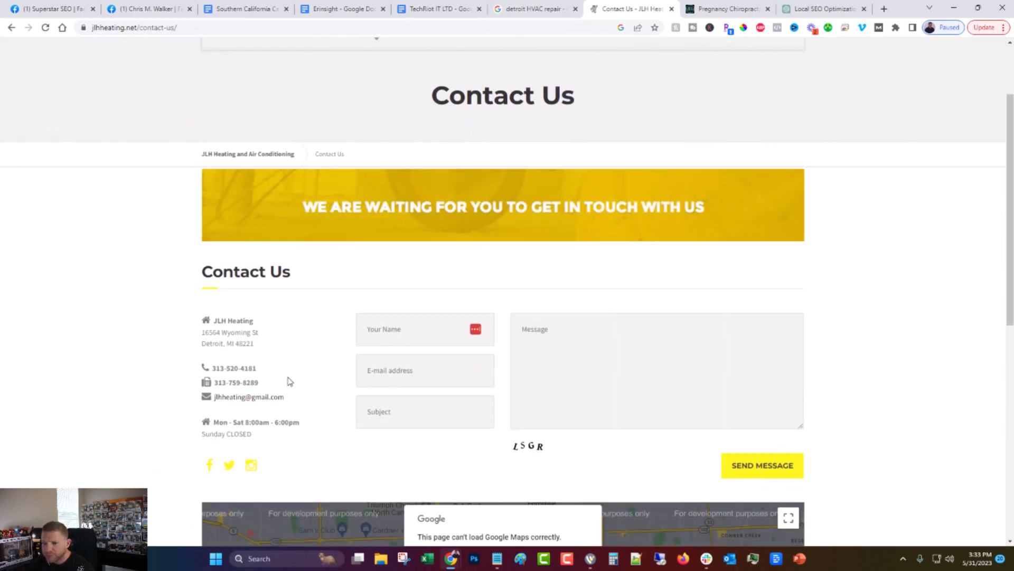
double_click(249, 396)
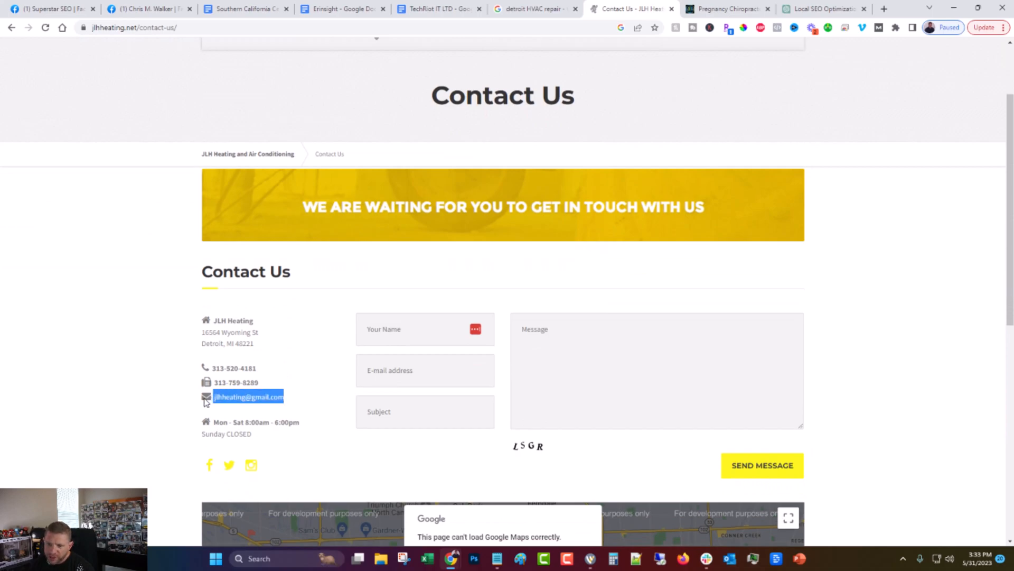
mouse_move(156, 386)
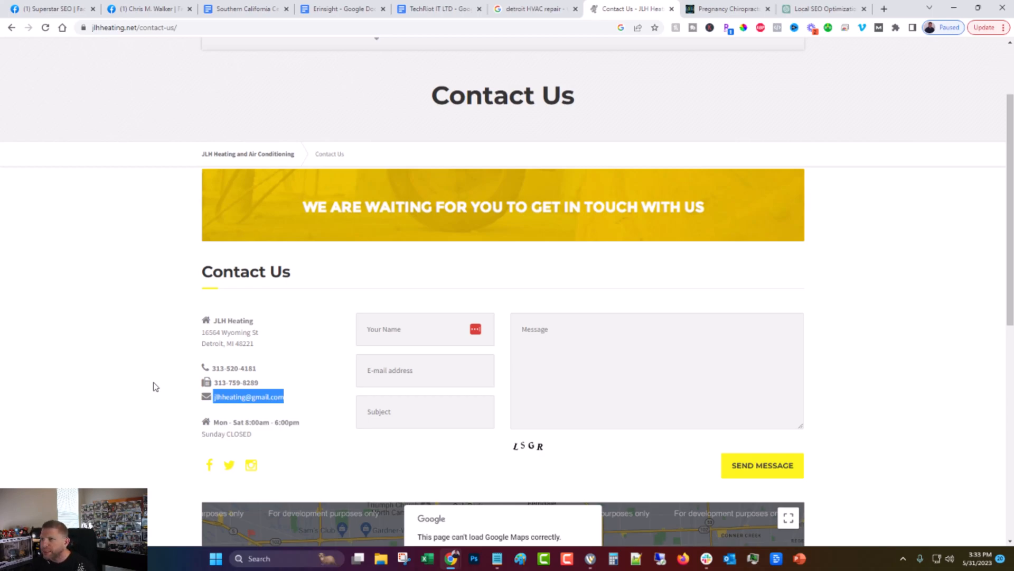
Check the JL Heating audit again, then return to the JLH contact page
left_click(822, 9)
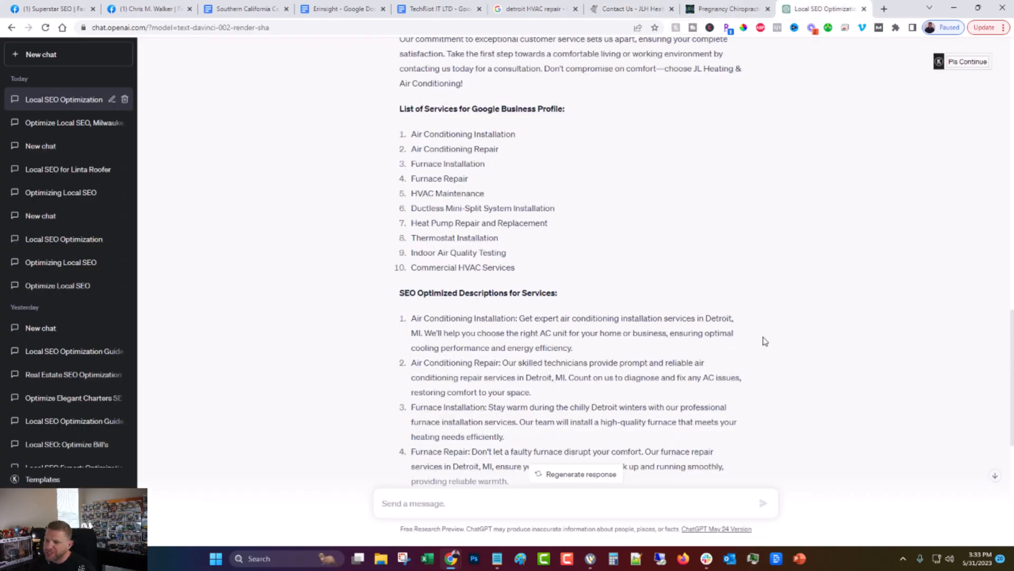
scroll("down", 3)
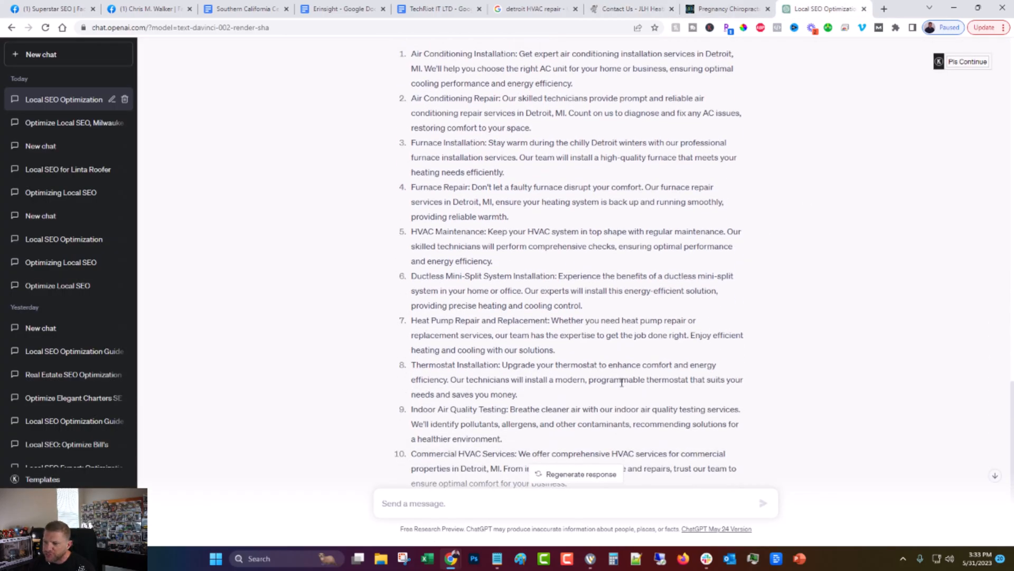
scroll("up", 3)
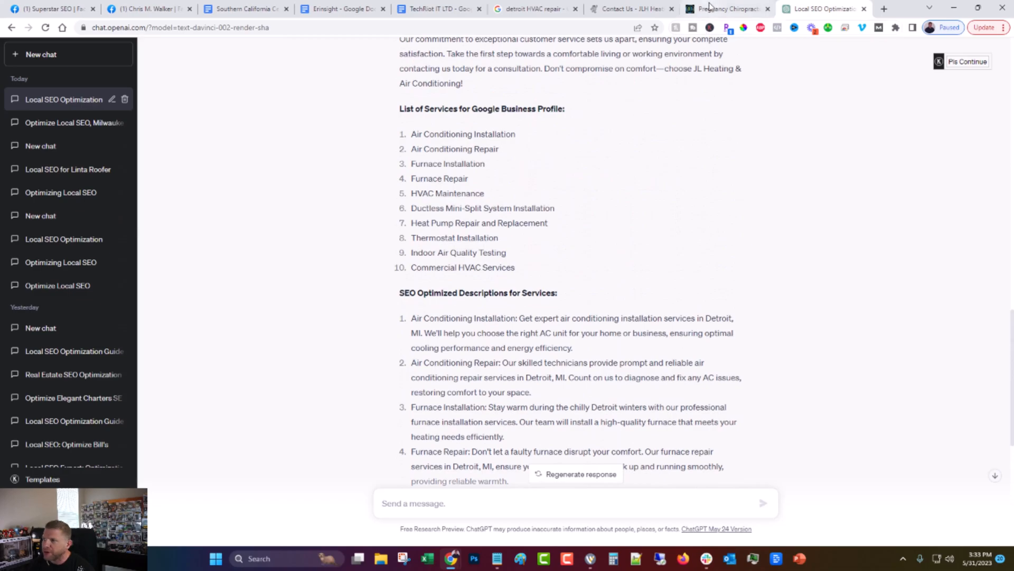
left_click(629, 9)
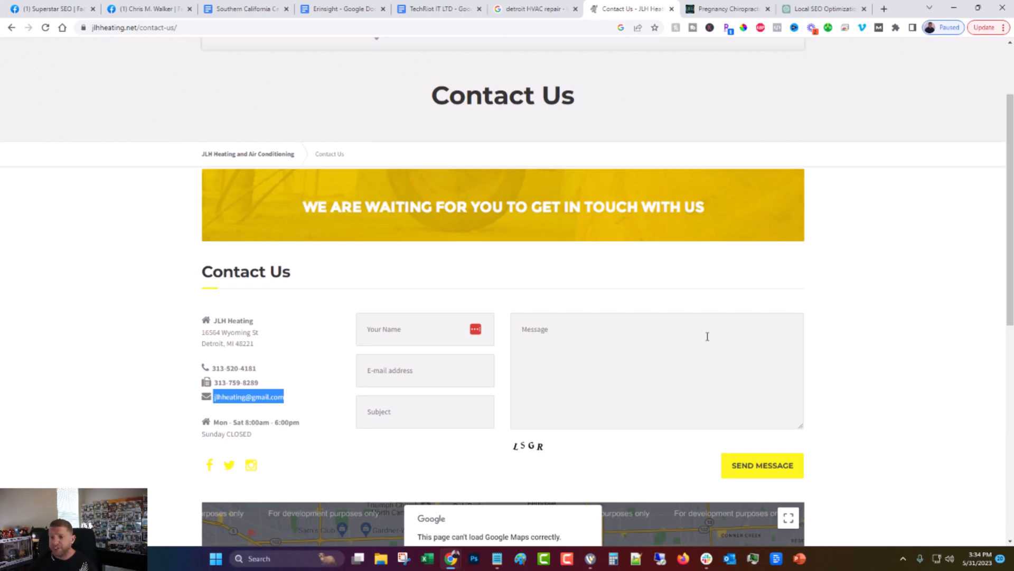
mouse_move(698, 334)
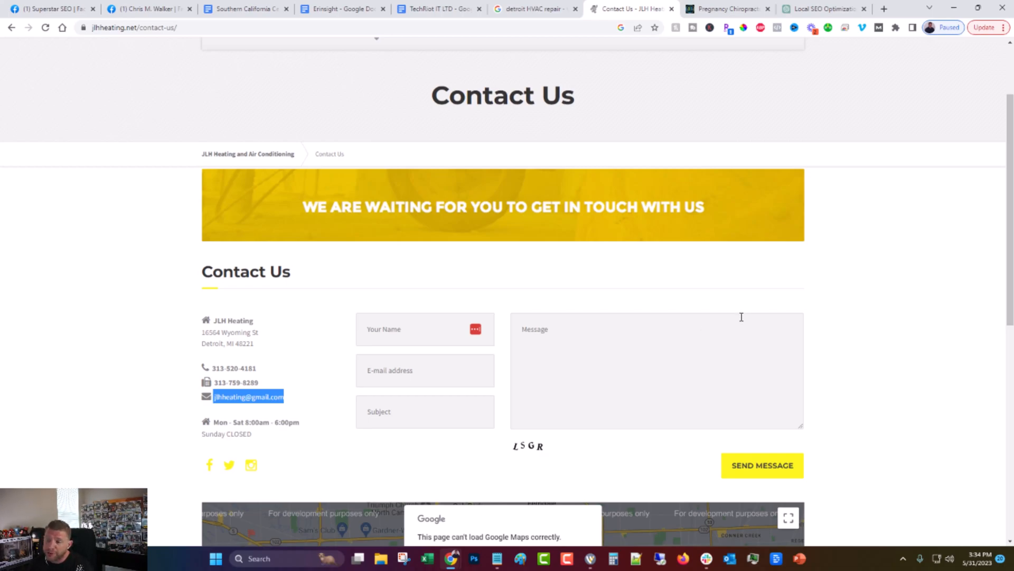
mouse_move(849, 323)
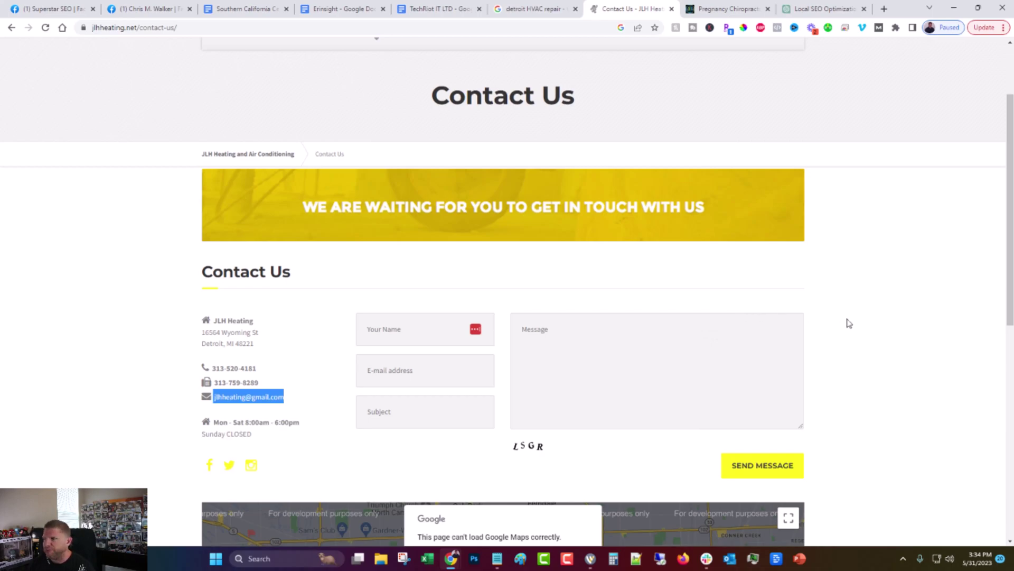
mouse_move(880, 284)
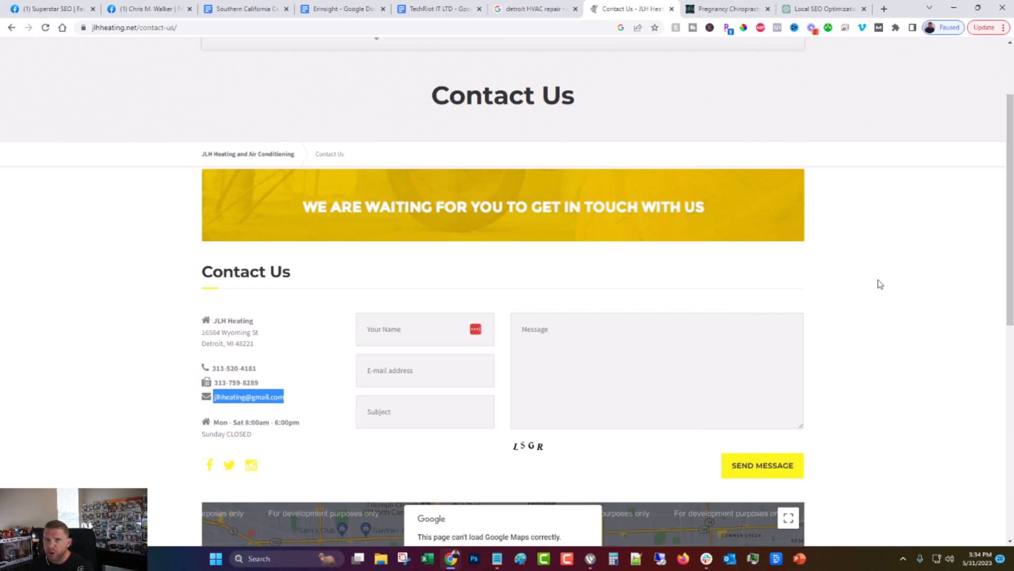
mouse_move(882, 282)
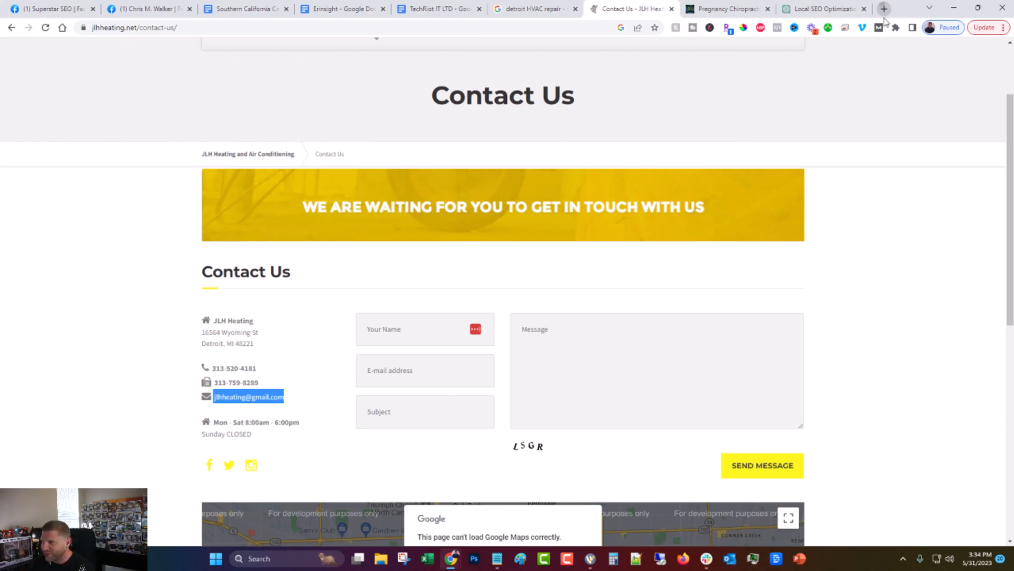
Open legiit.com in a new tab and browse its SEO service categories, including Local SEO
left_click(884, 9)
type("legiit.com")
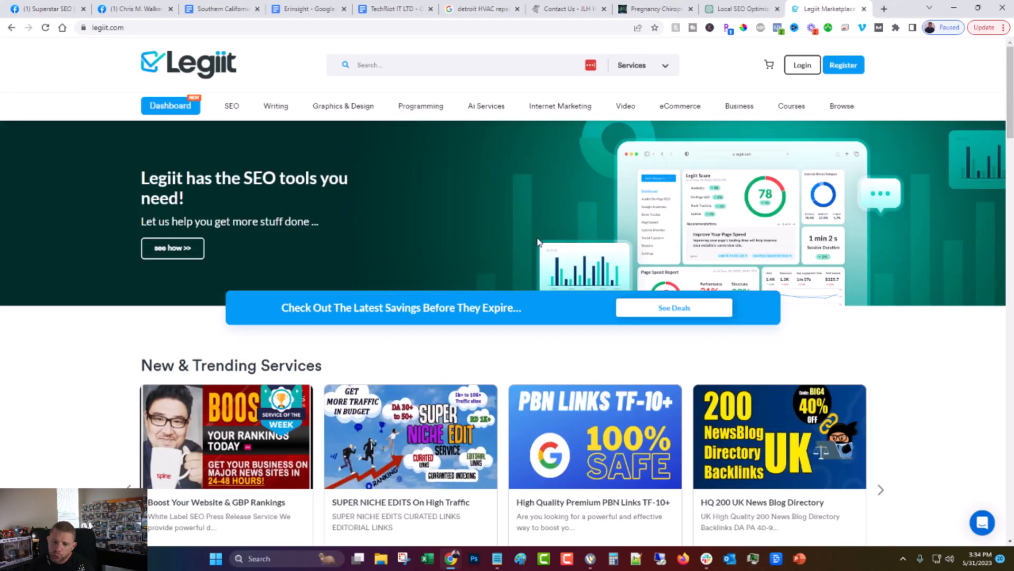
mouse_move(528, 233)
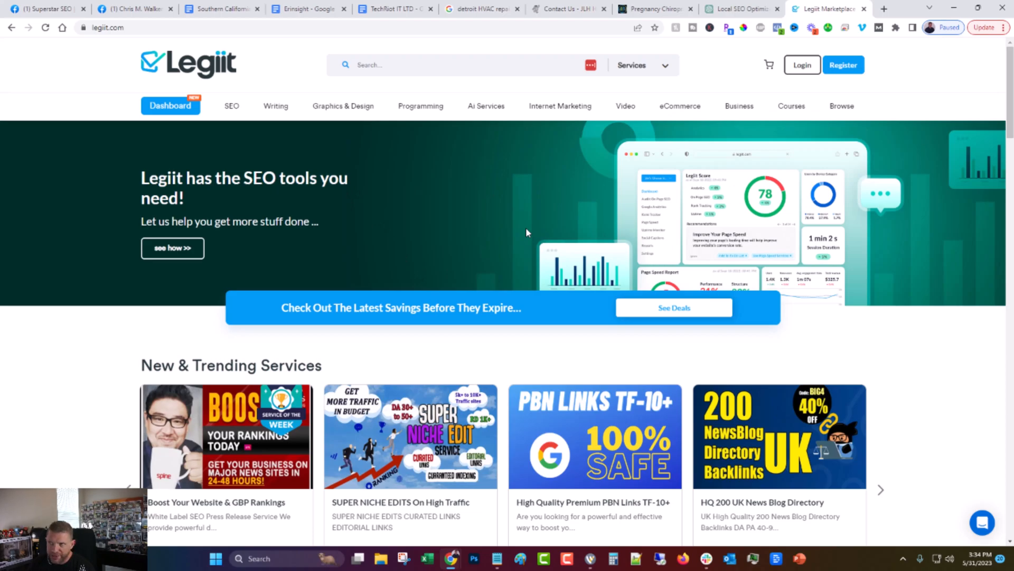
scroll("down", 3)
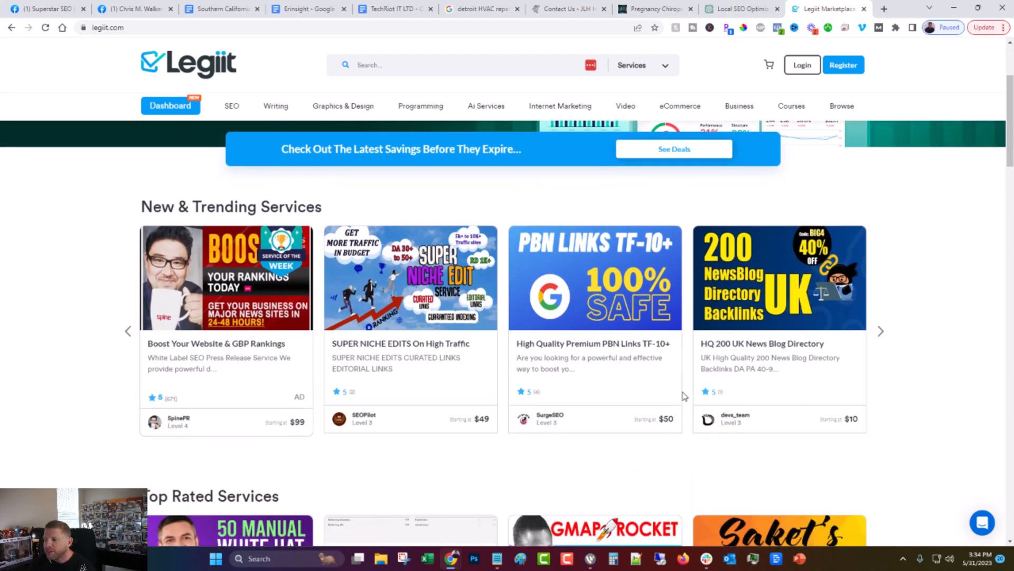
left_click(232, 105)
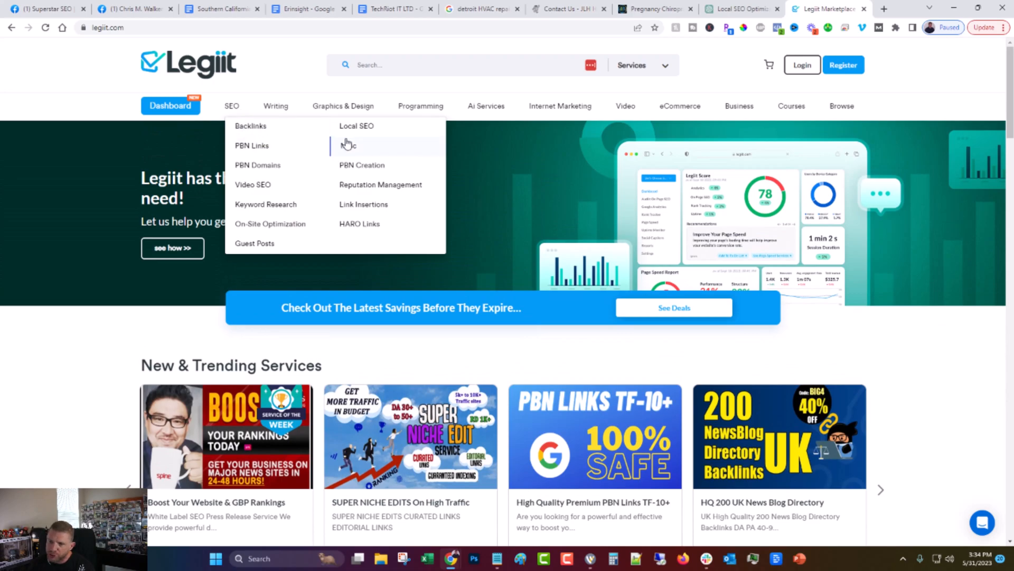
mouse_move(539, 336)
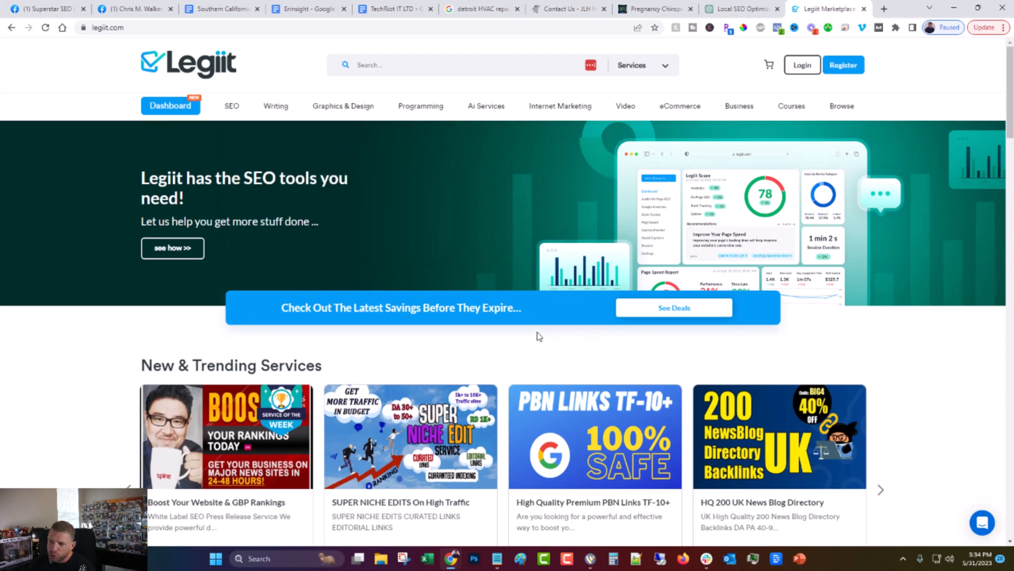
mouse_move(541, 331)
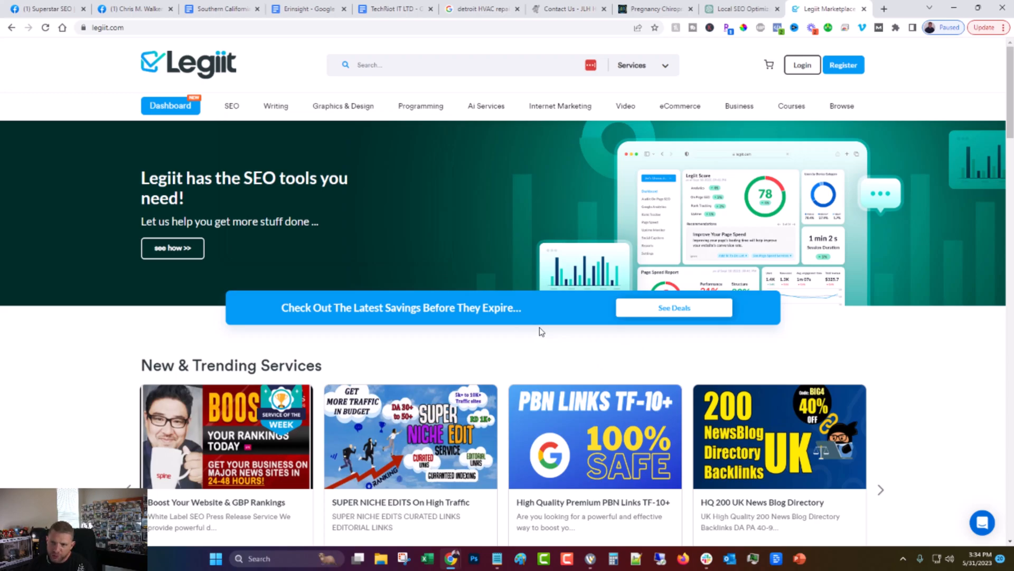
mouse_move(573, 368)
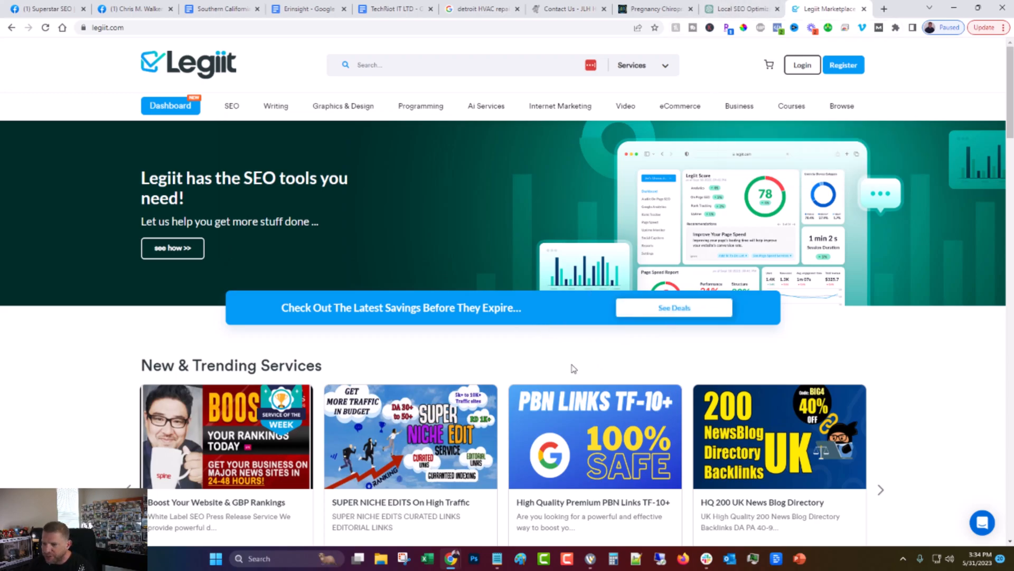
mouse_move(568, 361)
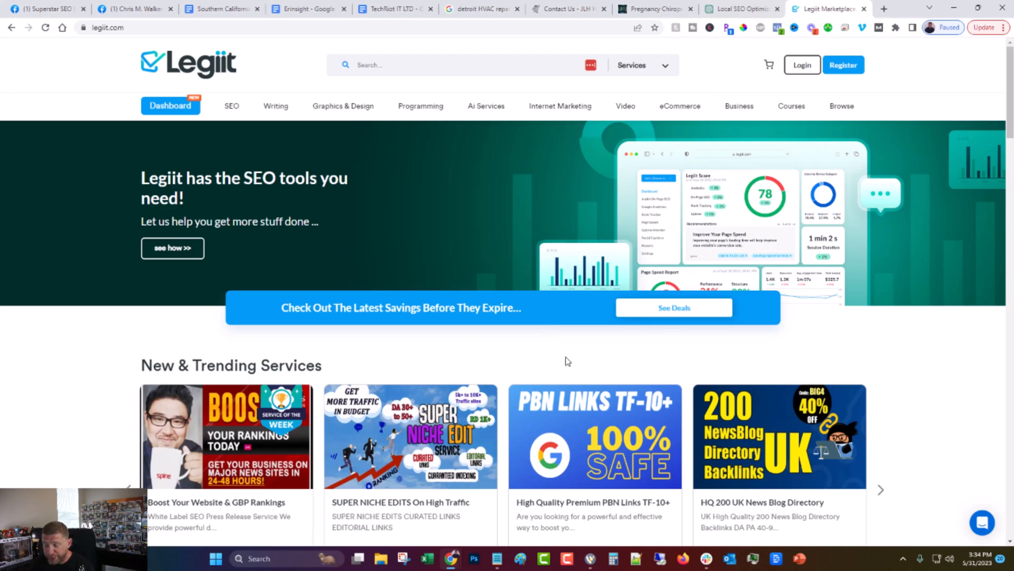
mouse_move(459, 167)
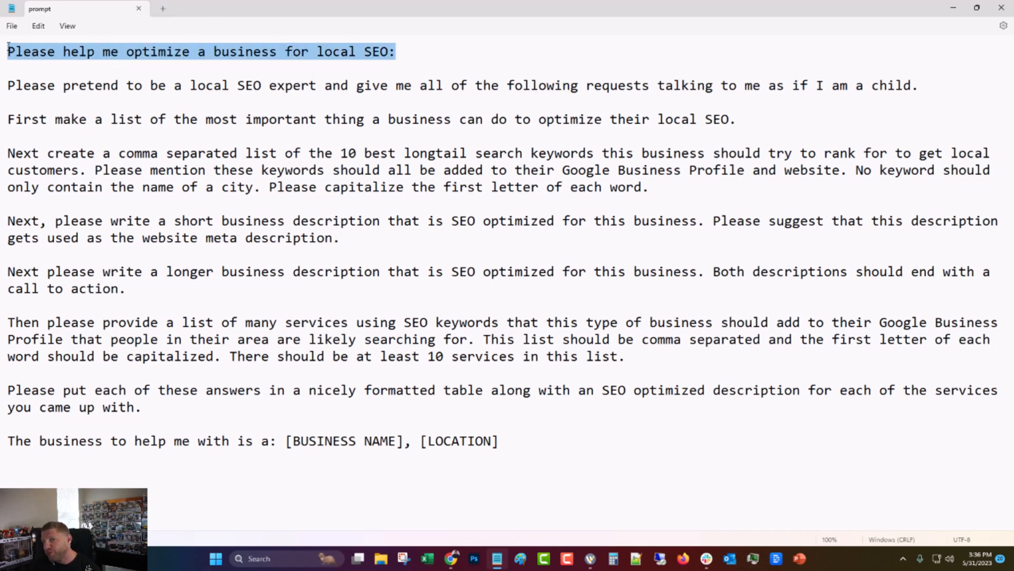
Highlight the prompt's local SEO expert role and top local SEO actions lines
left_click(10, 53)
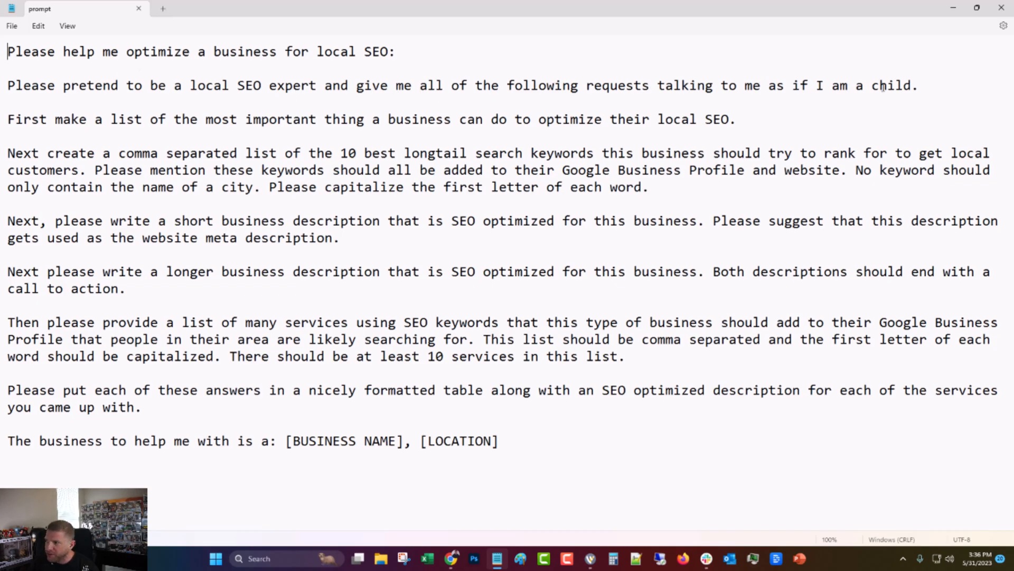
left_click_drag(792, 84, 916, 84)
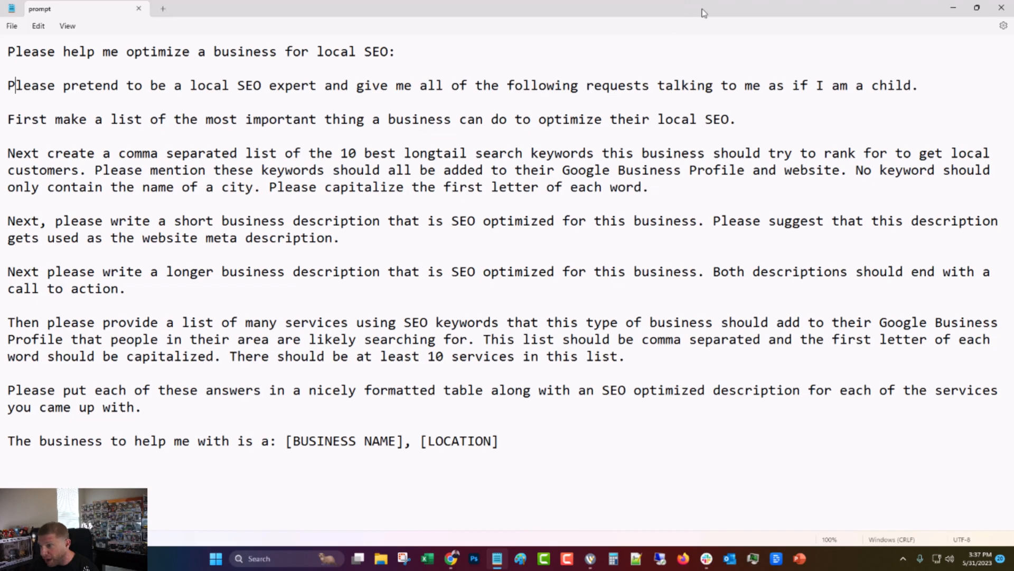
left_click_drag(104, 119, 734, 119)
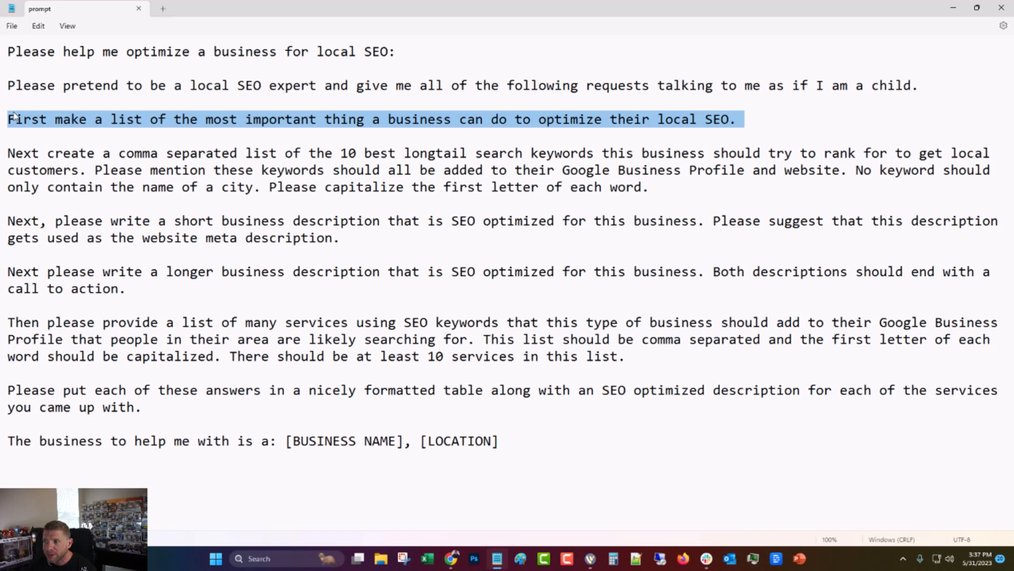
left_click(10, 119)
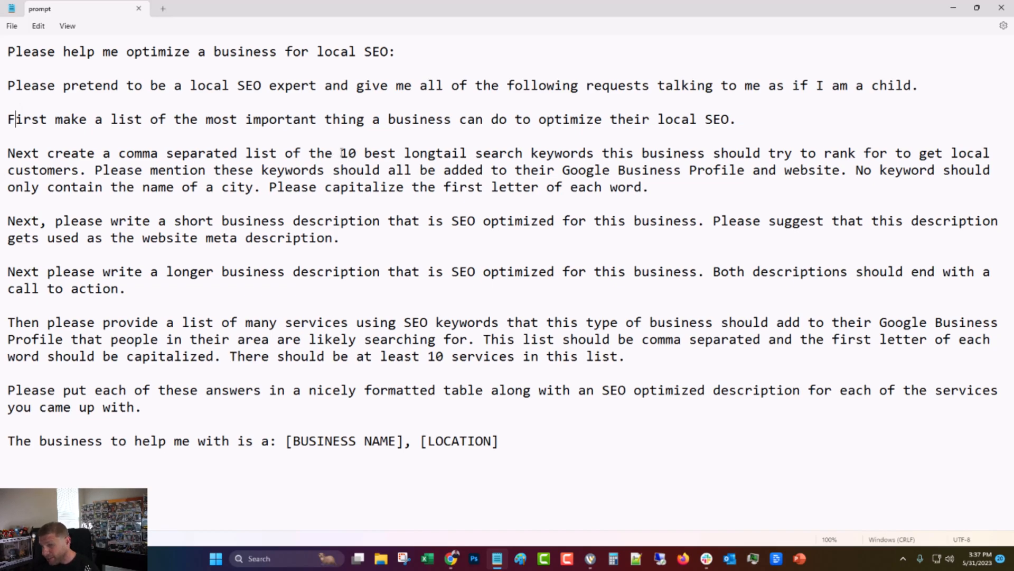
mouse_move(679, 158)
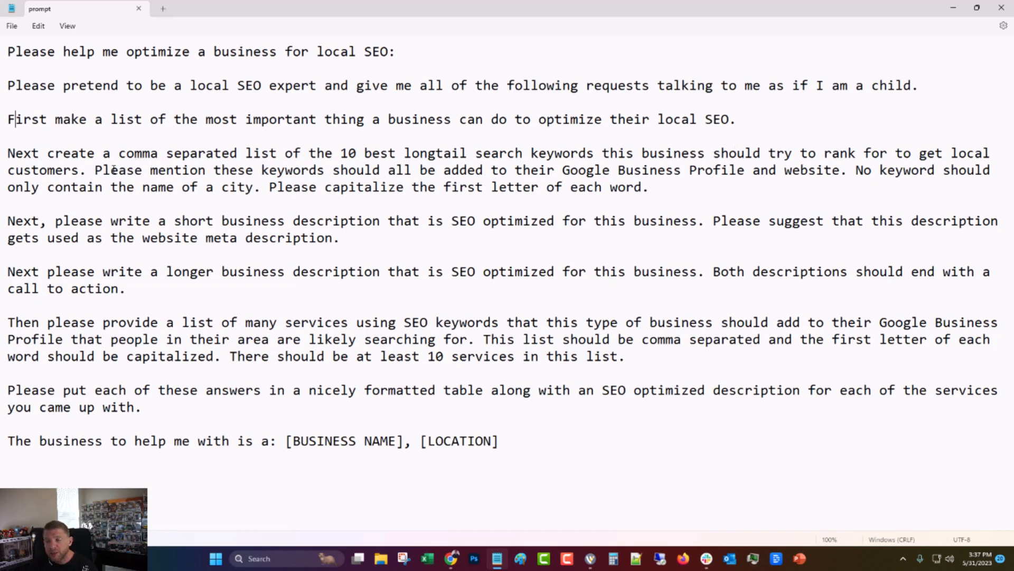
mouse_move(772, 179)
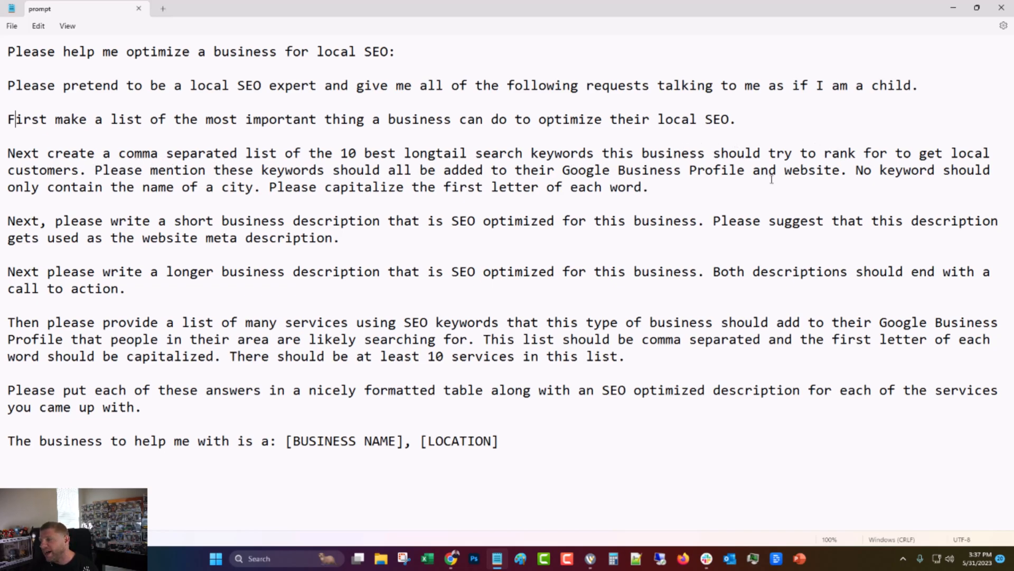
mouse_move(834, 183)
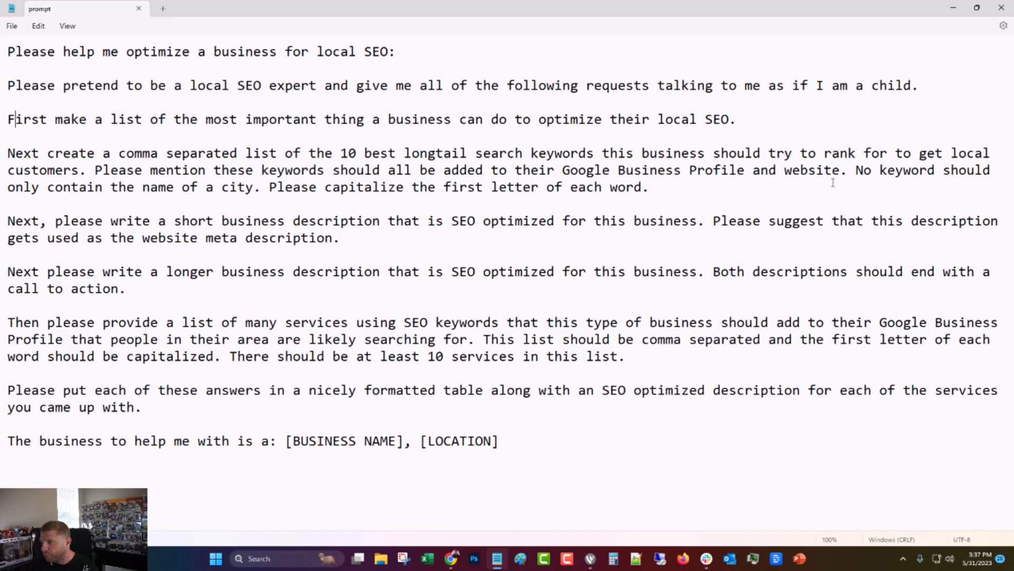
mouse_move(694, 187)
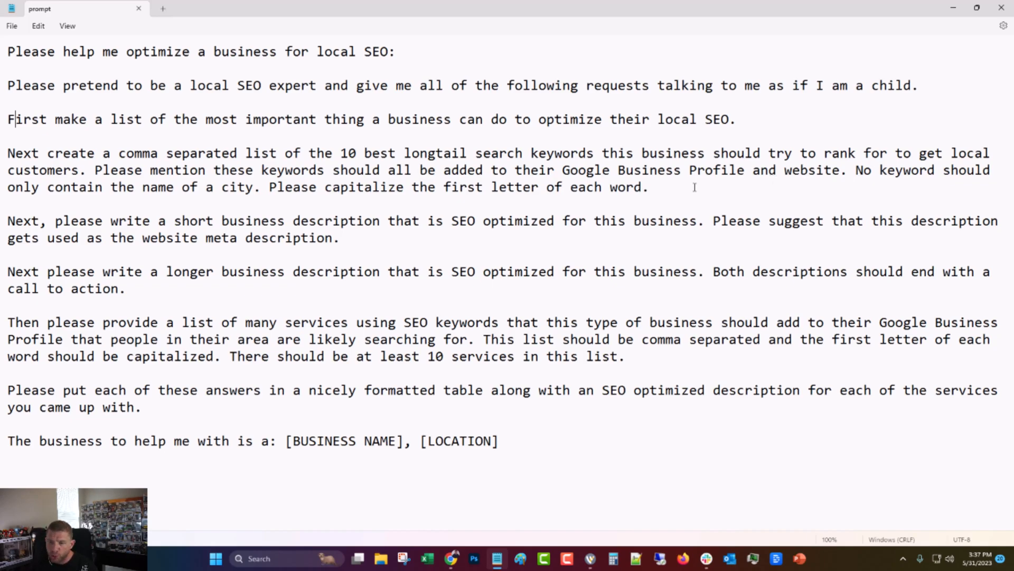
left_click(261, 187)
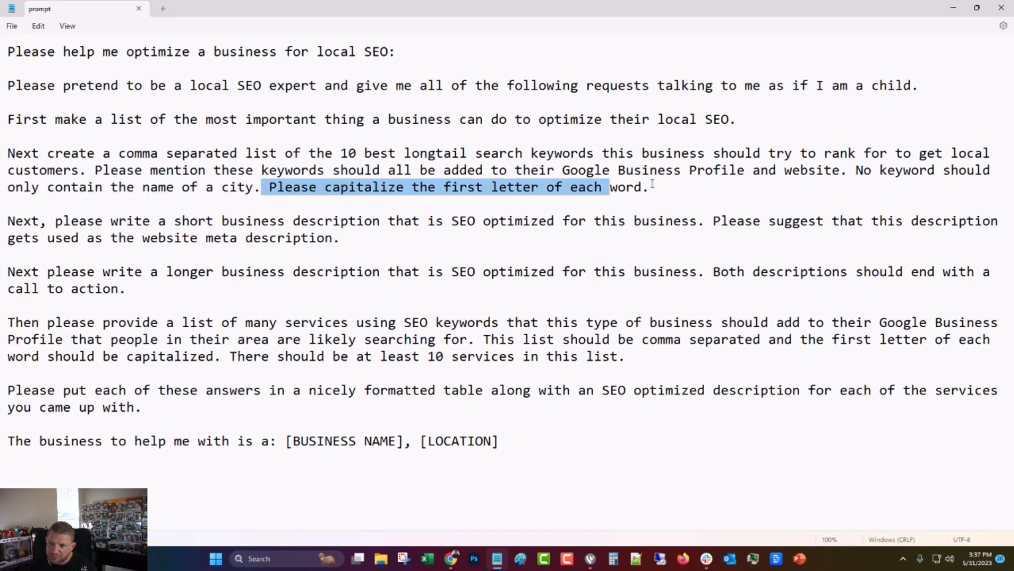
left_click(856, 170)
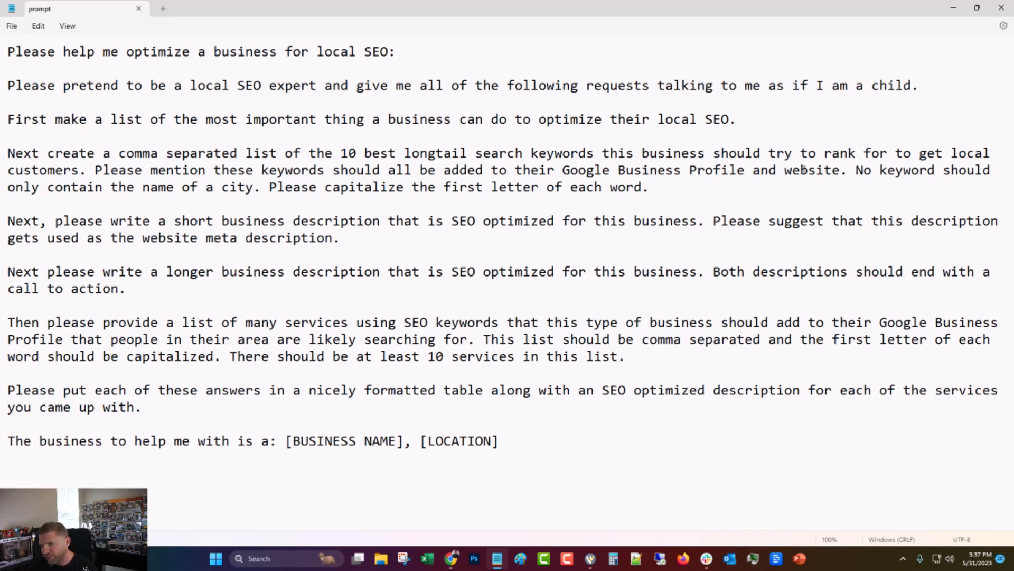
left_click_drag(270, 188, 642, 187)
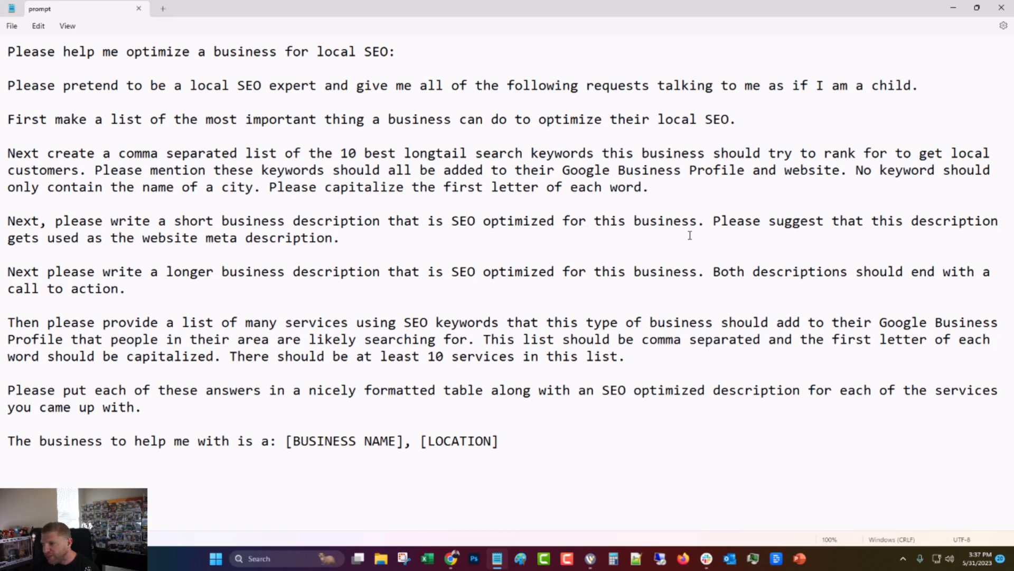
left_click(661, 187)
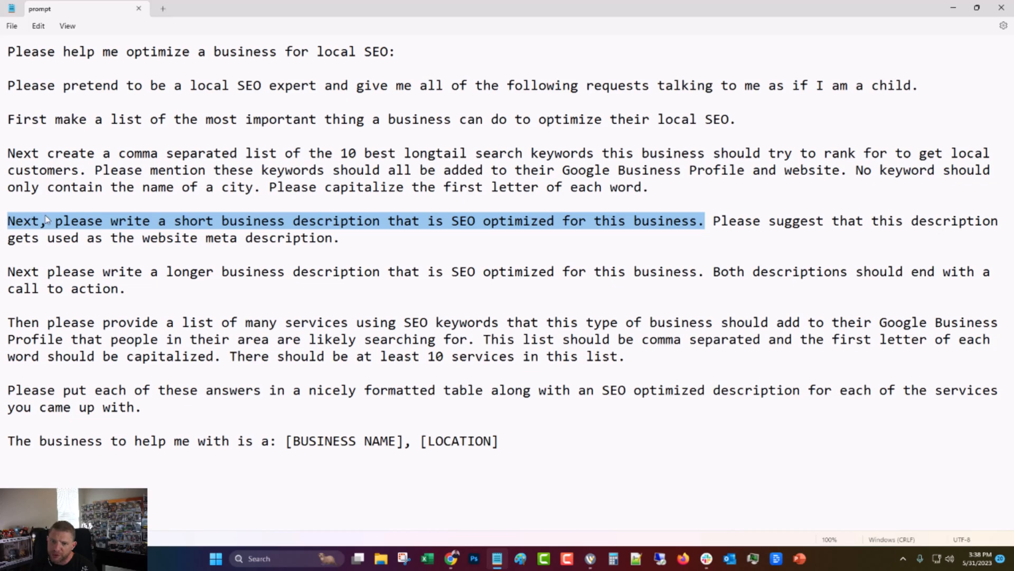
left_click(48, 209)
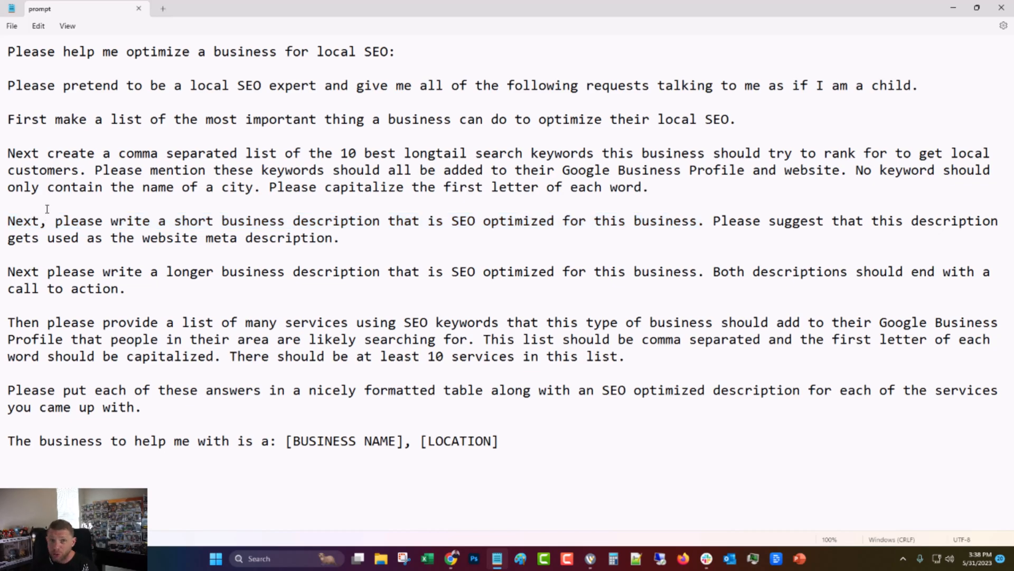
mouse_move(699, 220)
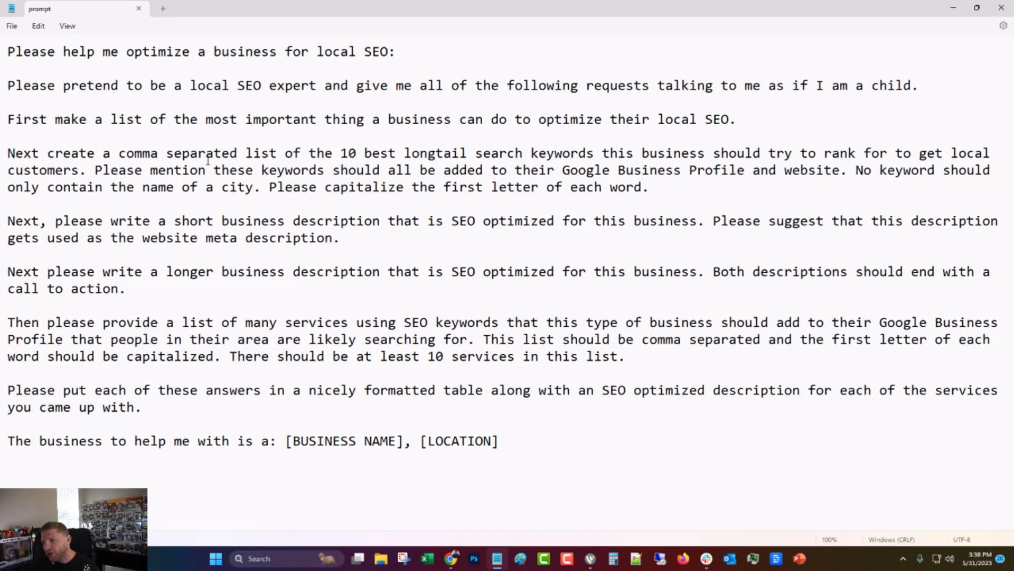
mouse_move(409, 229)
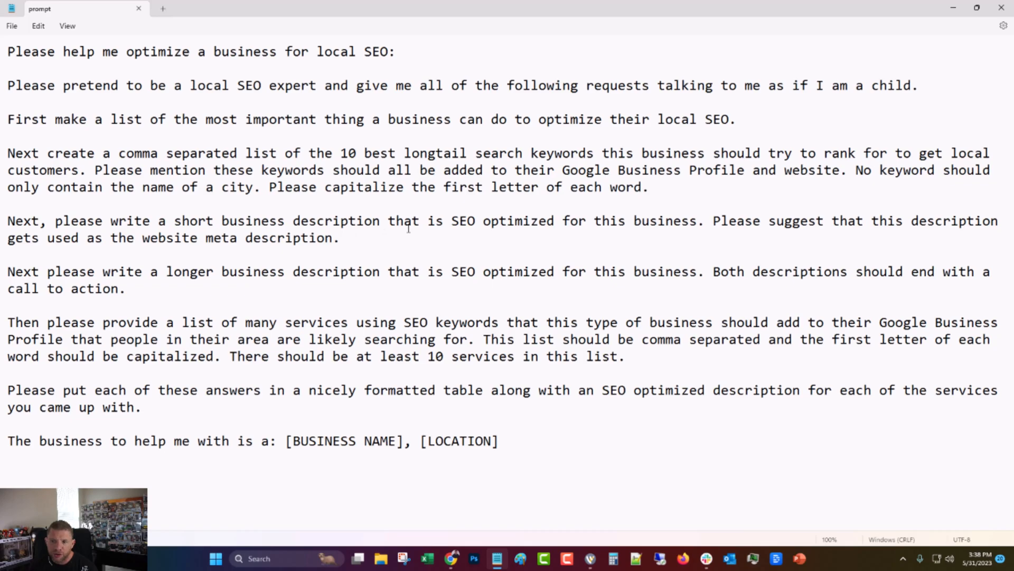
left_click(349, 238)
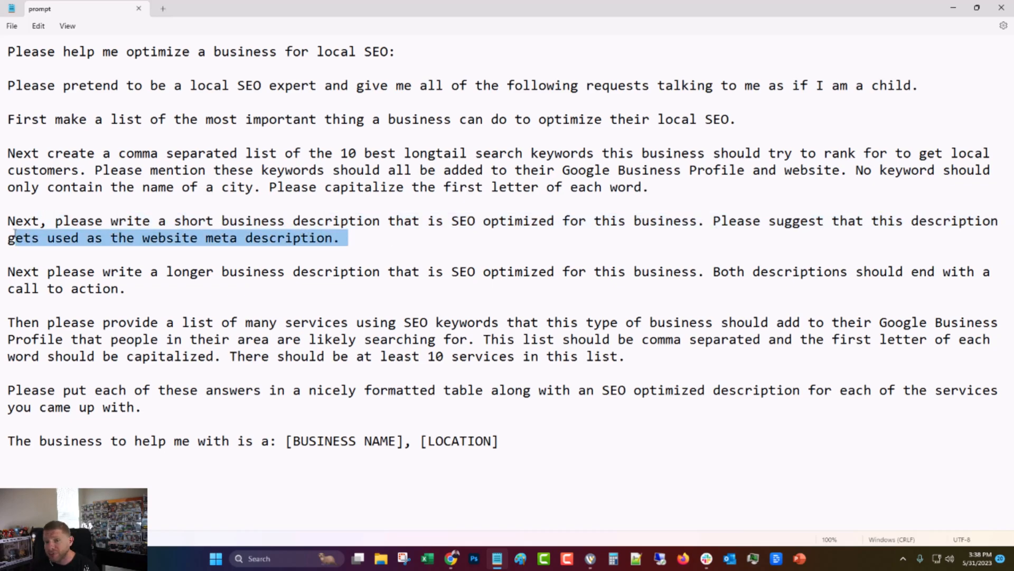
left_click_drag(7, 221, 340, 238)
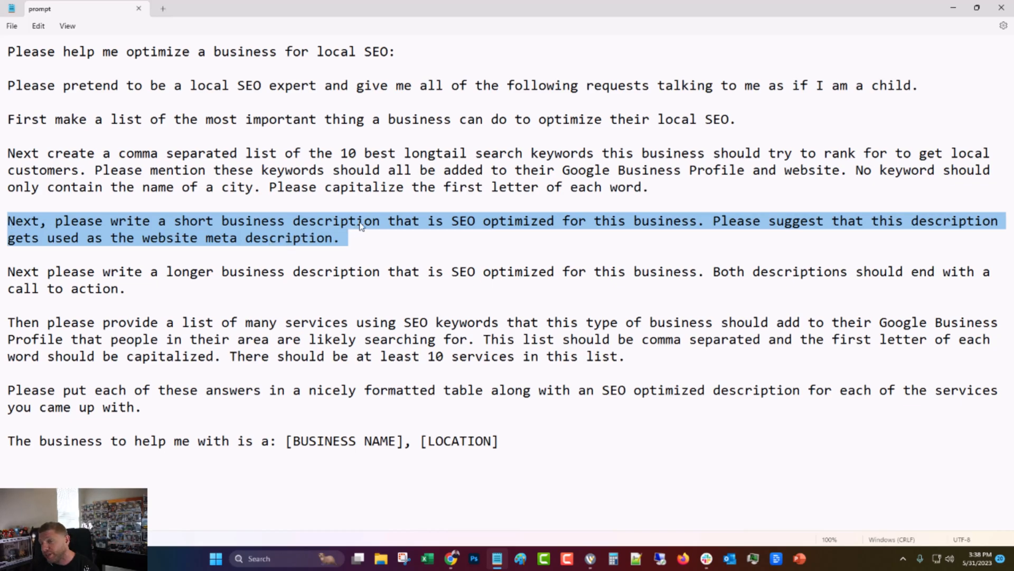
left_click(349, 238)
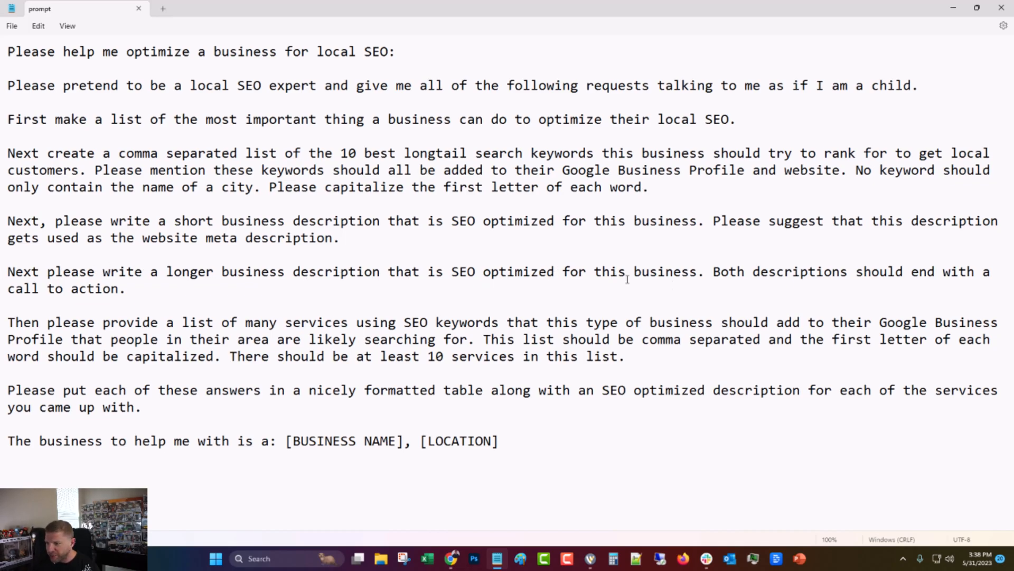
left_click(350, 237)
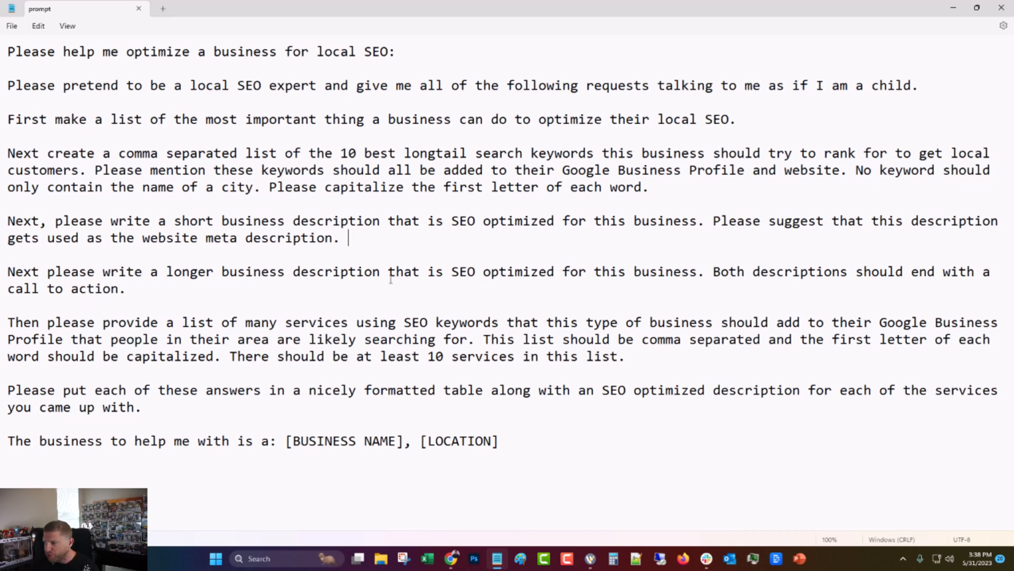
left_click_drag(7, 271, 124, 288)
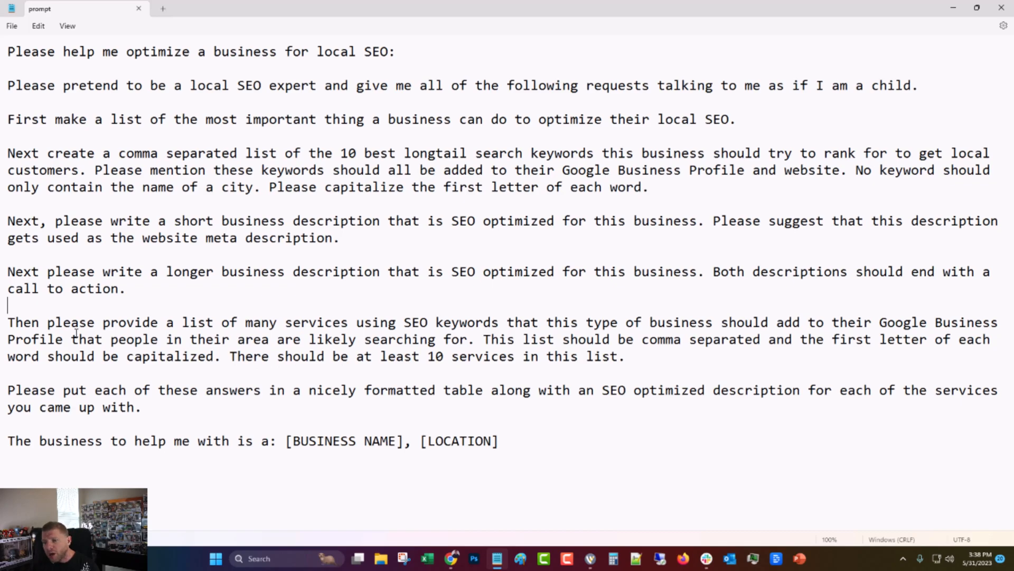
left_click_drag(378, 322, 472, 339)
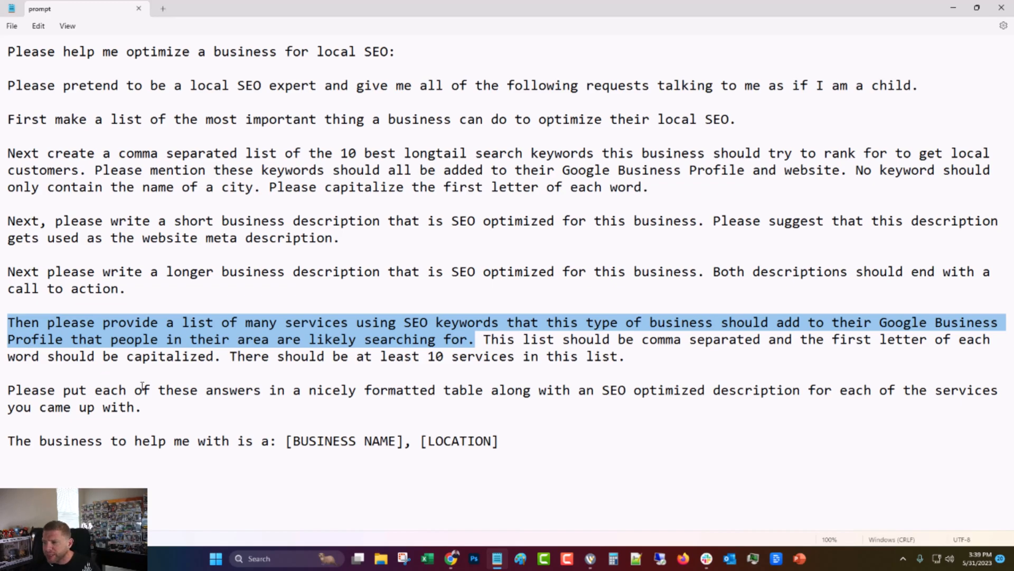
left_click(639, 353)
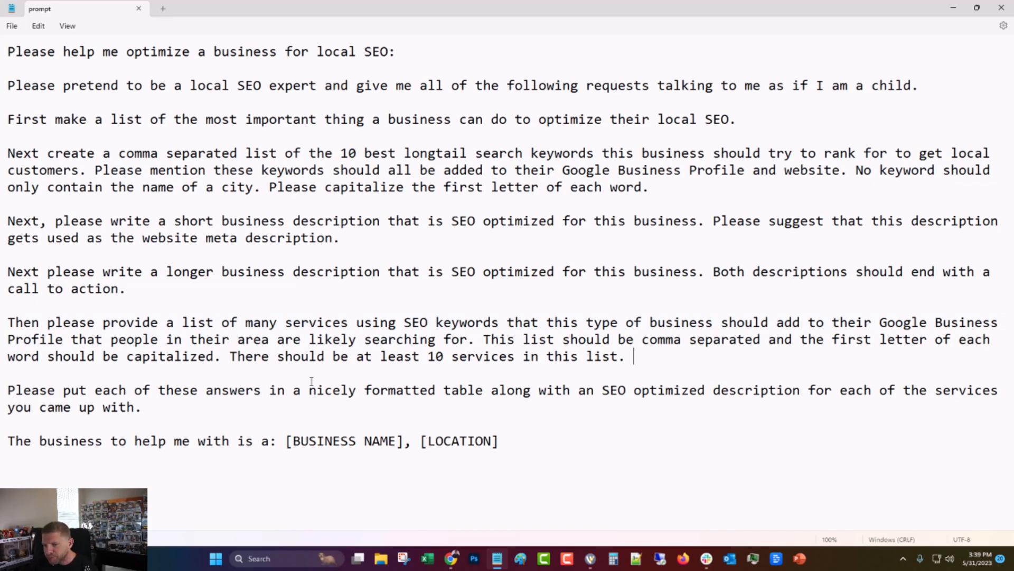
left_click_drag(231, 355, 625, 356)
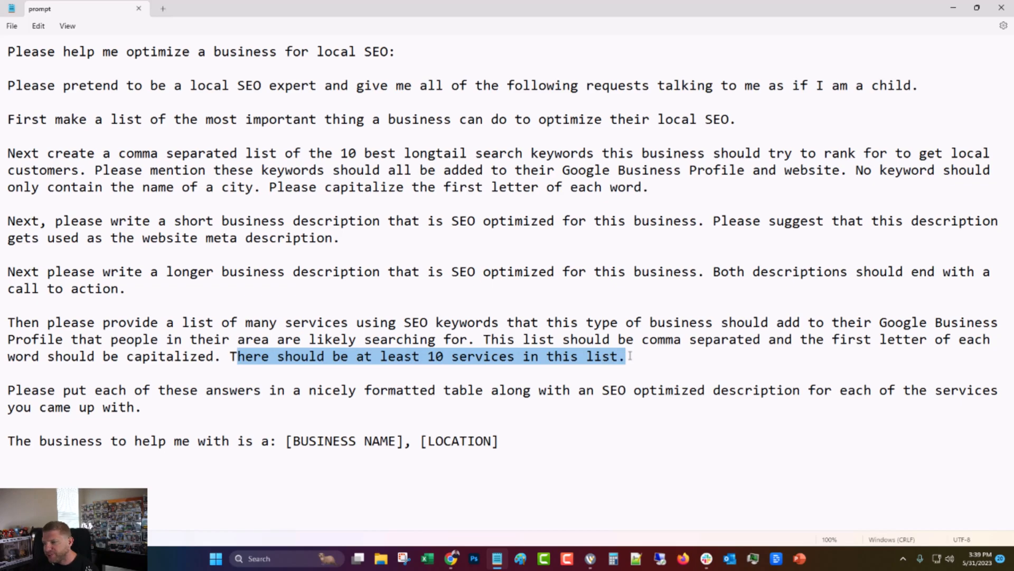
left_click(623, 356)
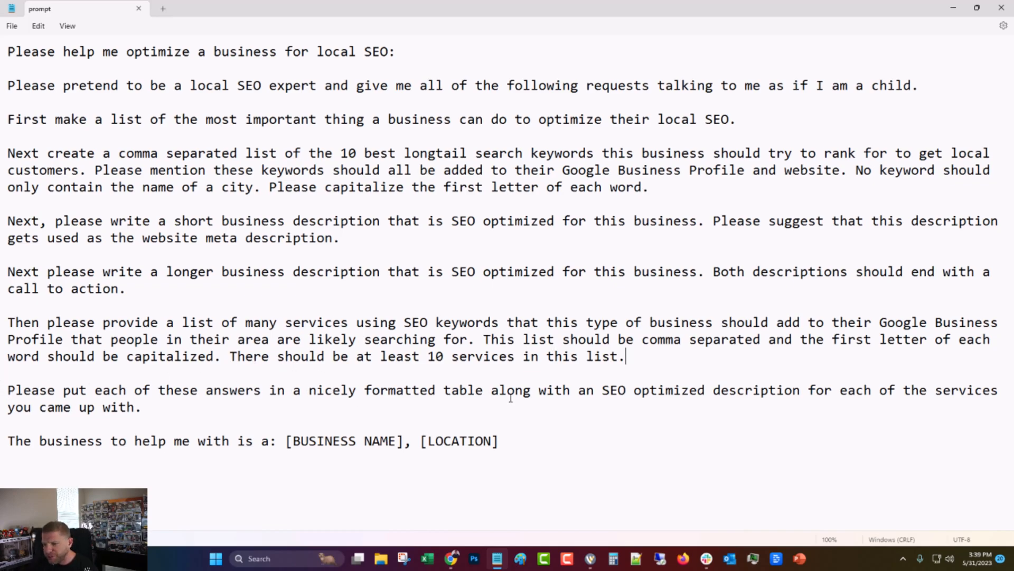
left_click_drag(8, 389, 481, 390)
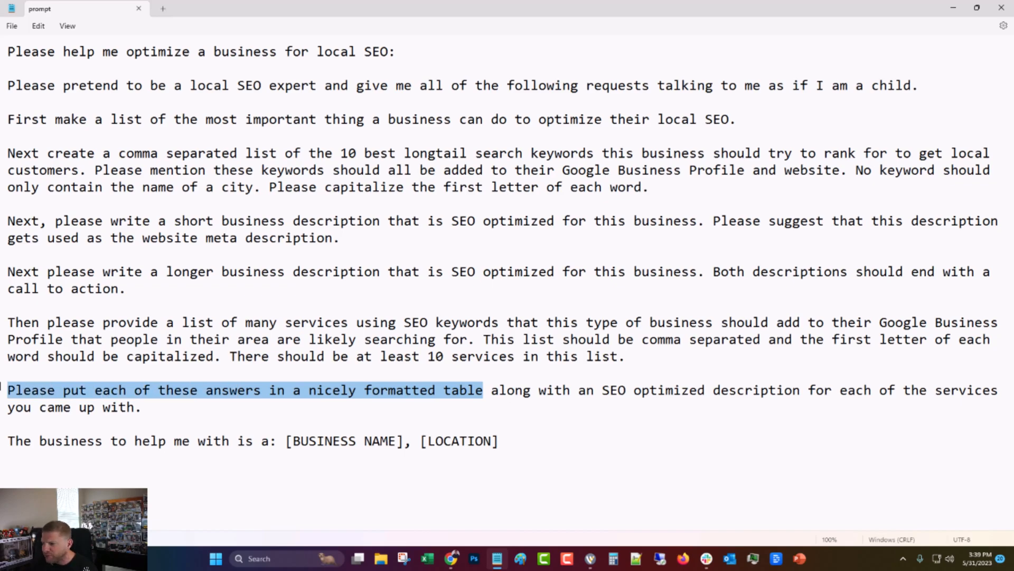
left_click(498, 390)
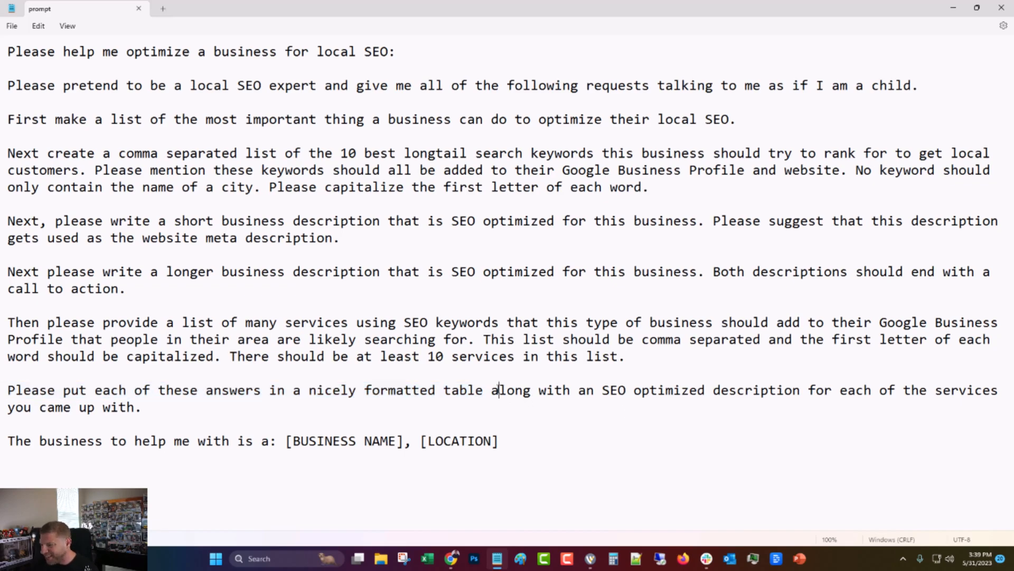
mouse_move(296, 407)
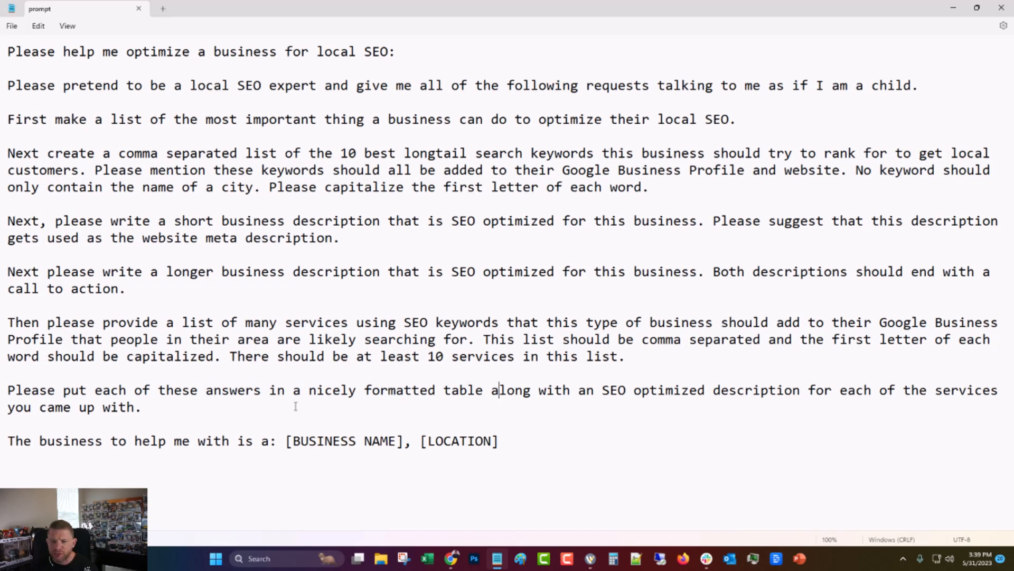
left_click_drag(8, 389, 141, 406)
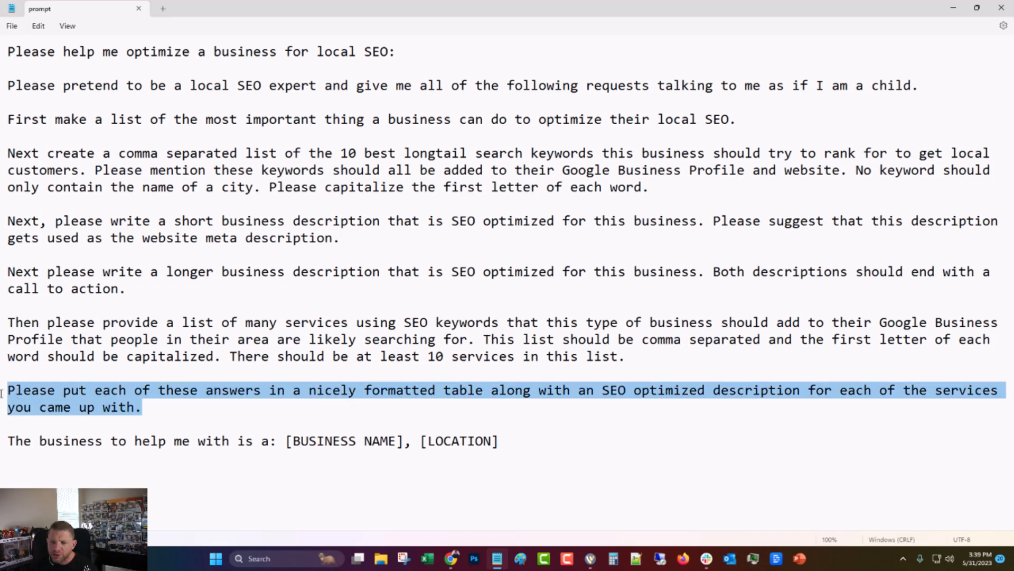
mouse_move(175, 404)
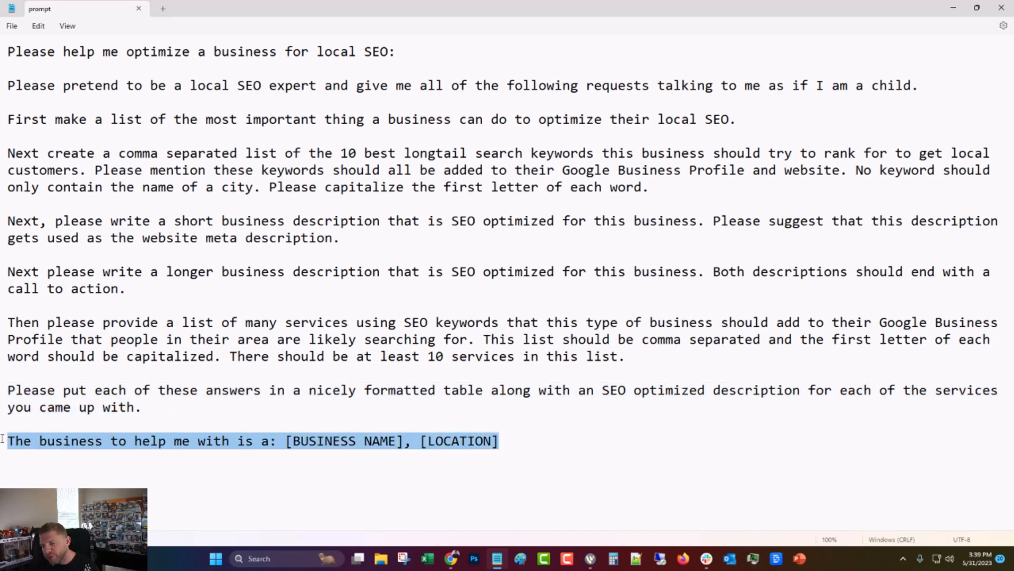
left_click(13, 442)
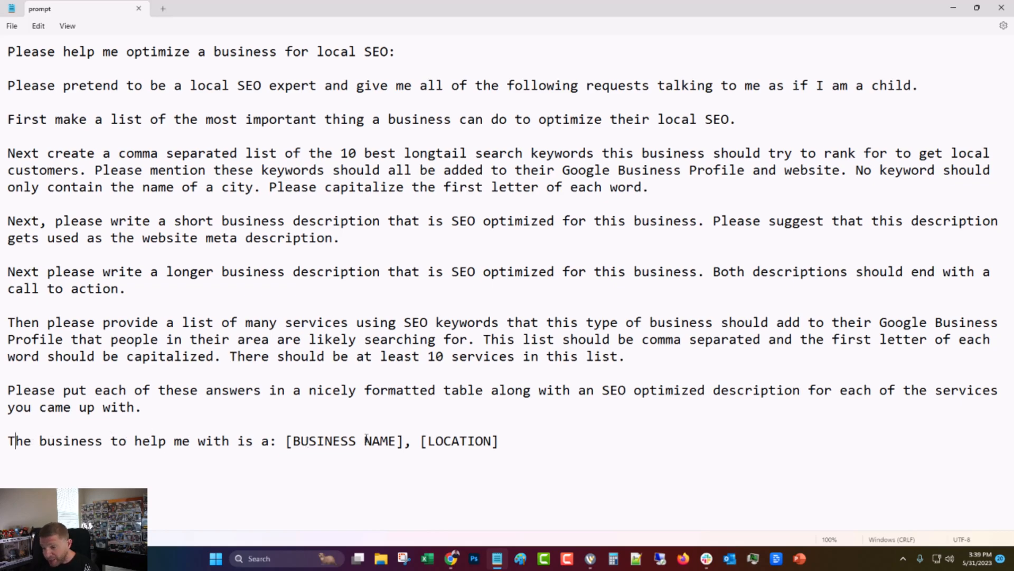
mouse_move(578, 465)
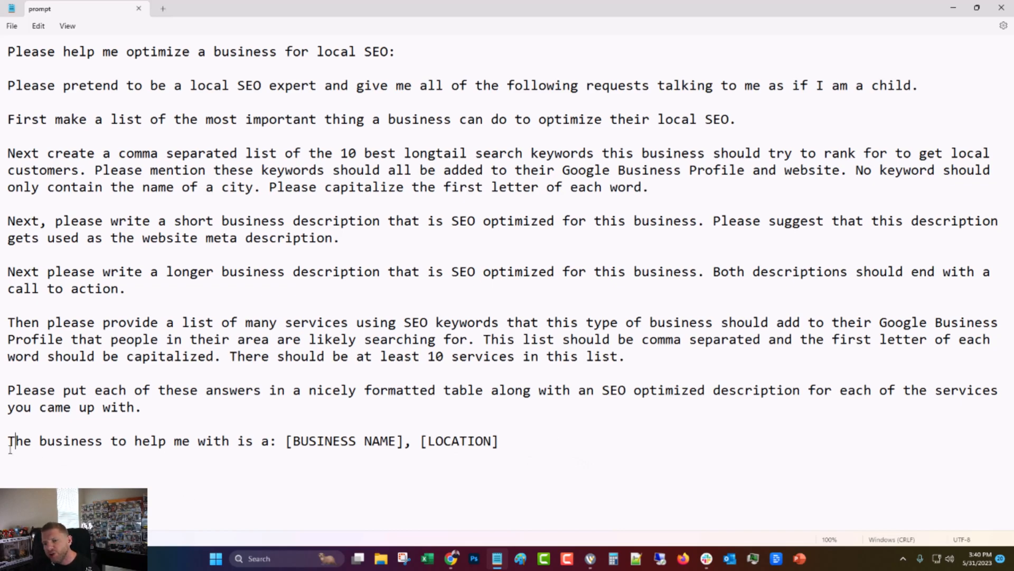
left_click_drag(8, 441, 270, 440)
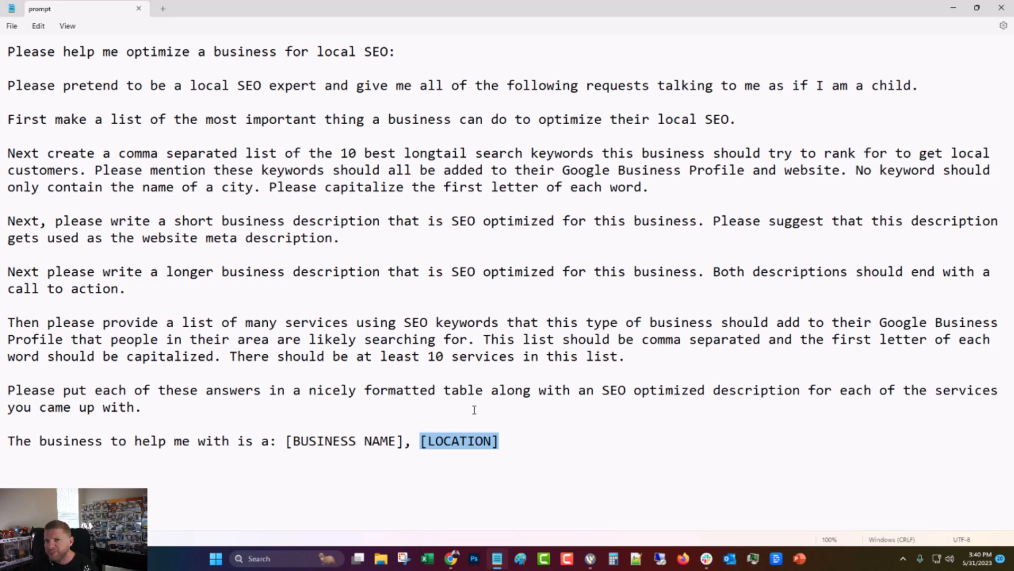
mouse_move(465, 424)
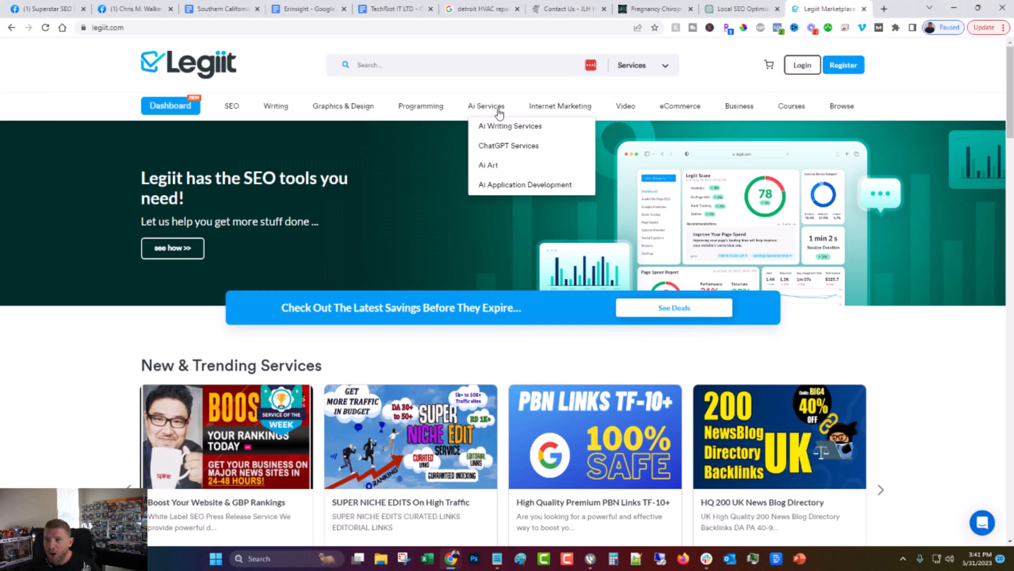
mouse_move(804, 351)
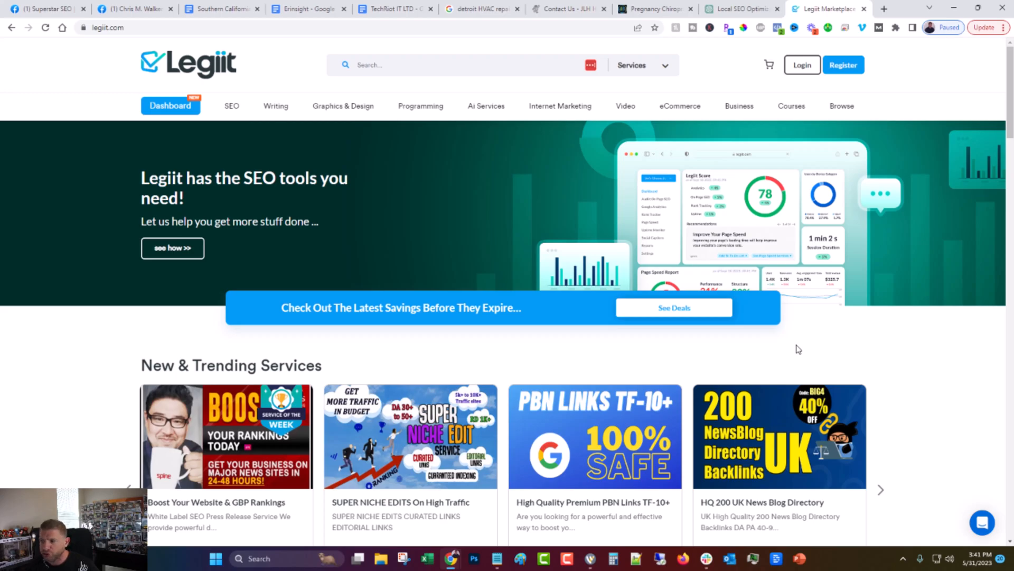
mouse_move(739, 357)
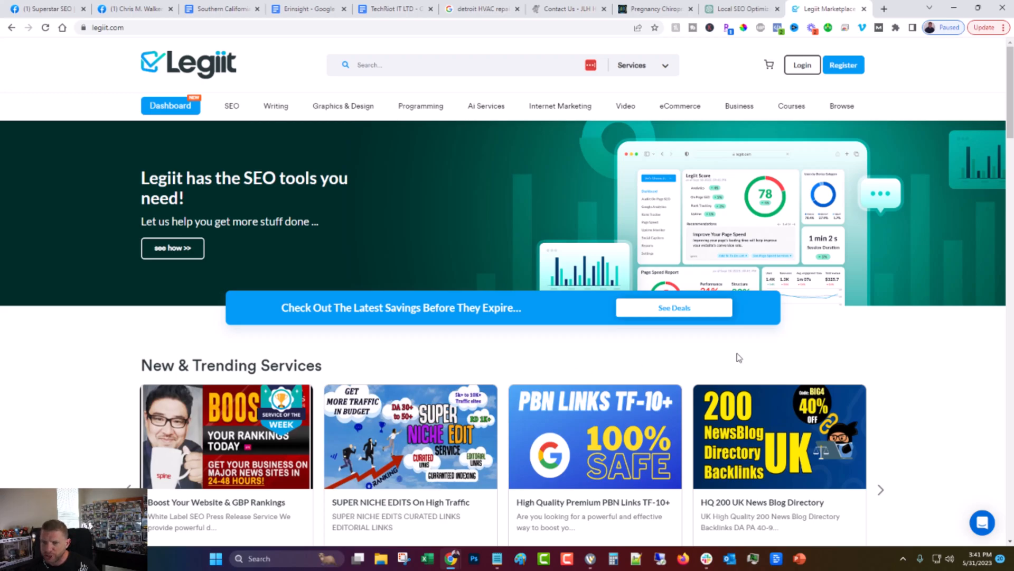
mouse_move(716, 350)
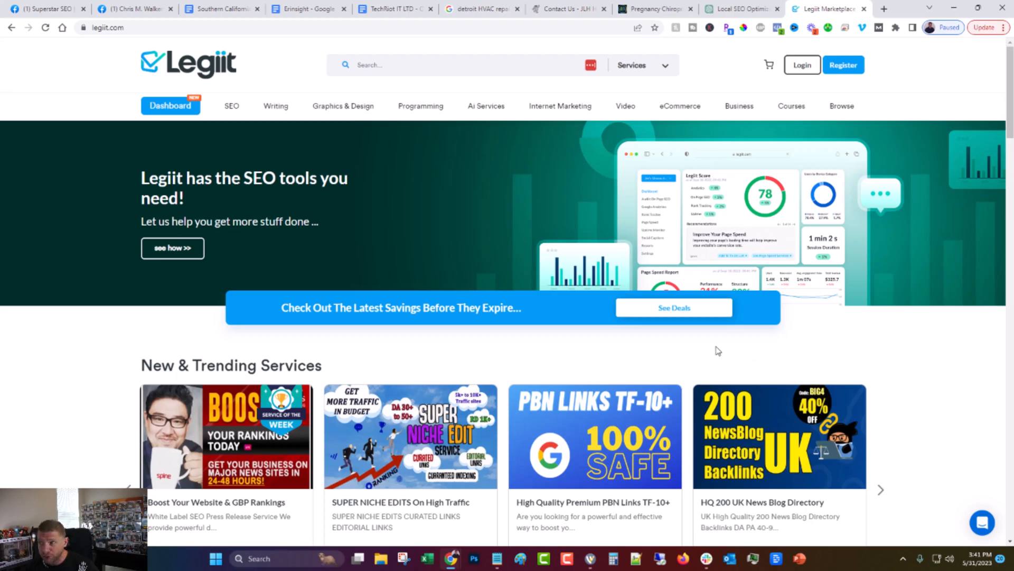
mouse_move(425, 226)
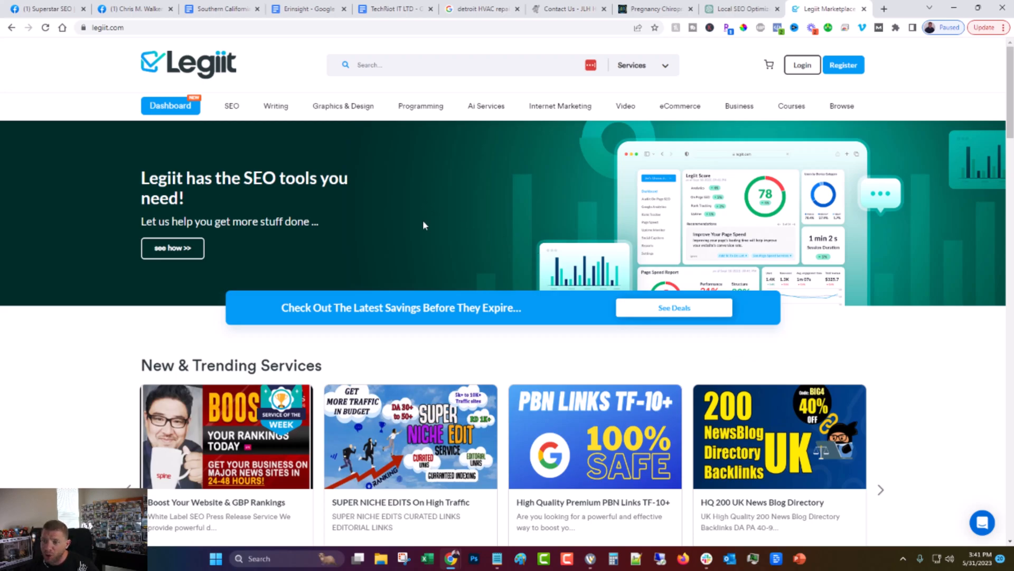
mouse_move(764, 367)
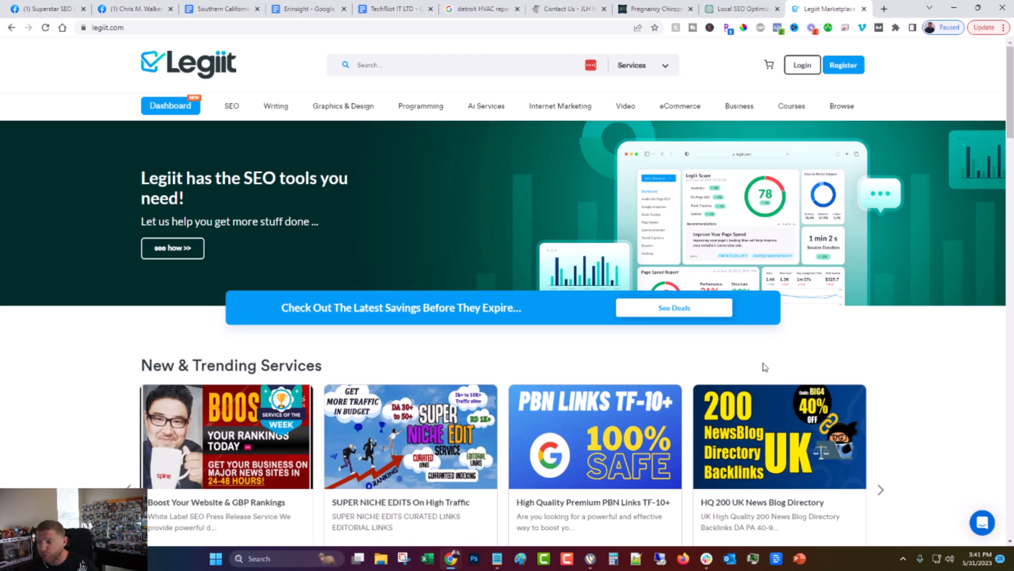
mouse_move(754, 367)
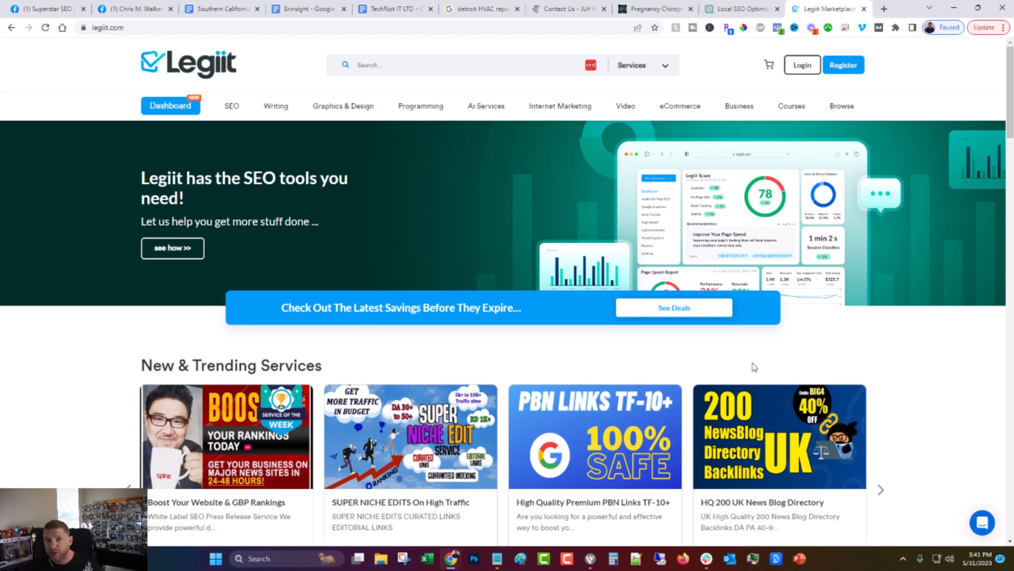
mouse_move(752, 352)
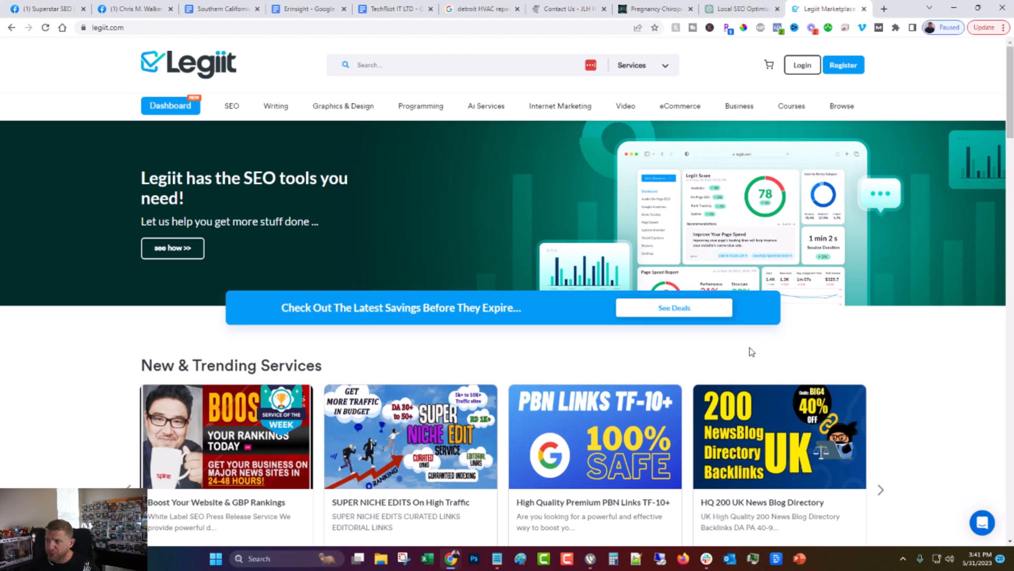